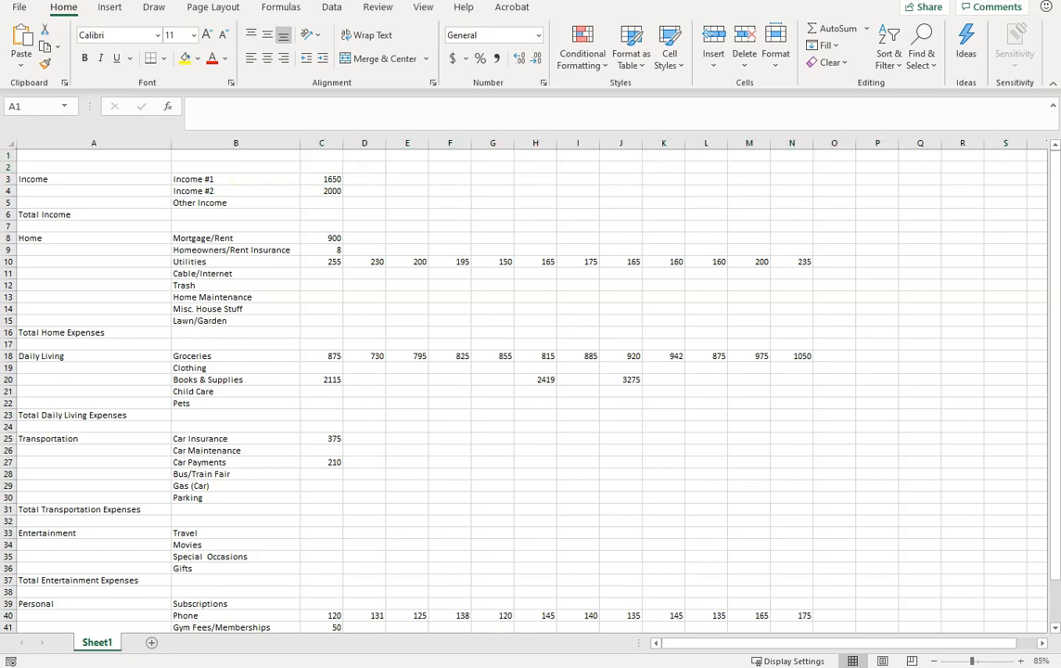
mouse_move(228, 234)
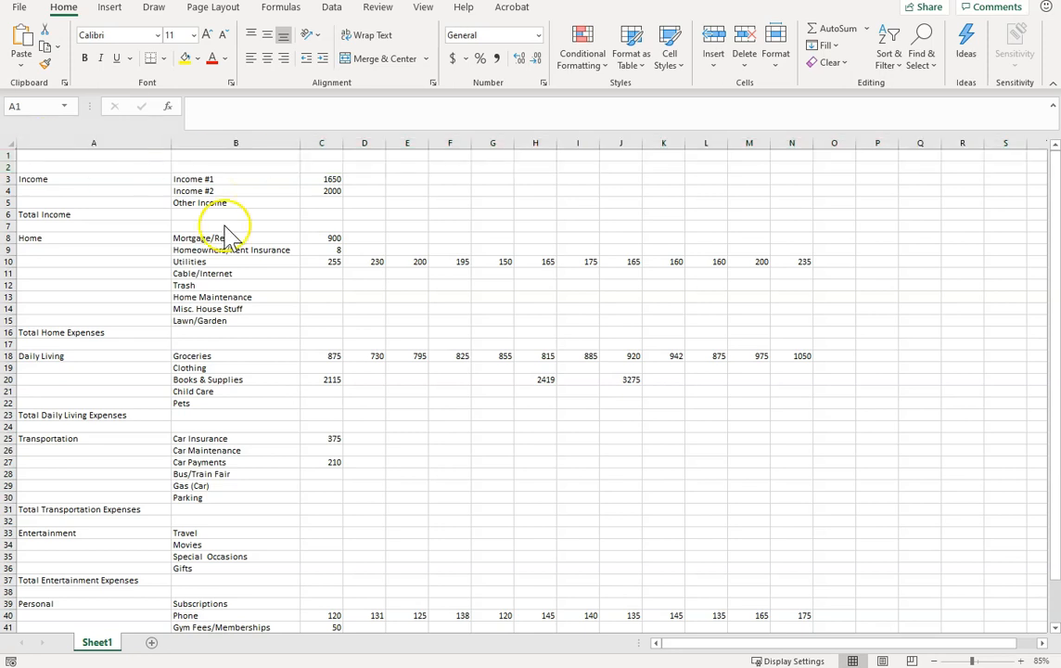
mouse_move(534, 384)
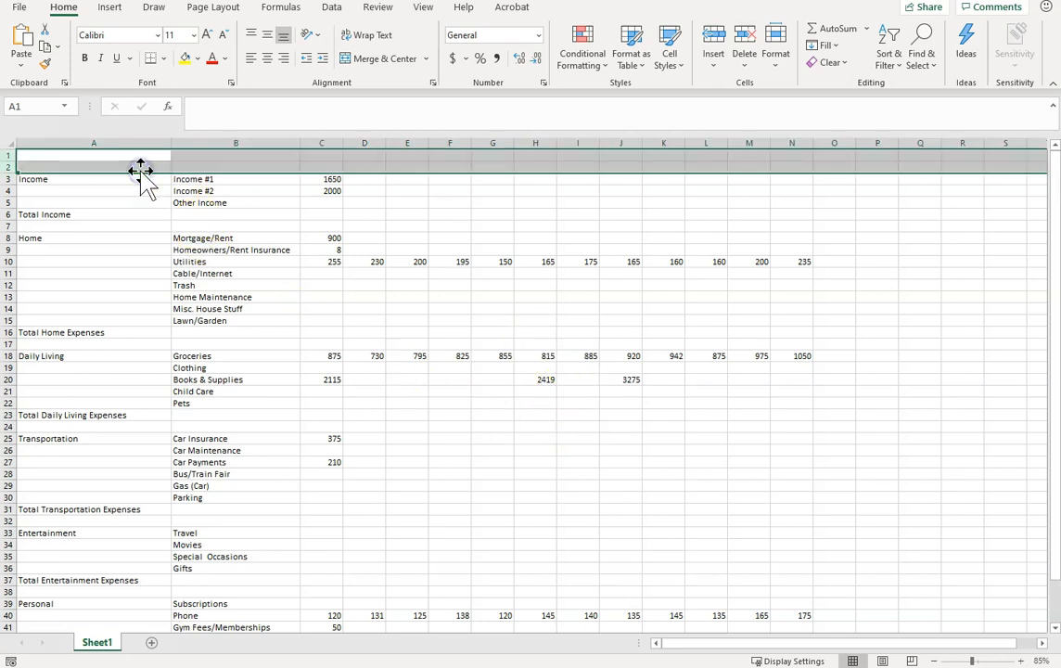
Step: Enter the headings Category, Item and January in A2:C2
type("Category")
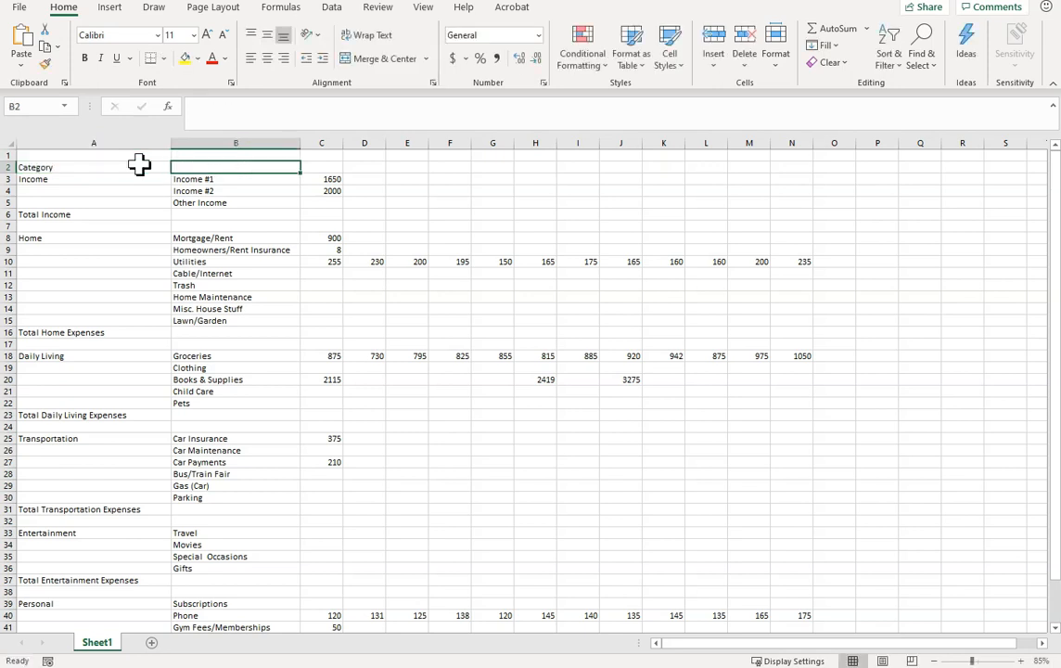
type("Item")
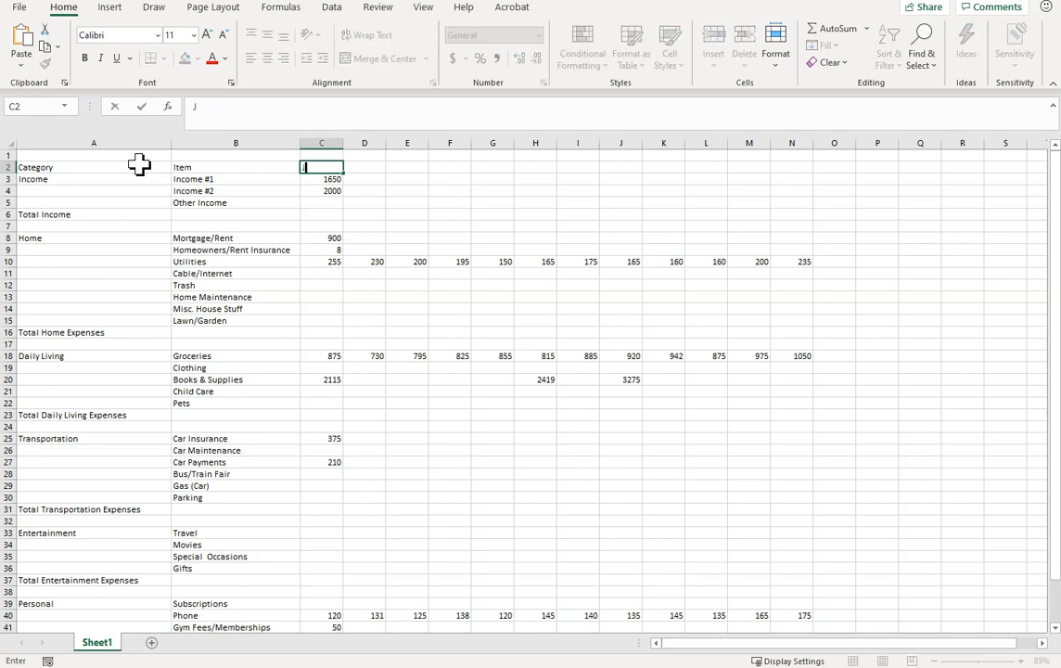
type("January")
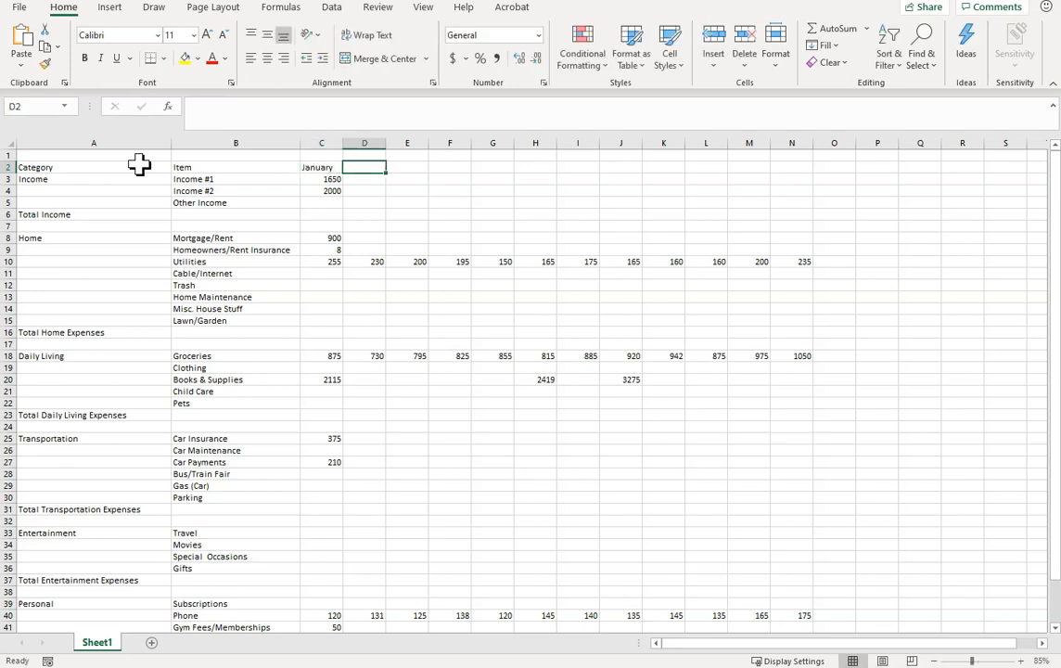
Step: Enter the Yearly Total heading in O2 past the last month column
left_click(705, 167)
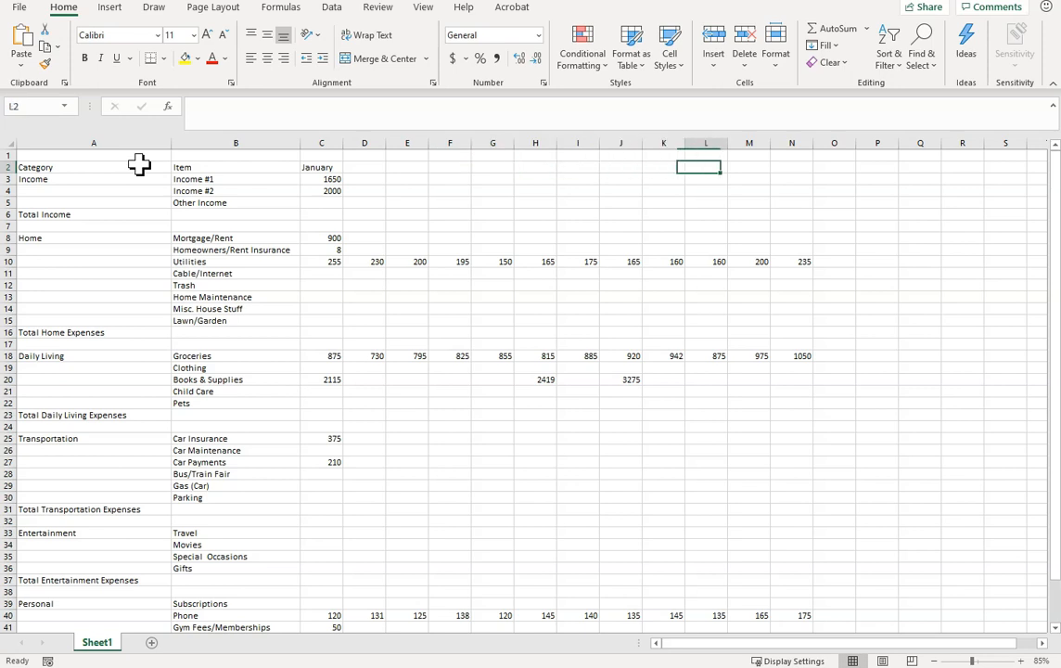
left_click(834, 167)
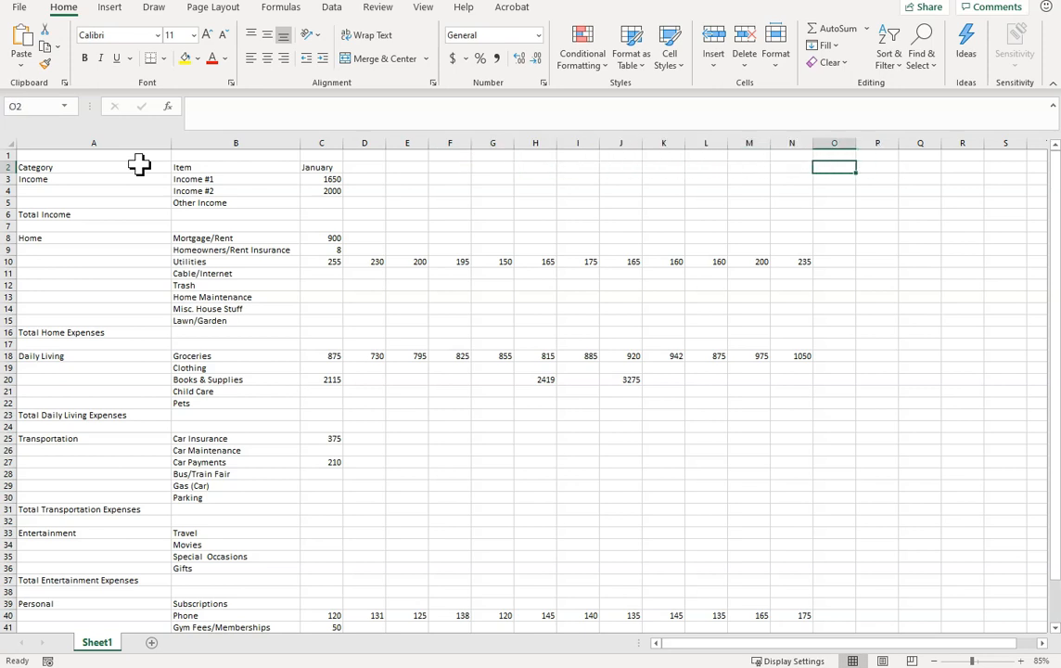
type("Yearly Total")
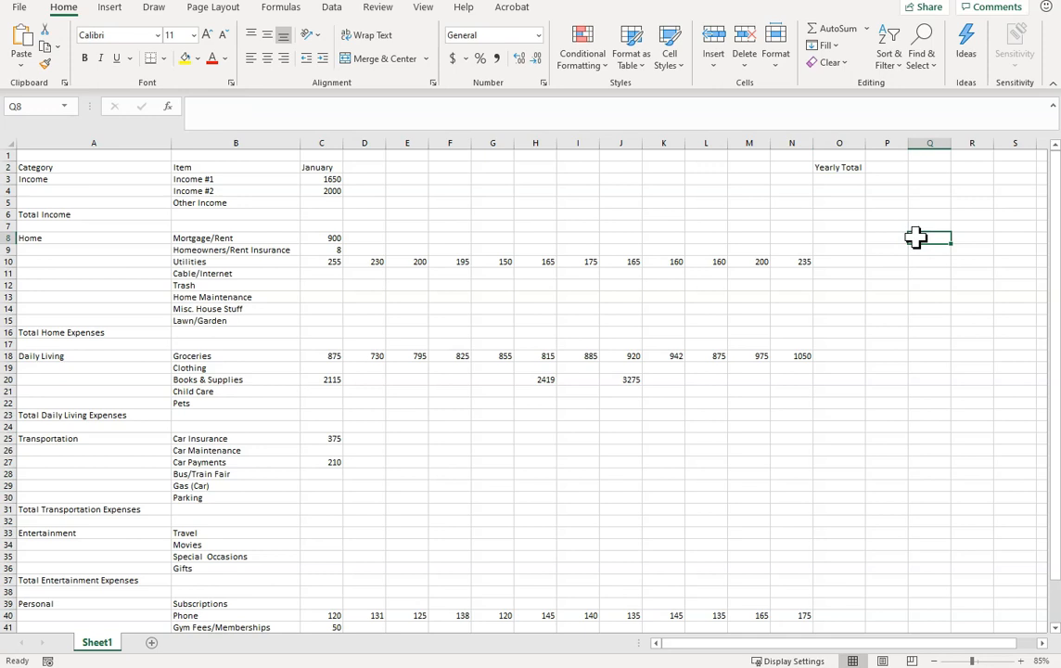
Step: Fill January through December across row 2, autofit columns, and make the heading row bold and centred
left_click(321, 167)
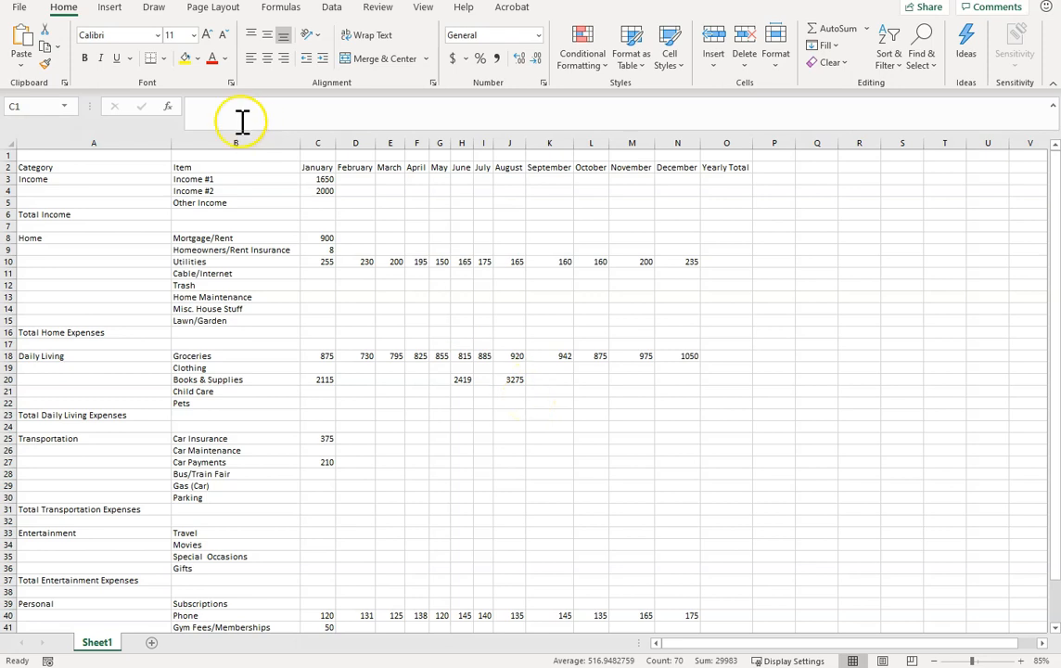
left_click(93, 167)
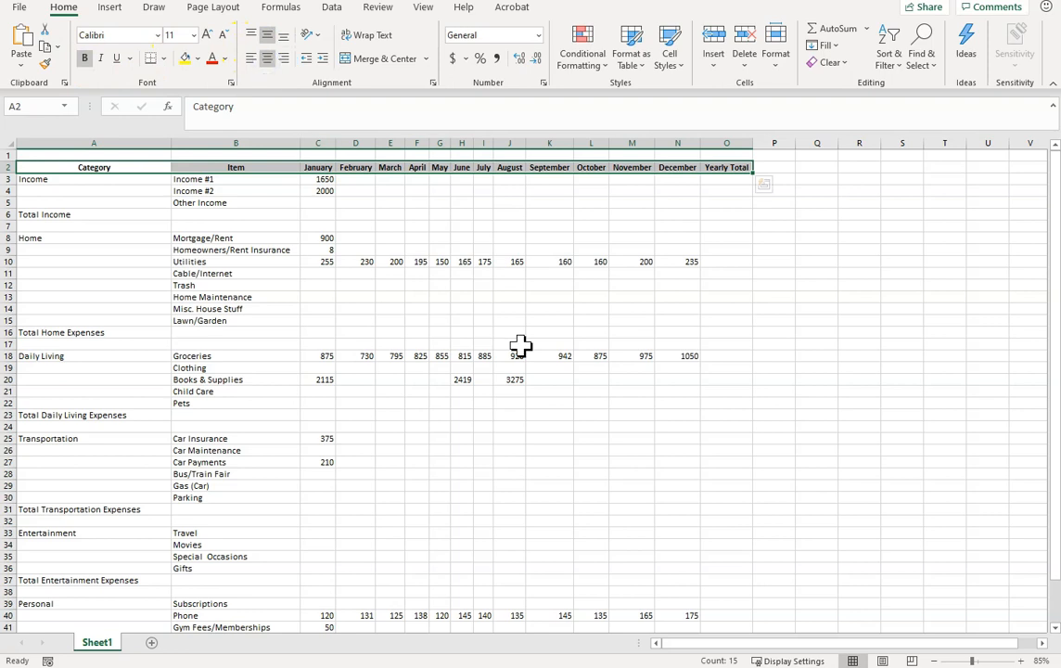
mouse_move(620, 382)
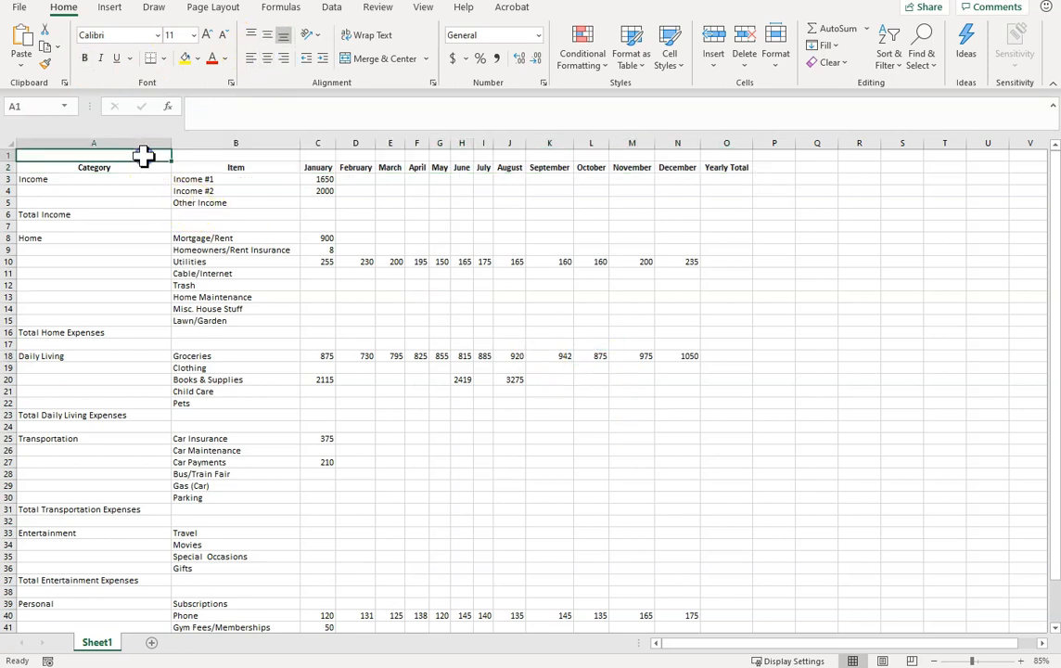
Step: Enter the title Williams Family Budget in A1, merged and centred across A1:O1, bold at size 22
type("illiams")
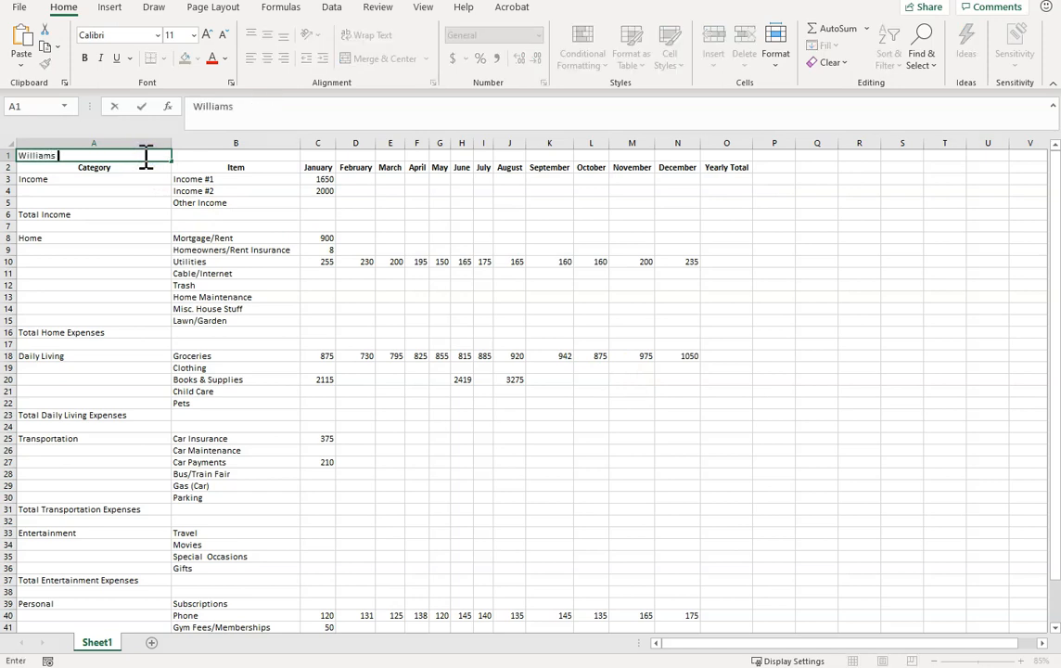
type("Family Budget")
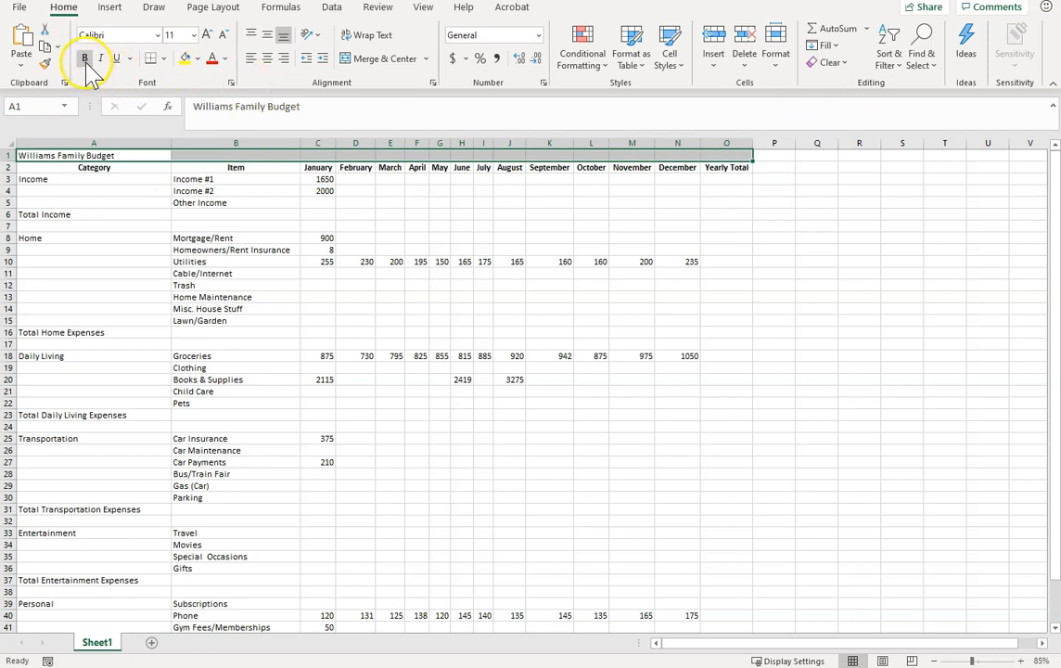
left_click(380, 57)
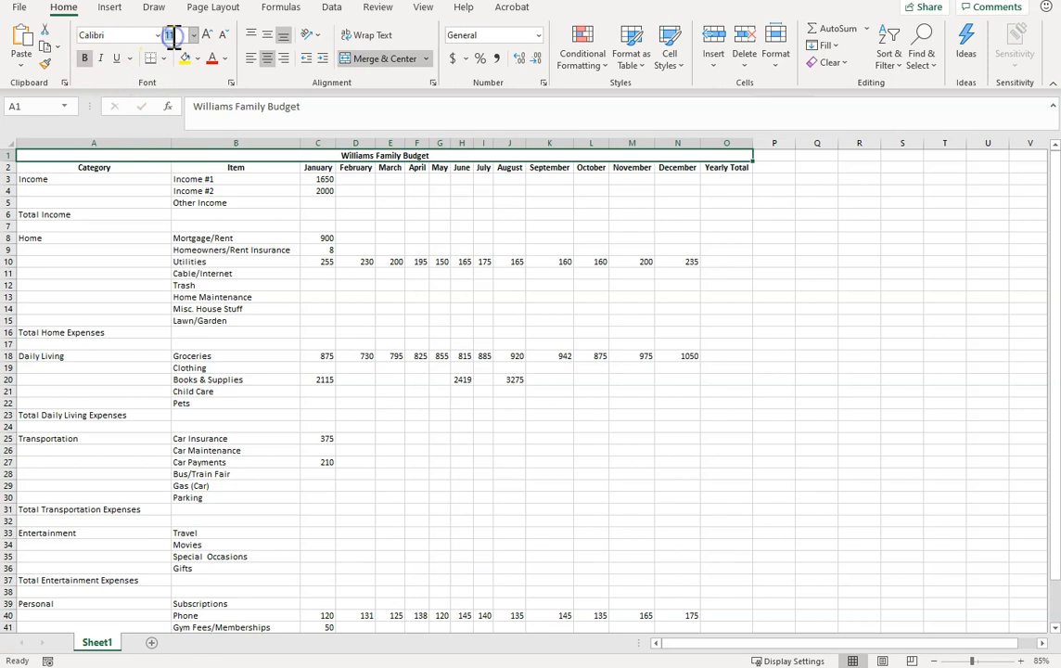
left_click(174, 33)
type("22")
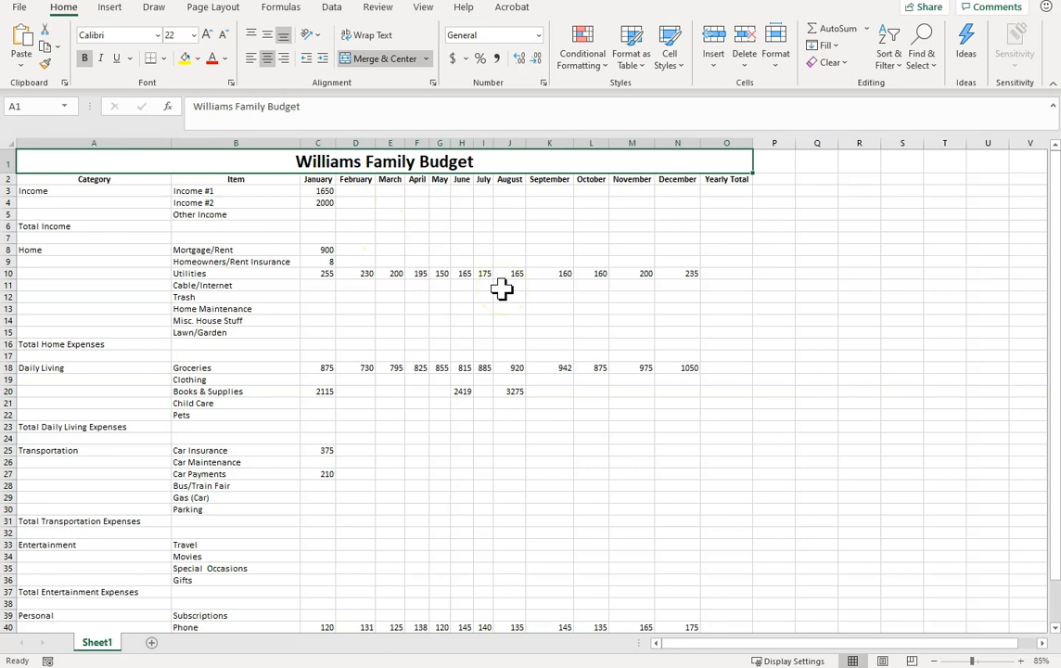
mouse_move(501, 289)
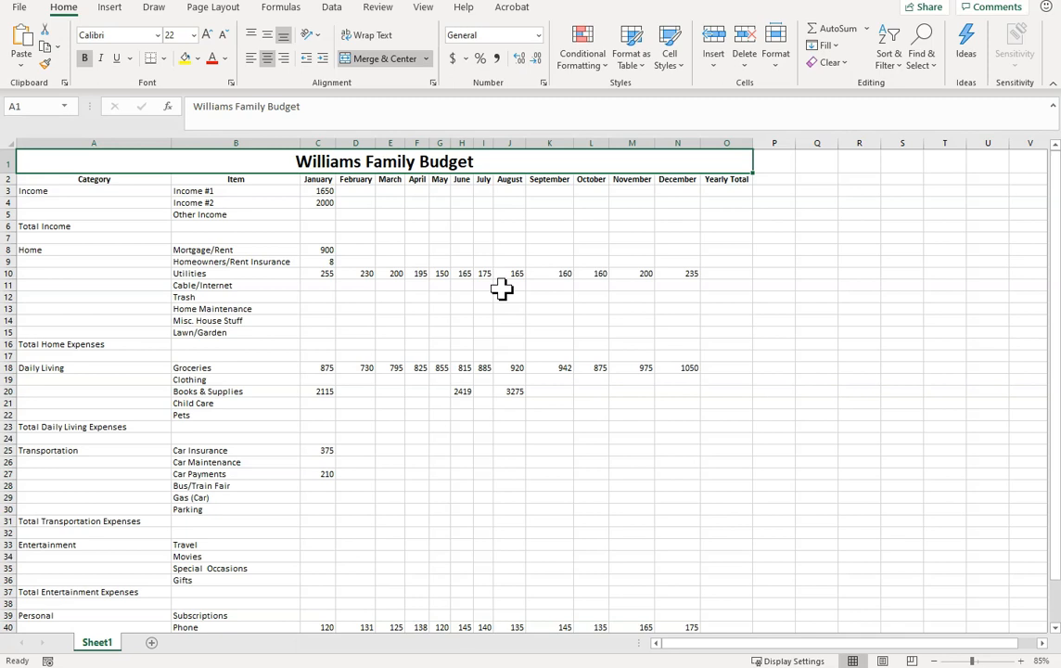
Step: Fill the incomes 1650 and 2000 and the 900 rent across all twelve months
left_click(317, 190)
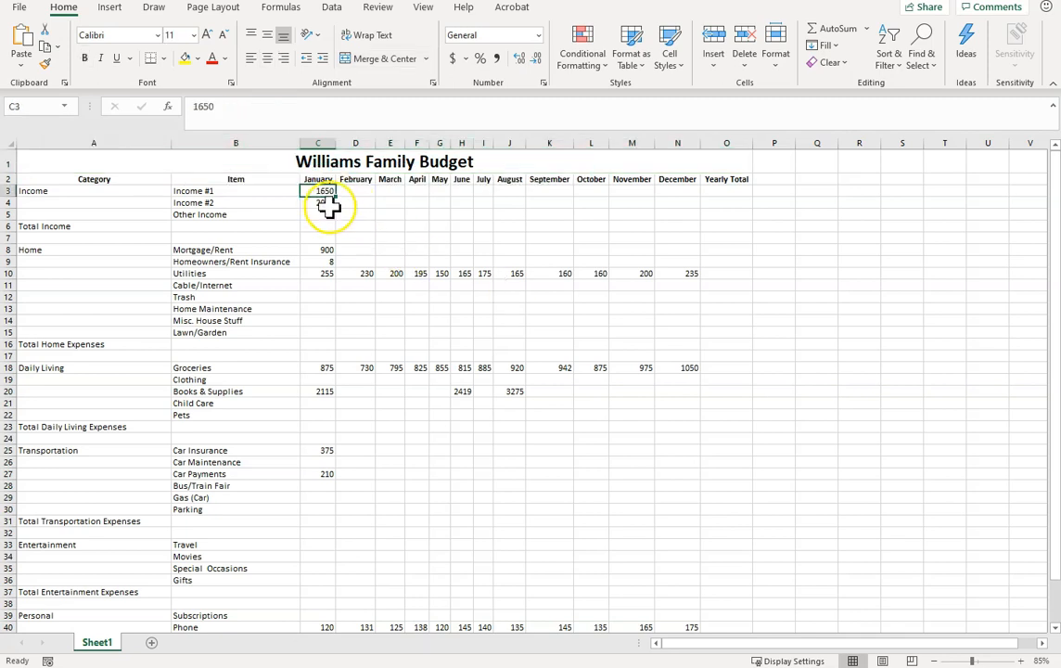
left_click(317, 202)
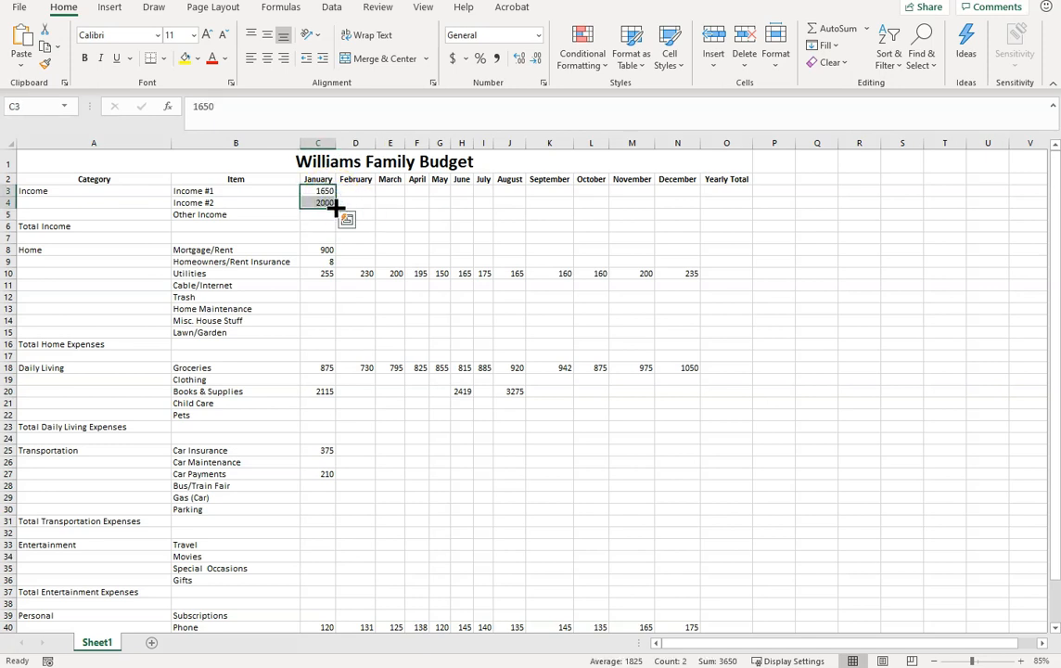
left_click_drag(334, 208, 701, 207)
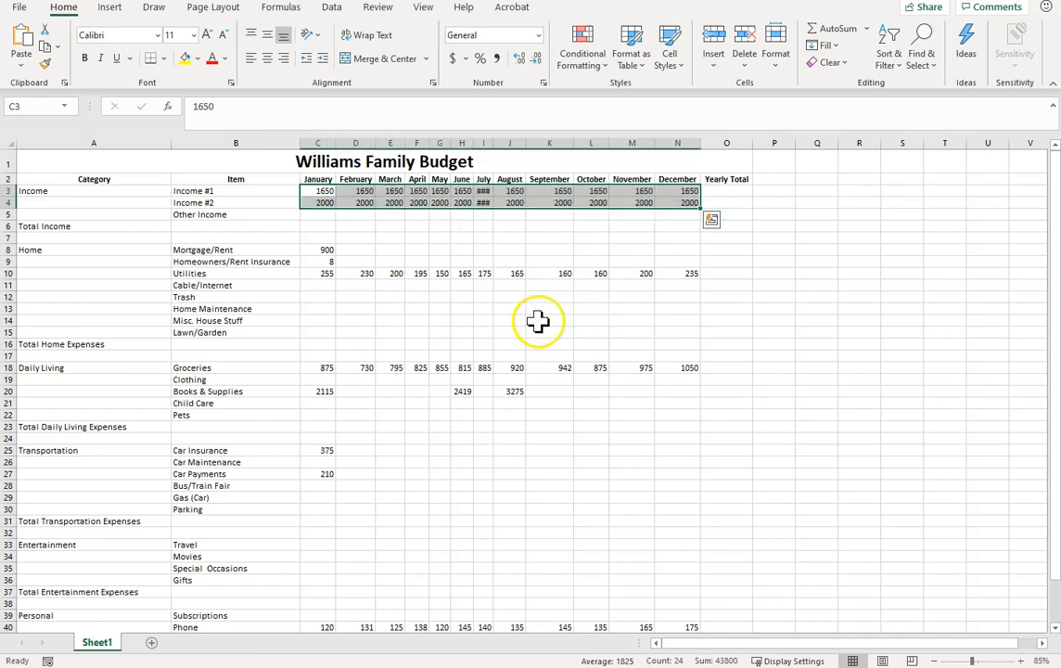
mouse_move(441, 239)
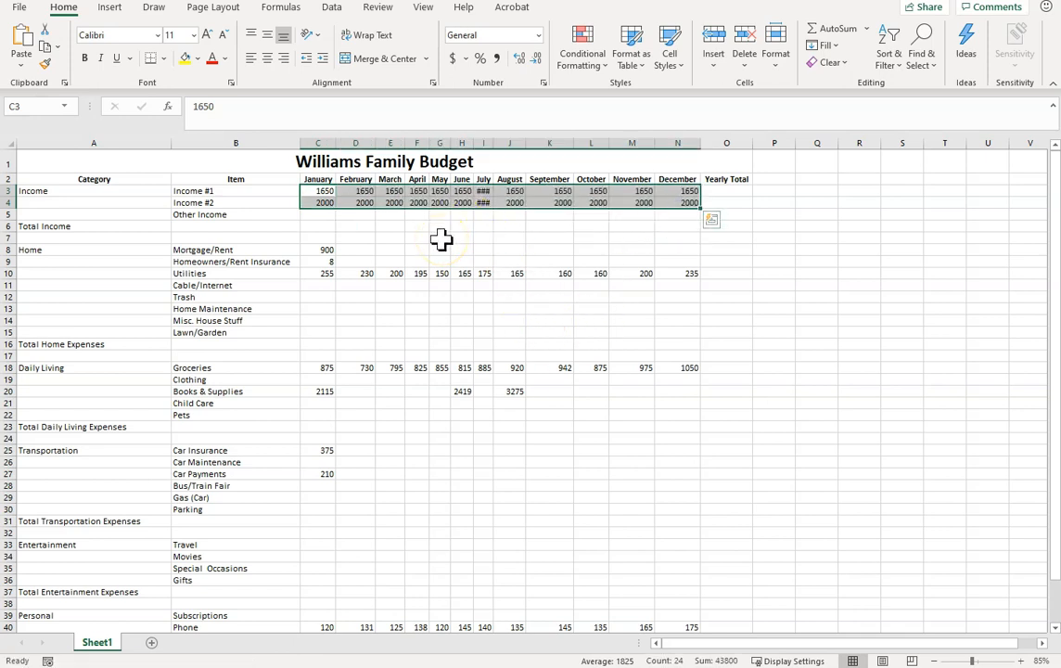
left_click(319, 248)
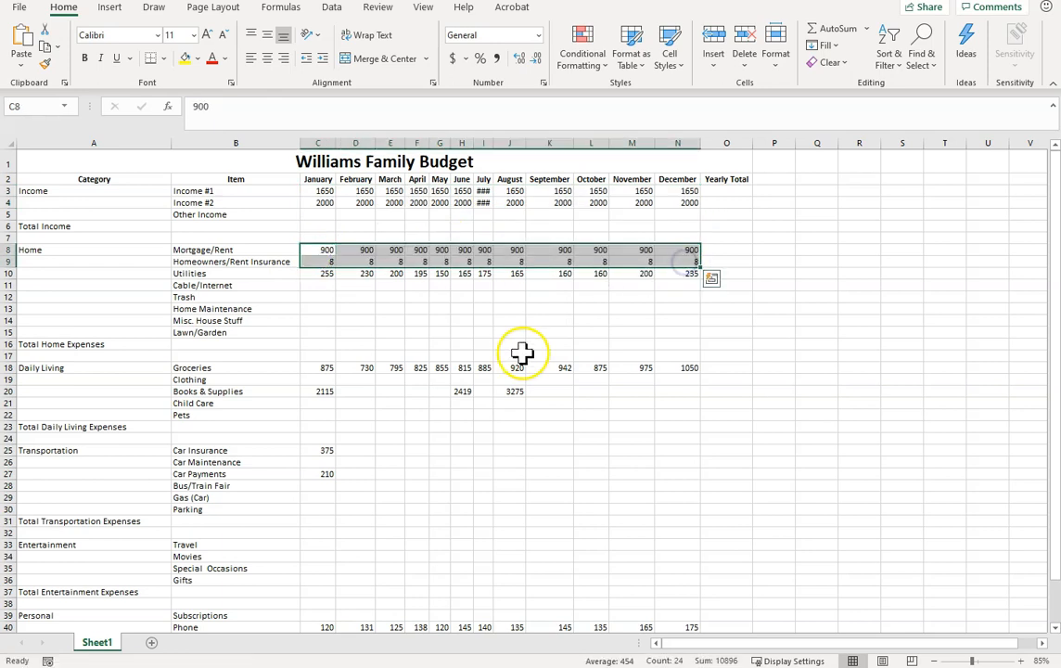
mouse_move(322, 360)
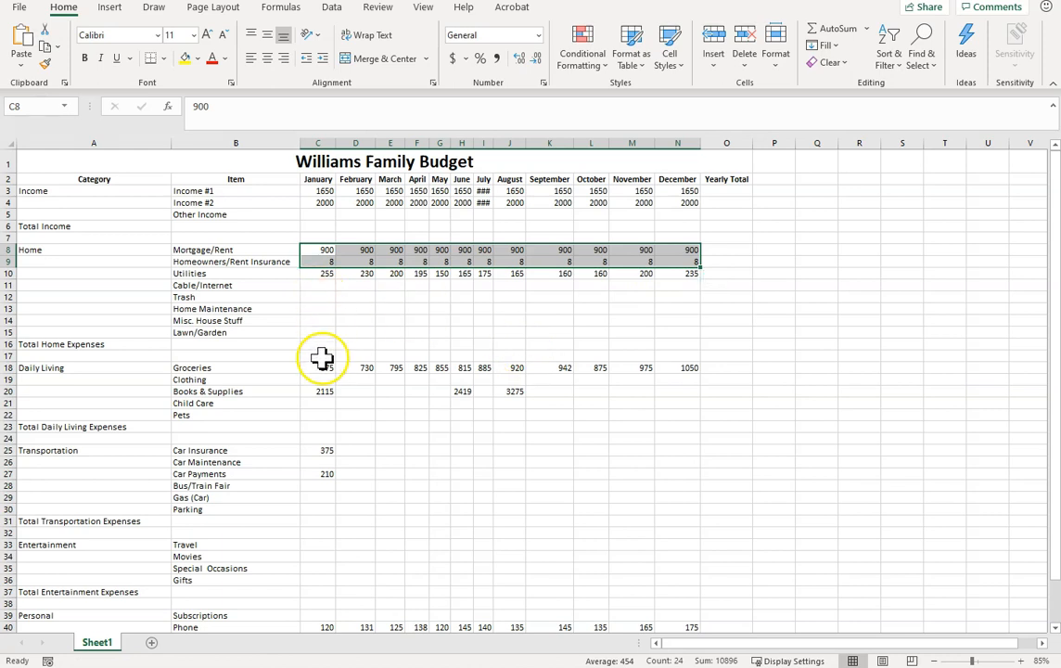
Step: Fill car insurance 375, car payments 210 and gym fees 50 across all months
left_click(317, 451)
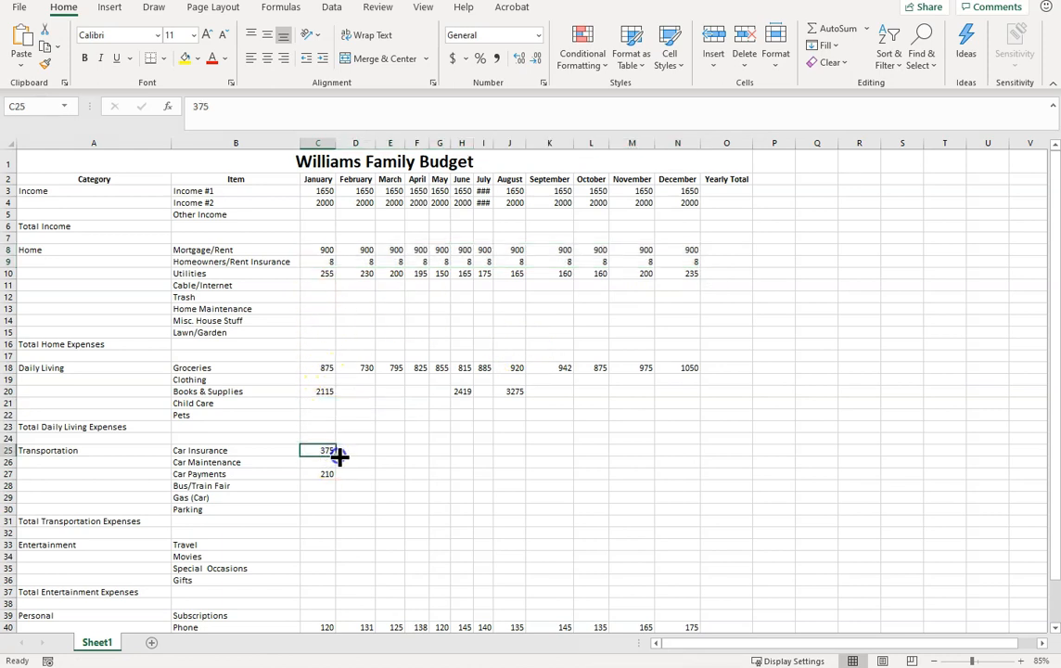
left_click_drag(326, 451, 690, 451)
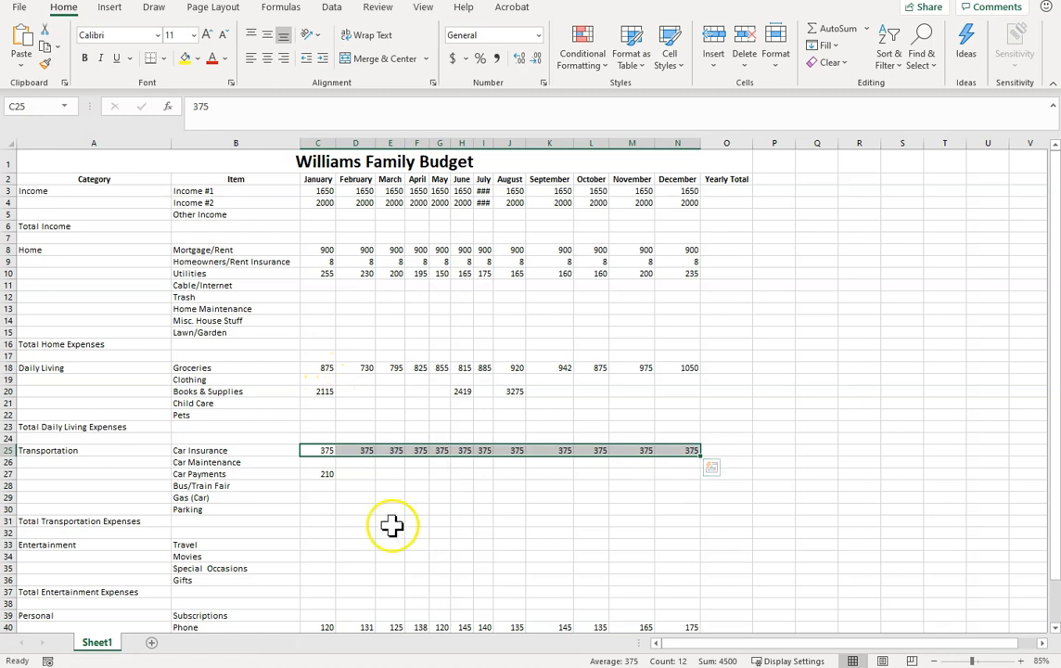
left_click(327, 474)
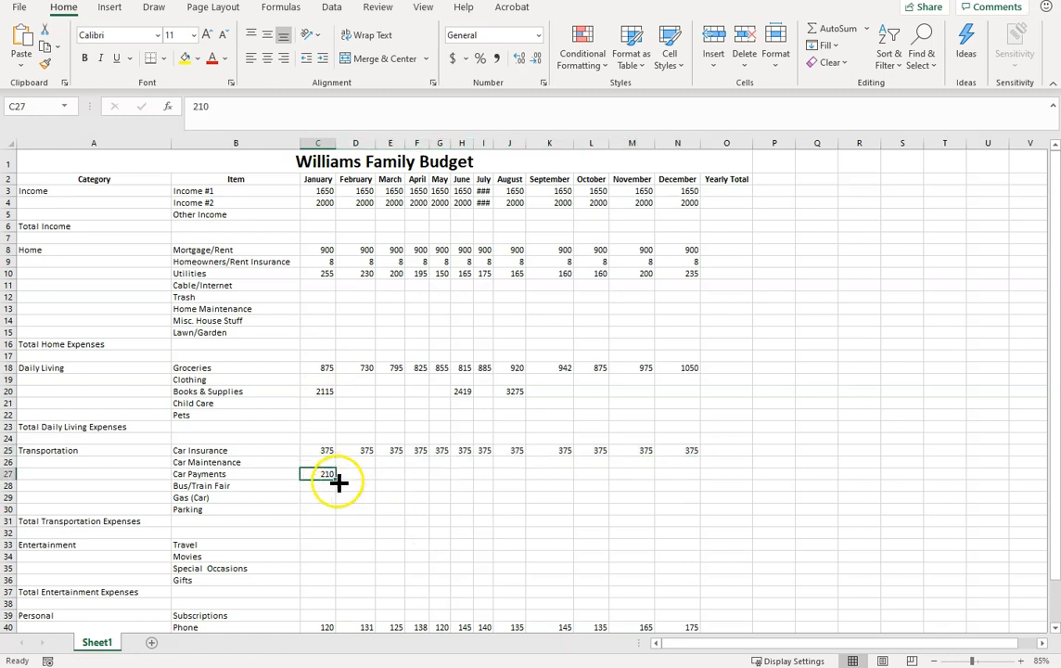
left_click_drag(327, 473, 690, 473)
type("50")
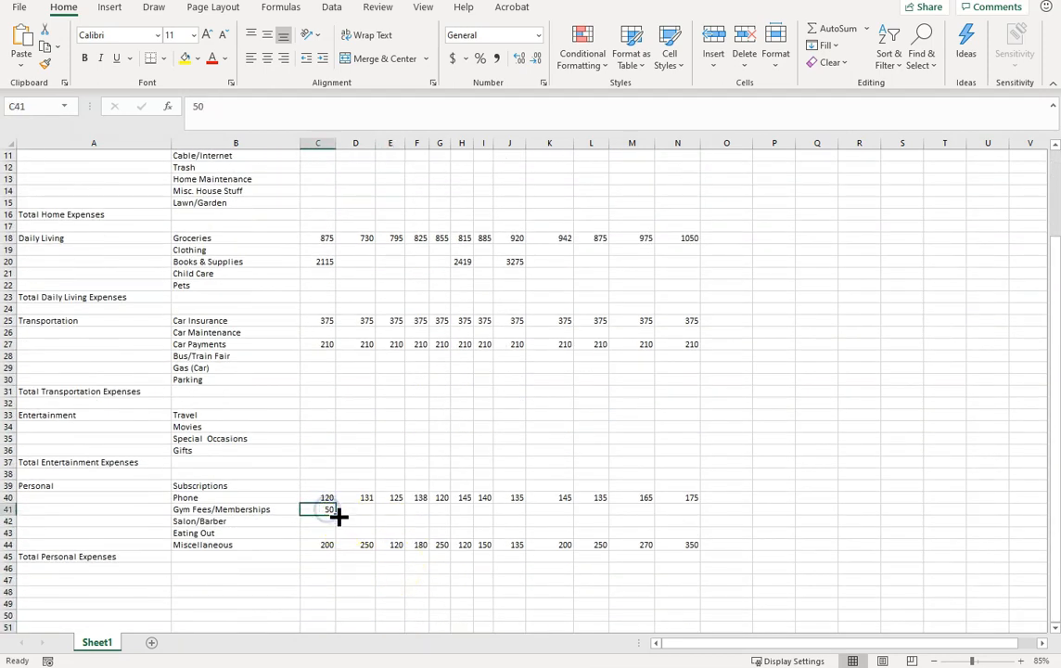
left_click_drag(326, 508, 694, 508)
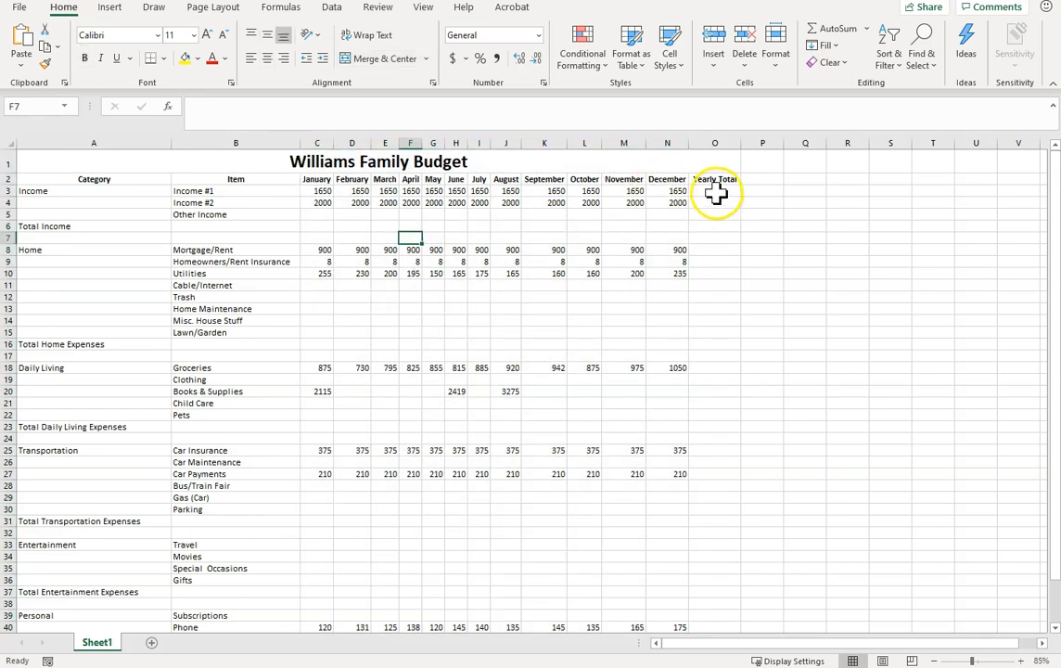
Step: Use Quick Analysis Totals > Sum to fill the Yearly Total column with each row's twelve-month sum
left_click_drag(317, 189, 668, 438)
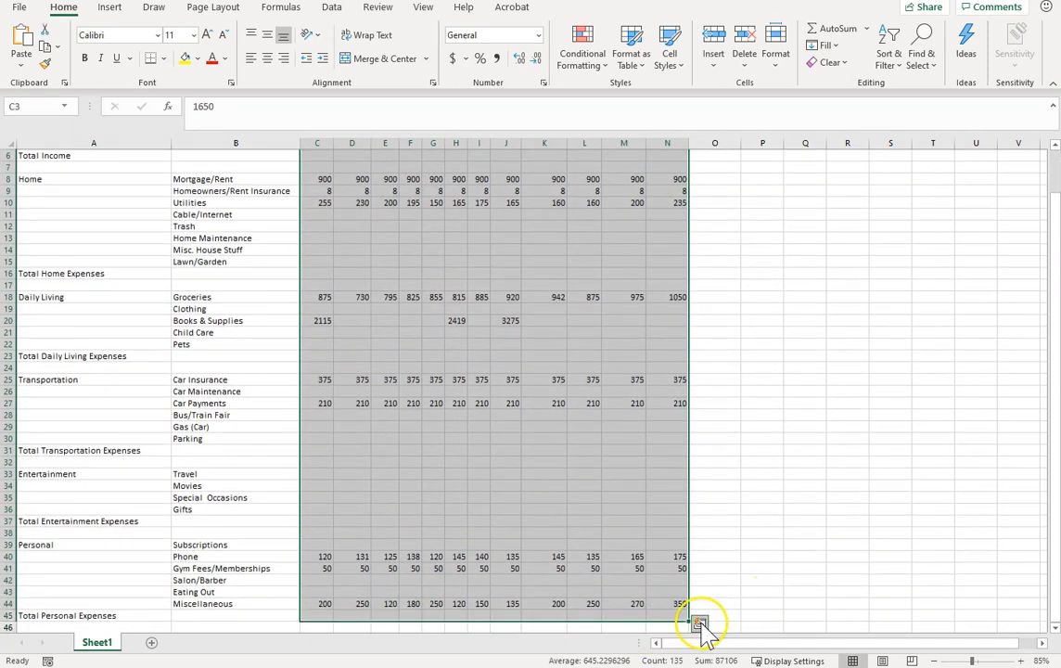
left_click(697, 623)
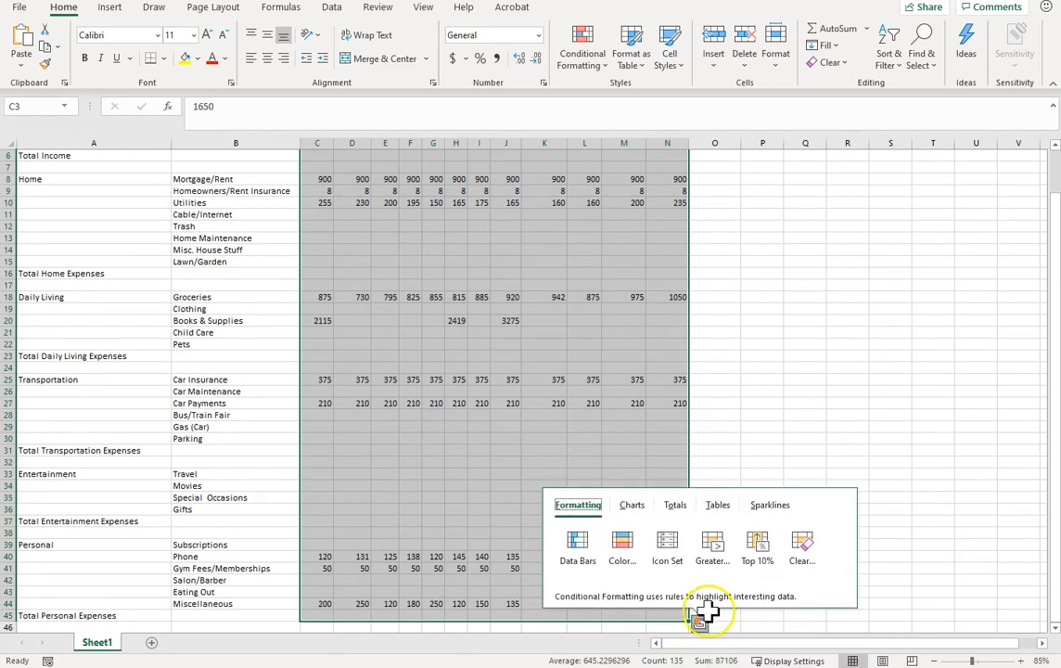
left_click(675, 505)
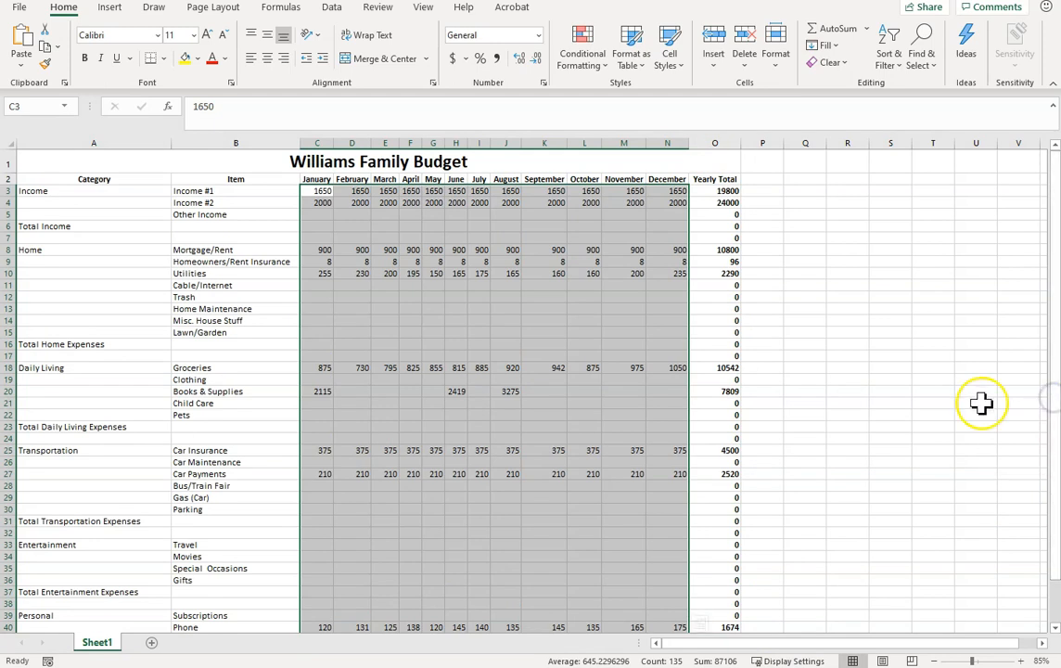
Step: Verify the yearly total formulas for Mortgage/Rent, row 17 and Subscriptions
left_click(891, 367)
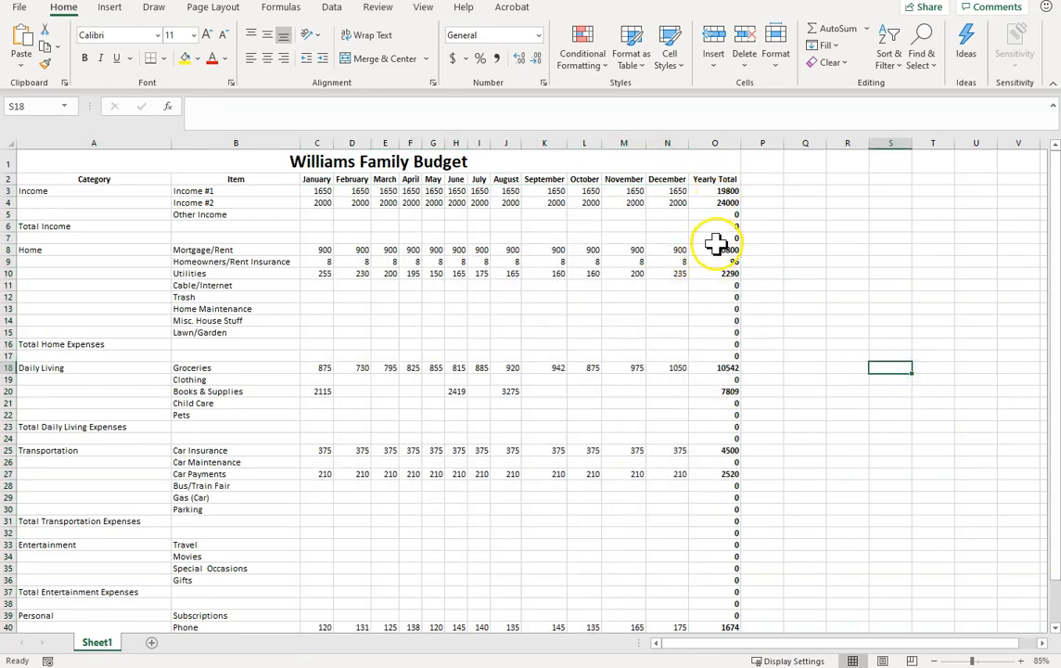
left_click(714, 237)
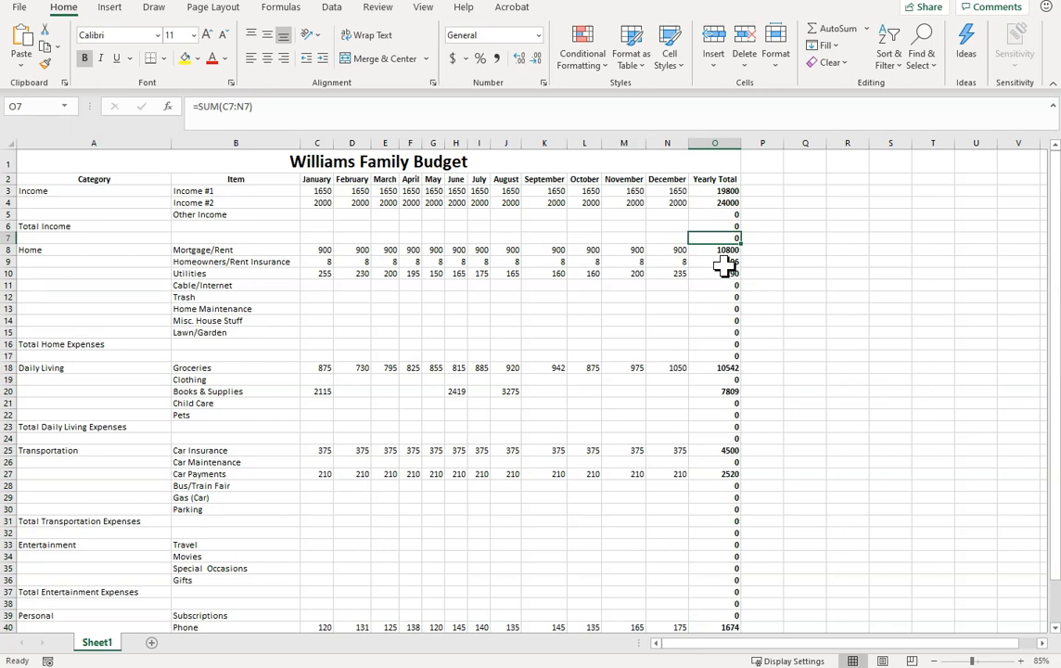
left_click(714, 356)
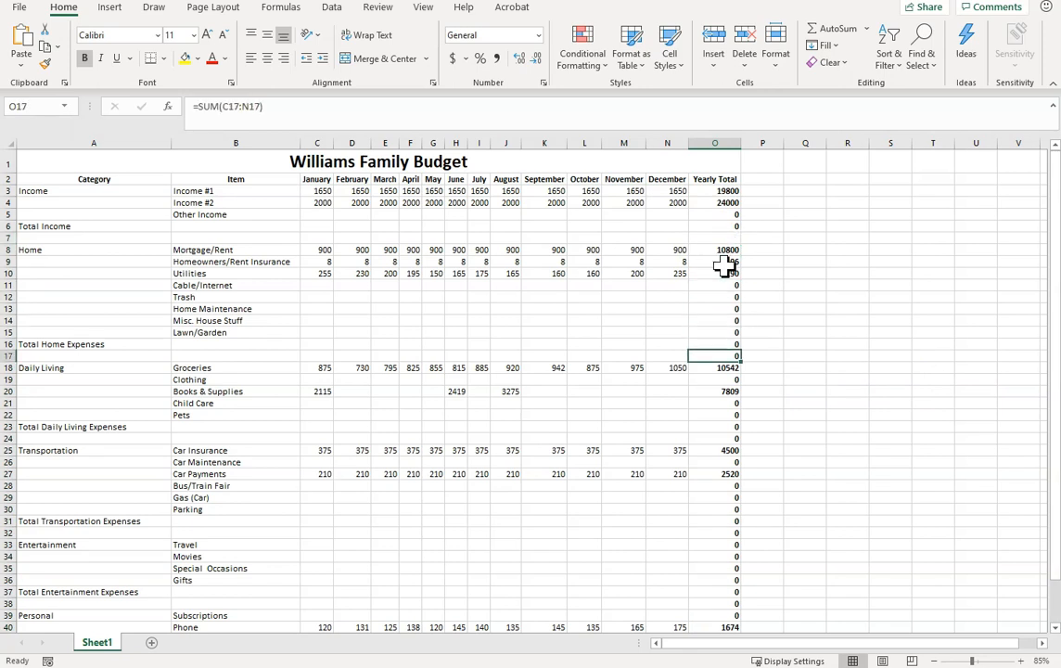
left_click(714, 437)
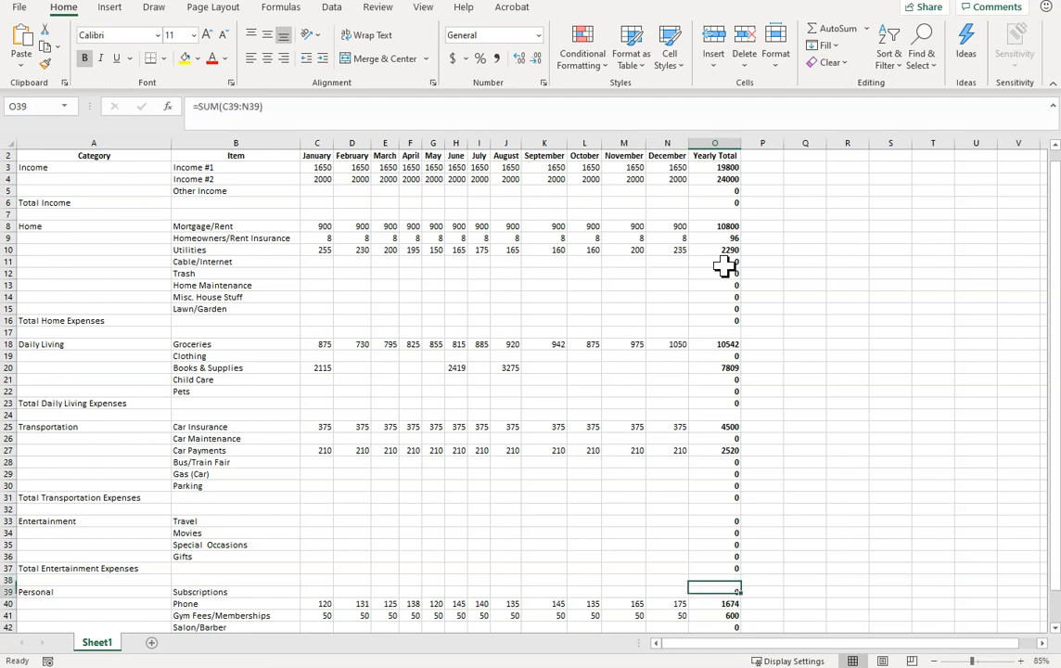
Step: Sum Total Income in C6 (3650 in January) and fill it right through December
scroll("down", 3)
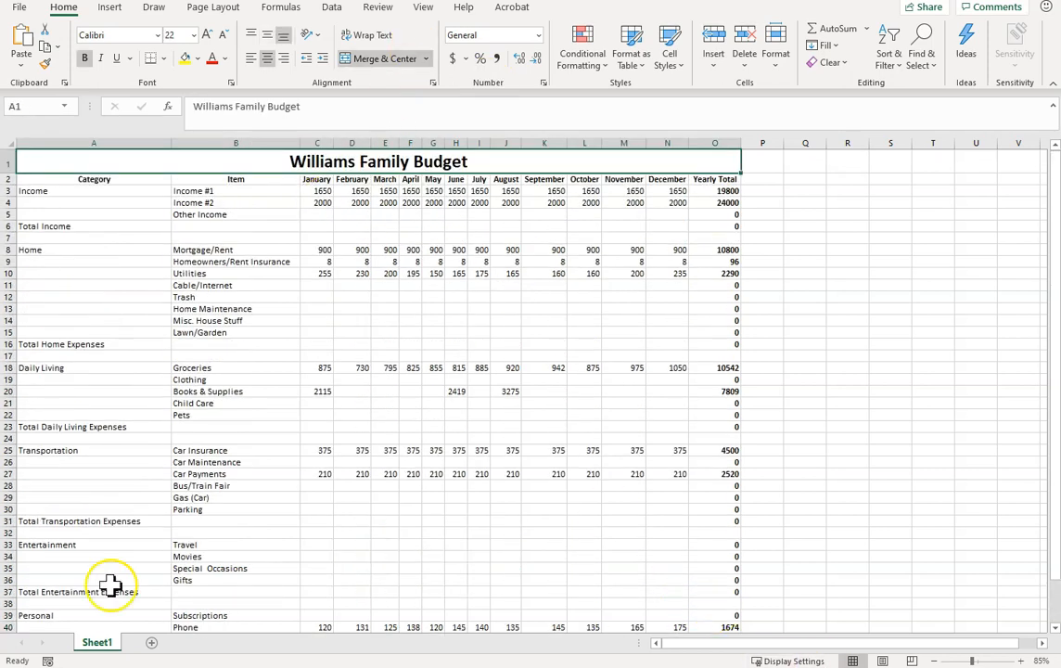
left_click(1020, 660)
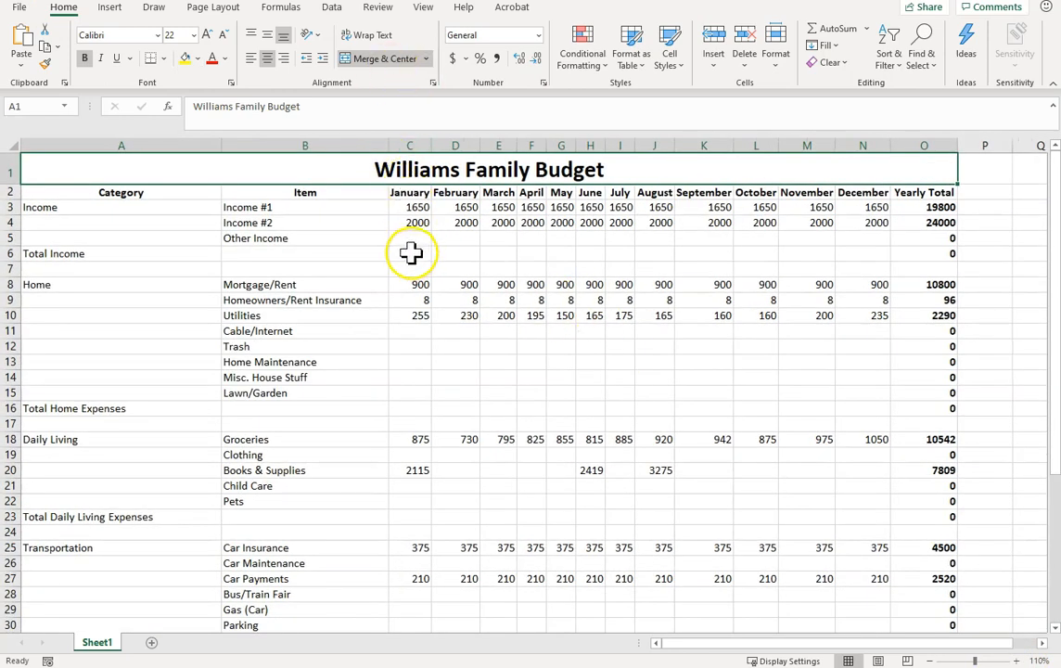
left_click(410, 252)
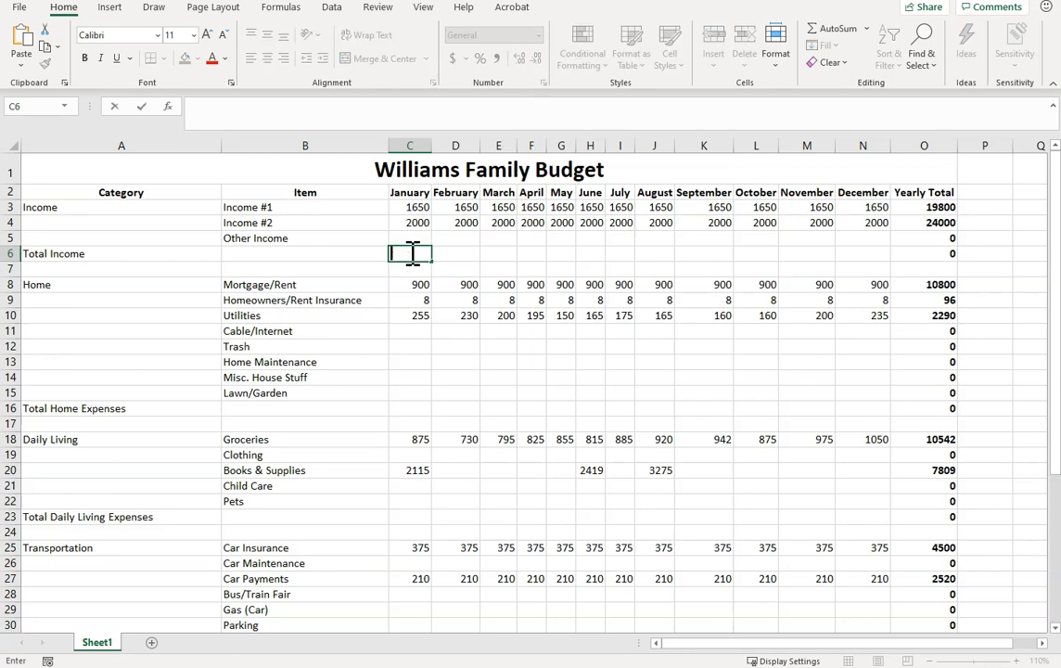
type("=sum(")
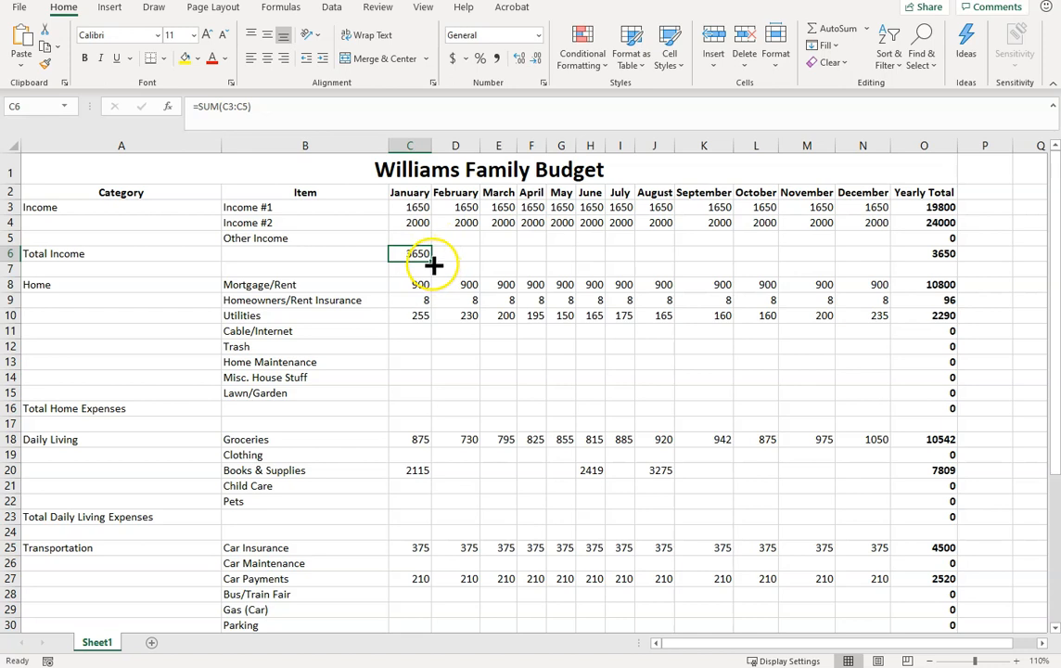
left_click_drag(434, 252, 875, 253)
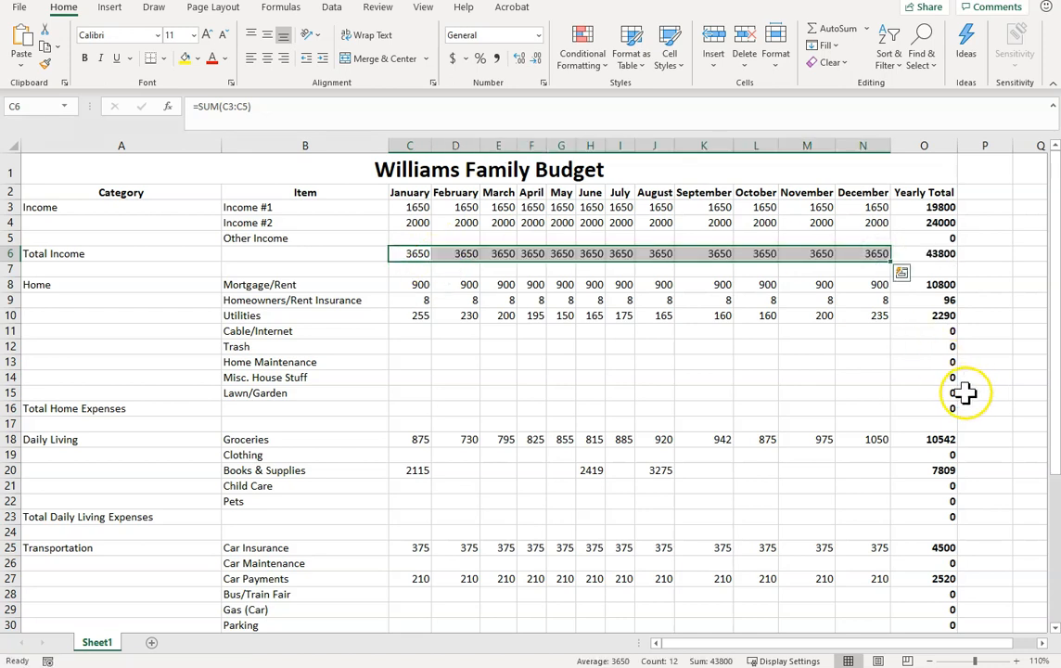
mouse_move(961, 401)
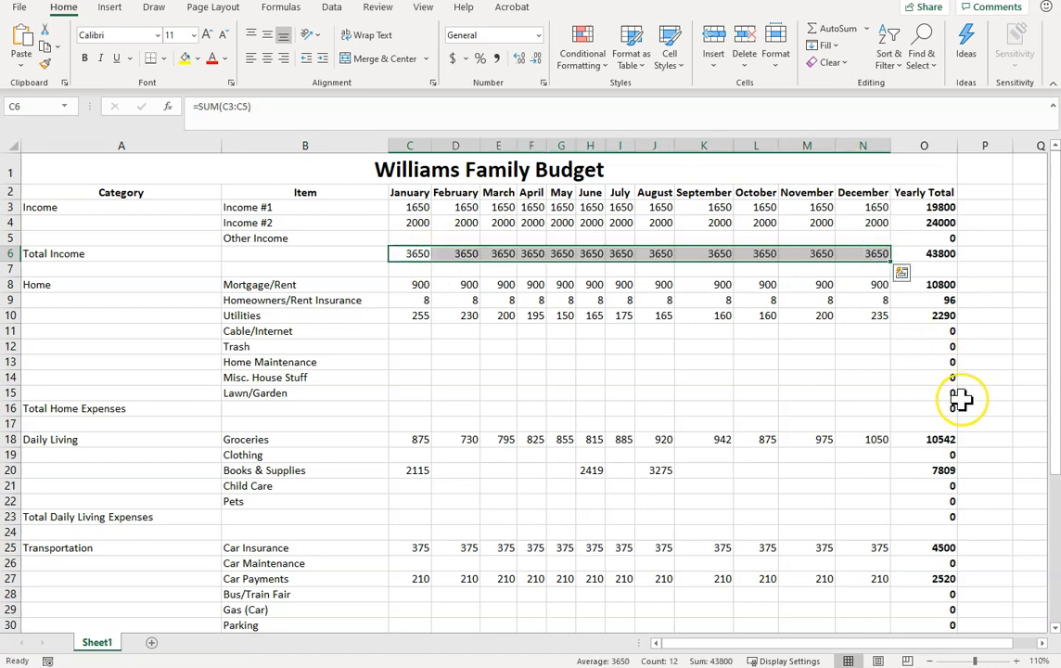
mouse_move(940, 396)
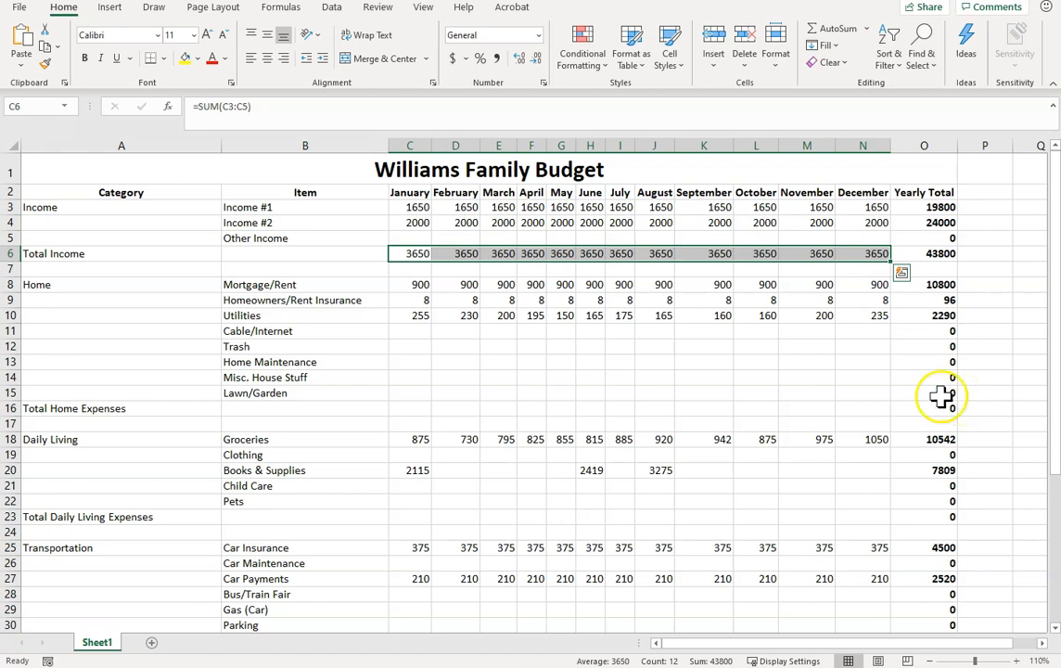
Step: Sum Total Home Expenses in C16 and Total Daily Living Expenses in C23, filled across the months
left_click(408, 408)
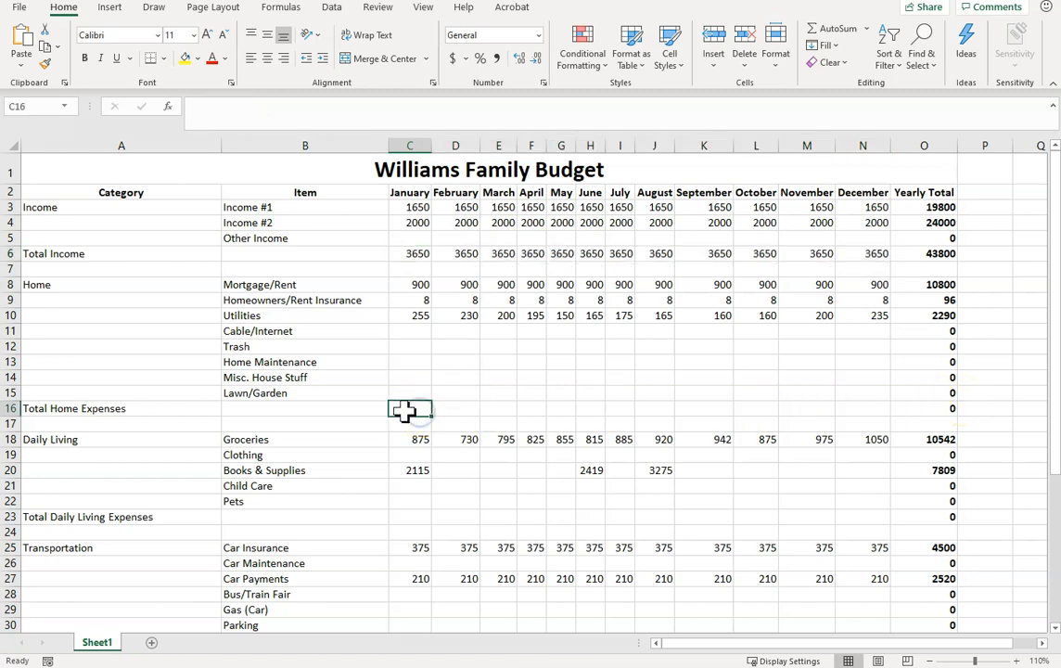
type("=su")
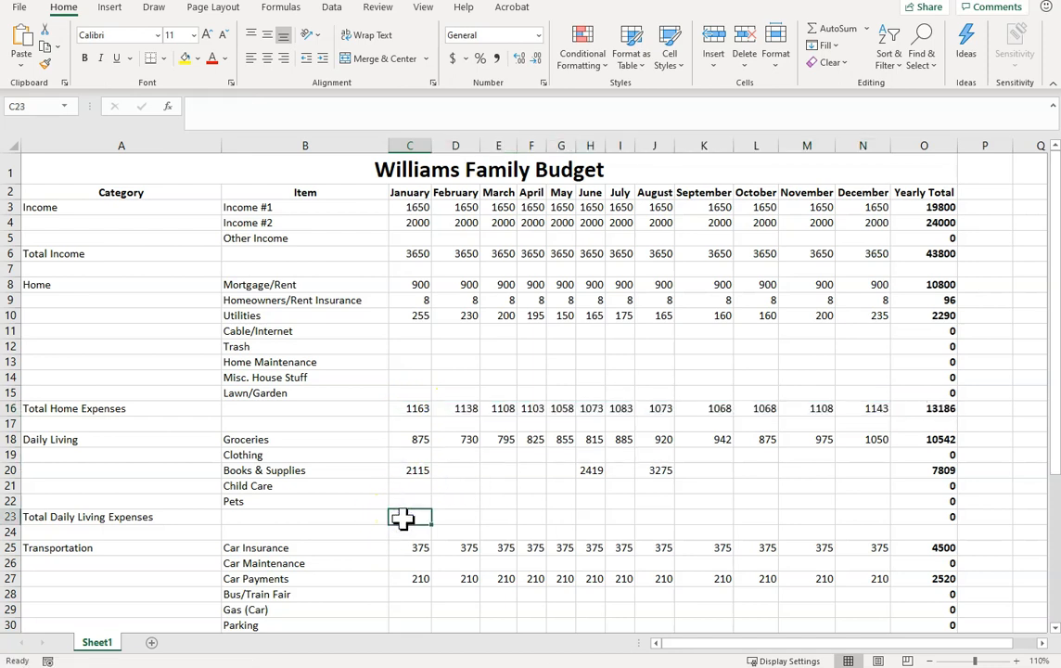
type("=su")
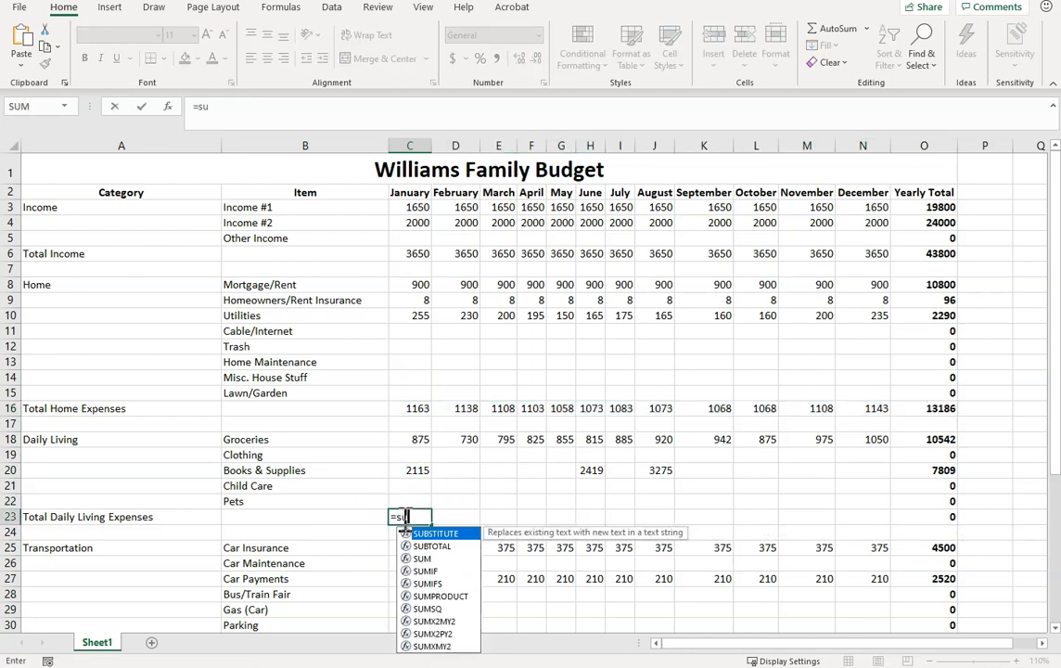
left_click_drag(410, 438, 410, 501)
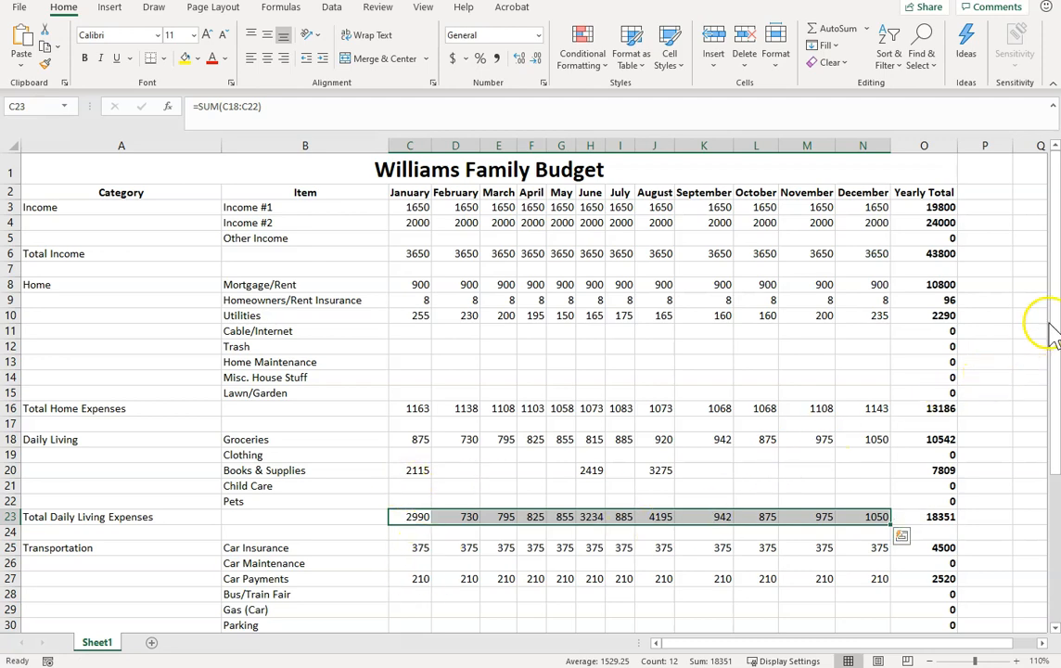
Step: Enter =SUM(C25:C30) in C31 and =SUM(C33:C36) in C37, filled across the months (585 and 0)
scroll("down", 3)
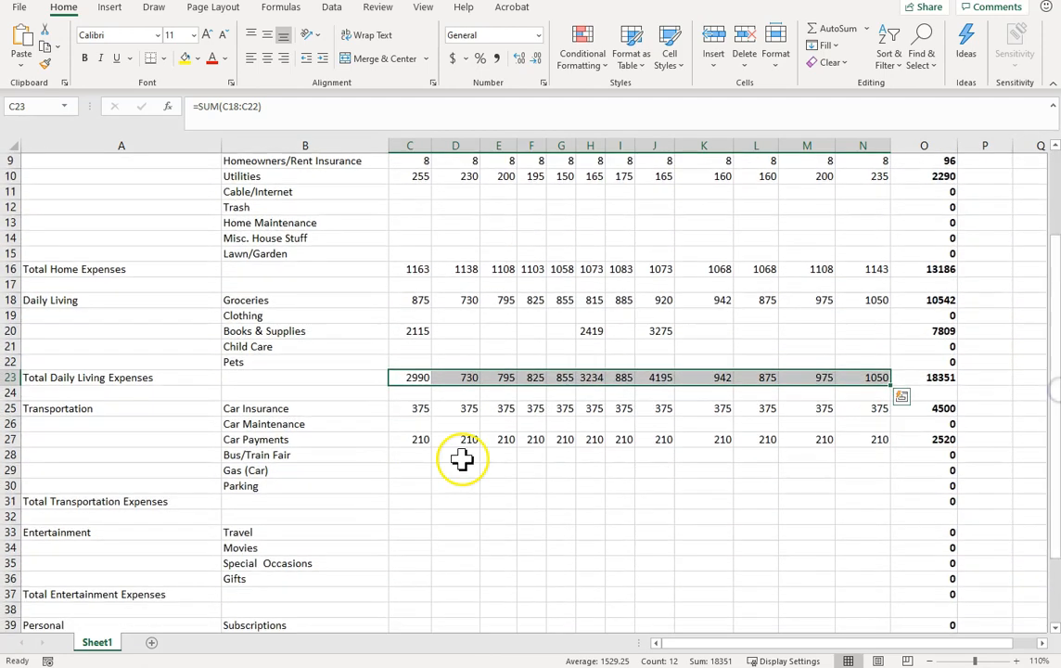
left_click(408, 500)
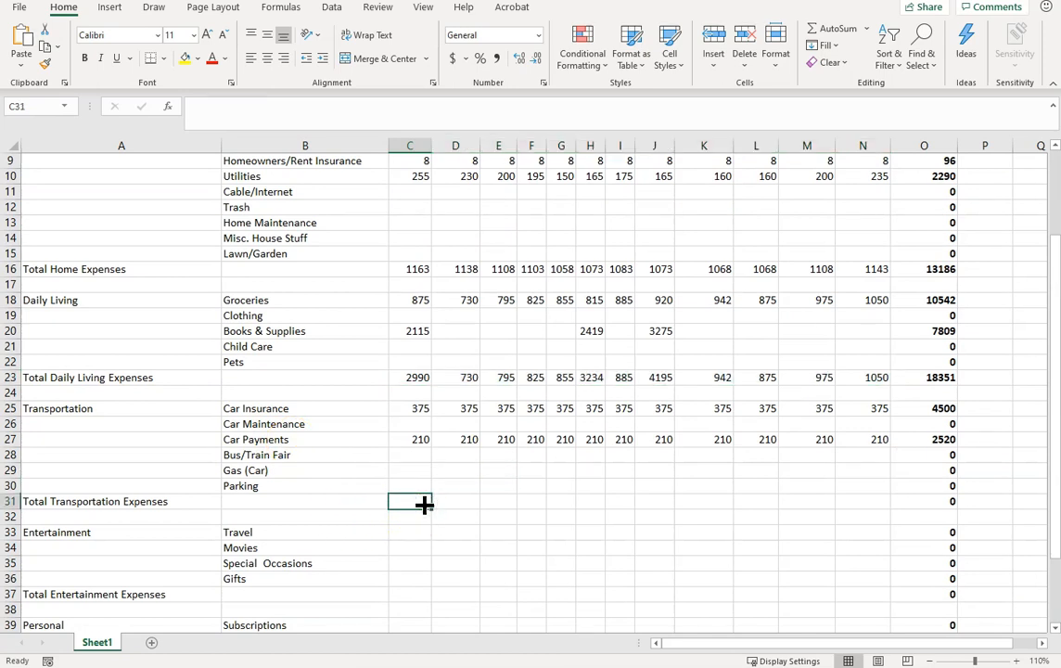
type("=sum(")
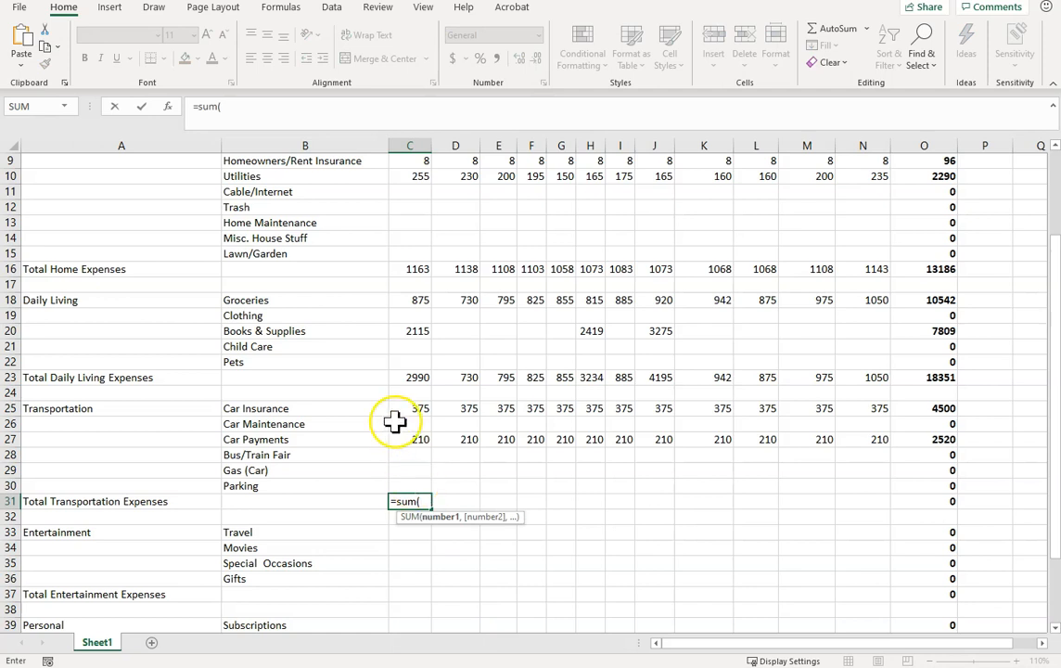
mouse_move(442, 423)
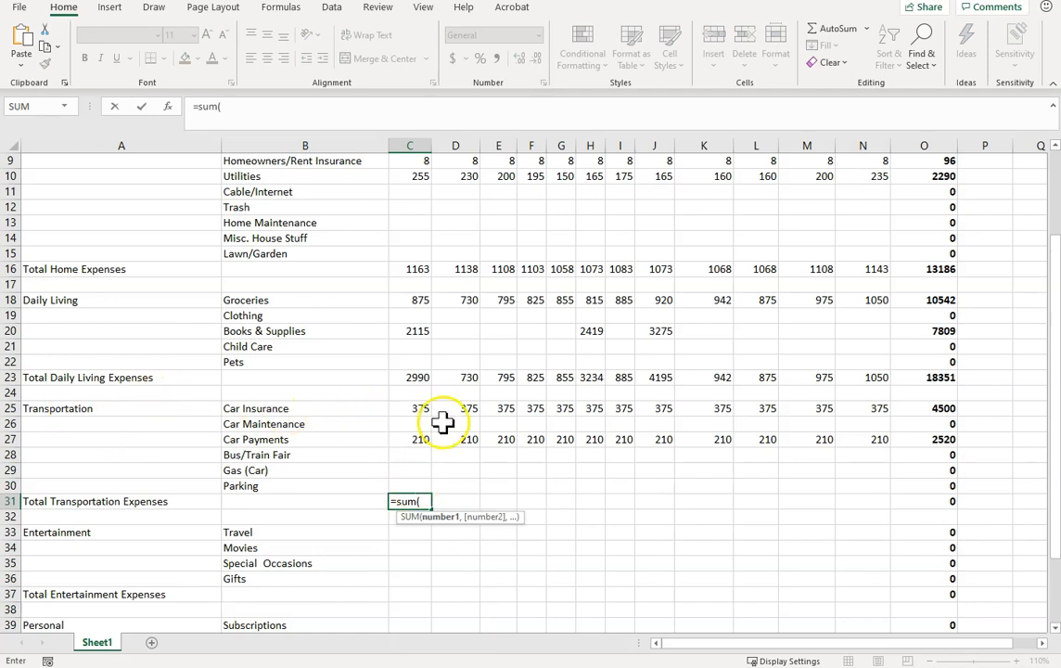
left_click_drag(408, 408, 408, 485)
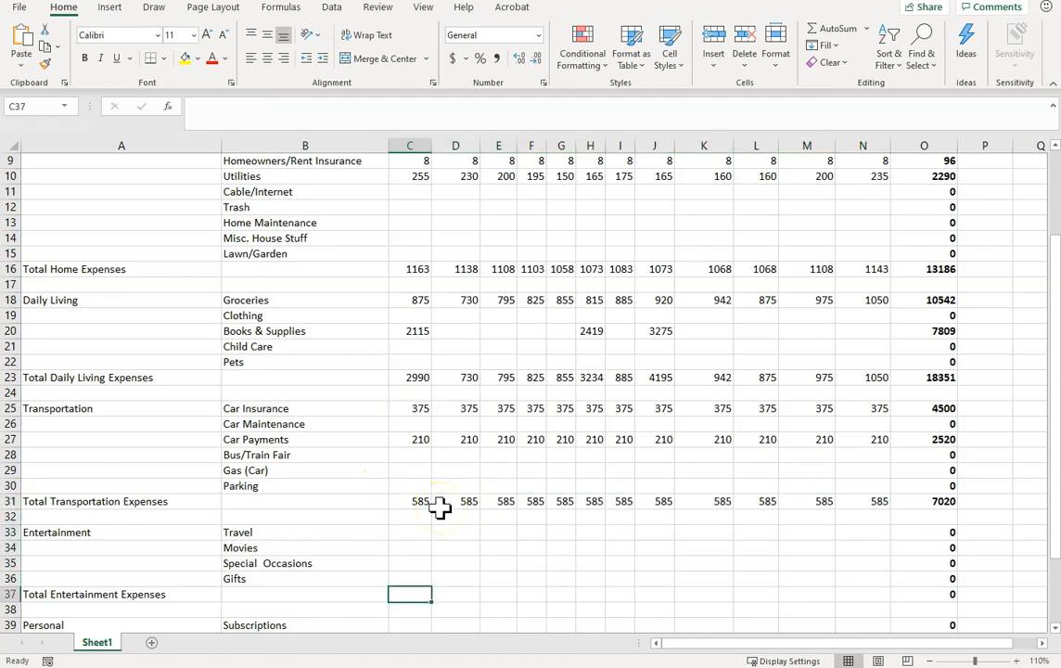
type("=")
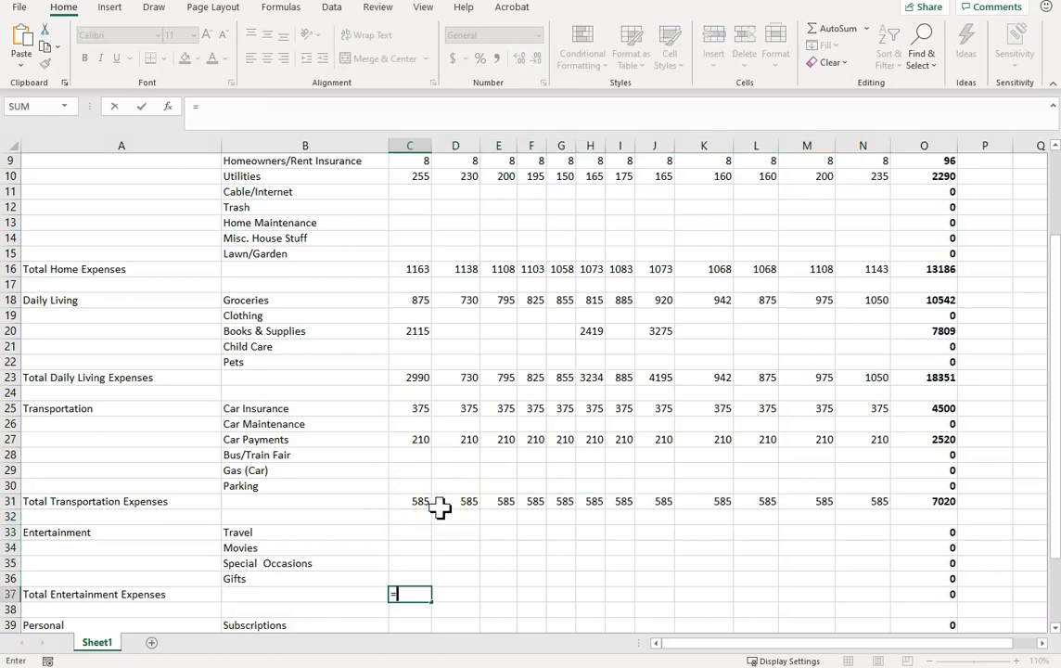
type("=sum(")
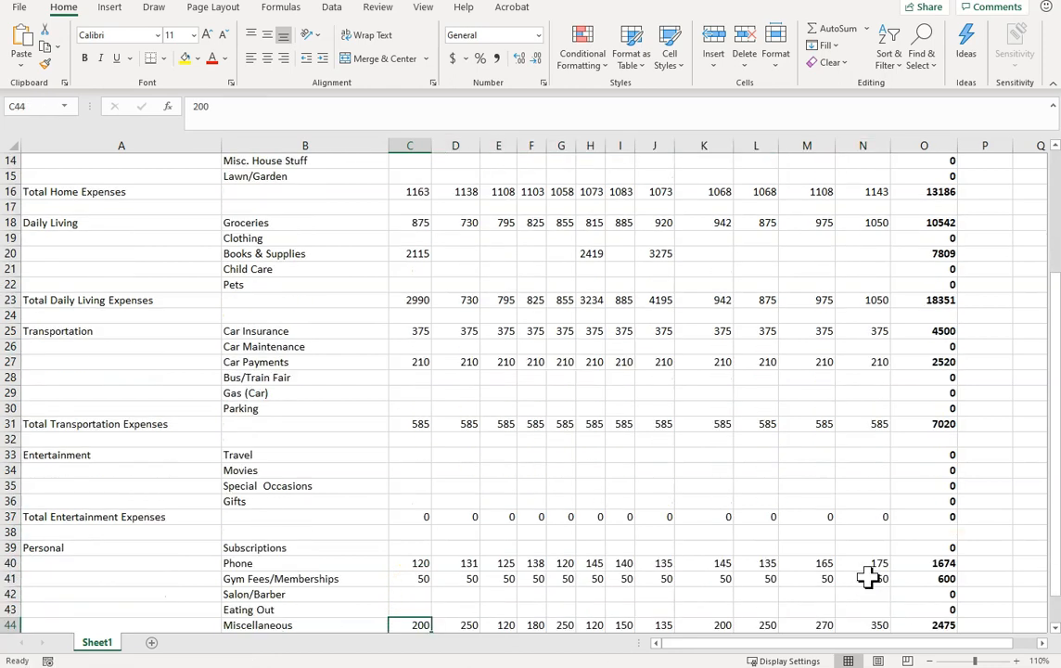
Step: Enter =SUM(C39:C44) in C45 filled to N45, then =SUM(O3:O44) in O45 giving 169463
scroll("down", 3)
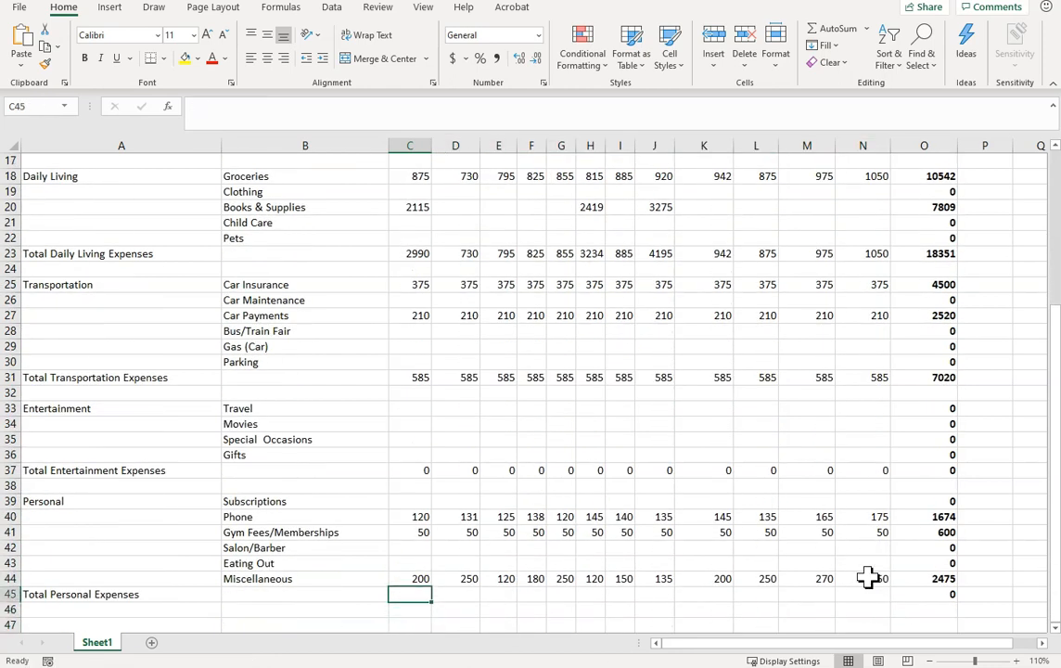
type("=sum")
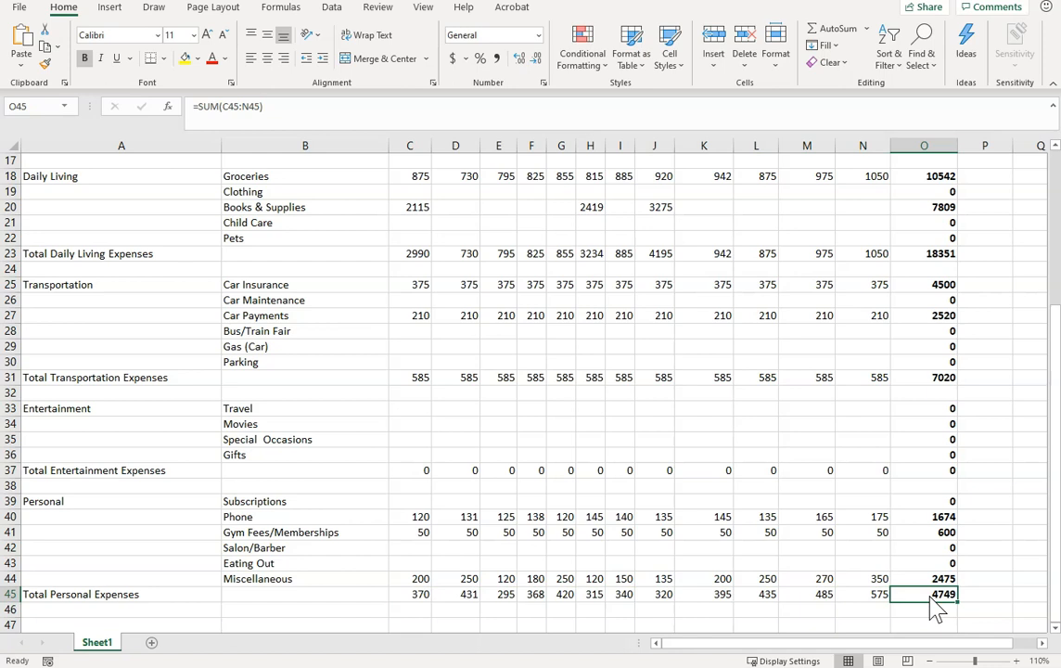
type("=s")
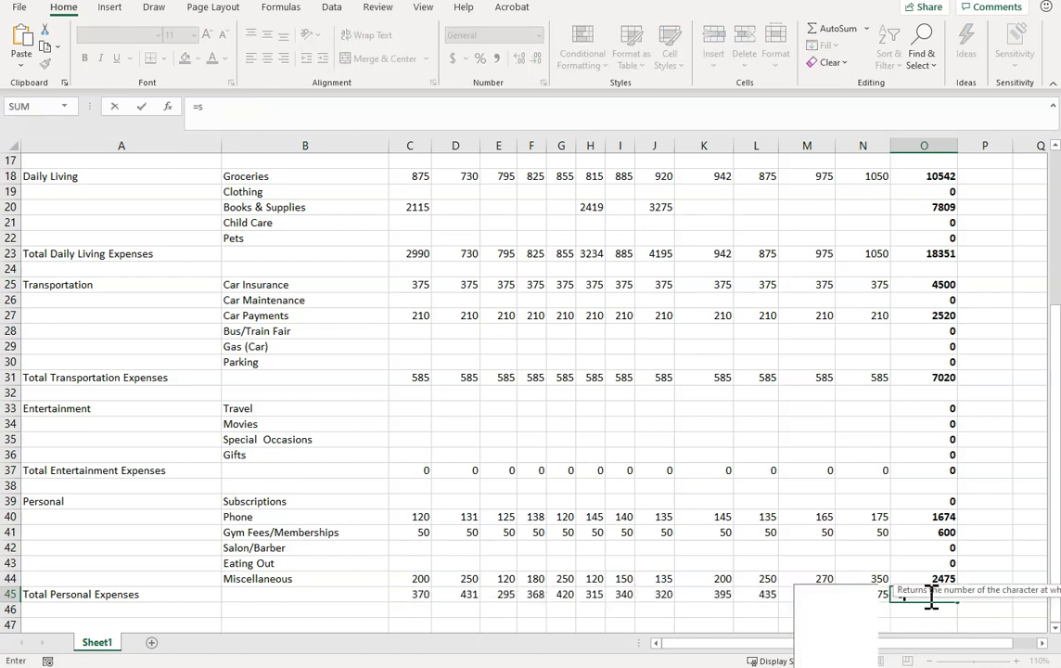
type("um(")
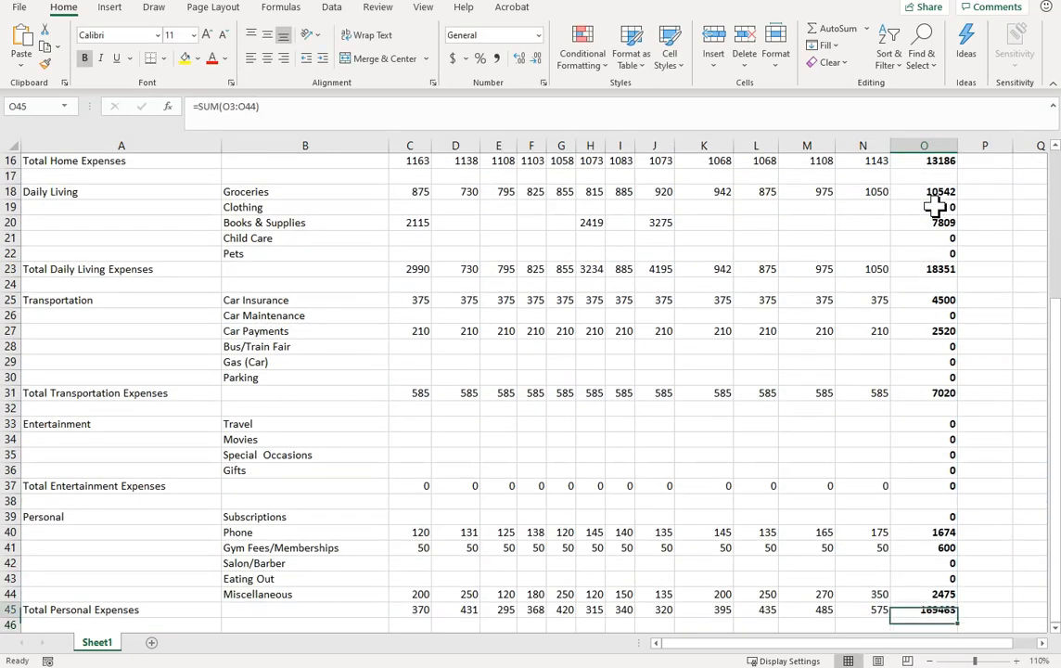
mouse_move(918, 205)
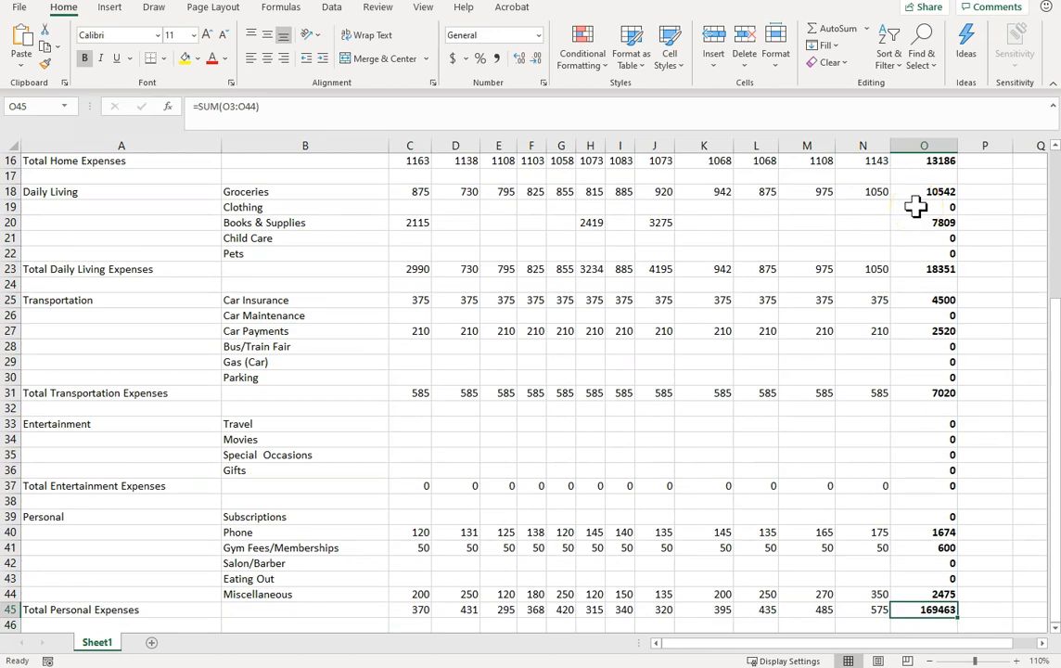
Step: Give the Total Income row Accounting format and the Total cell style border
left_click(924, 593)
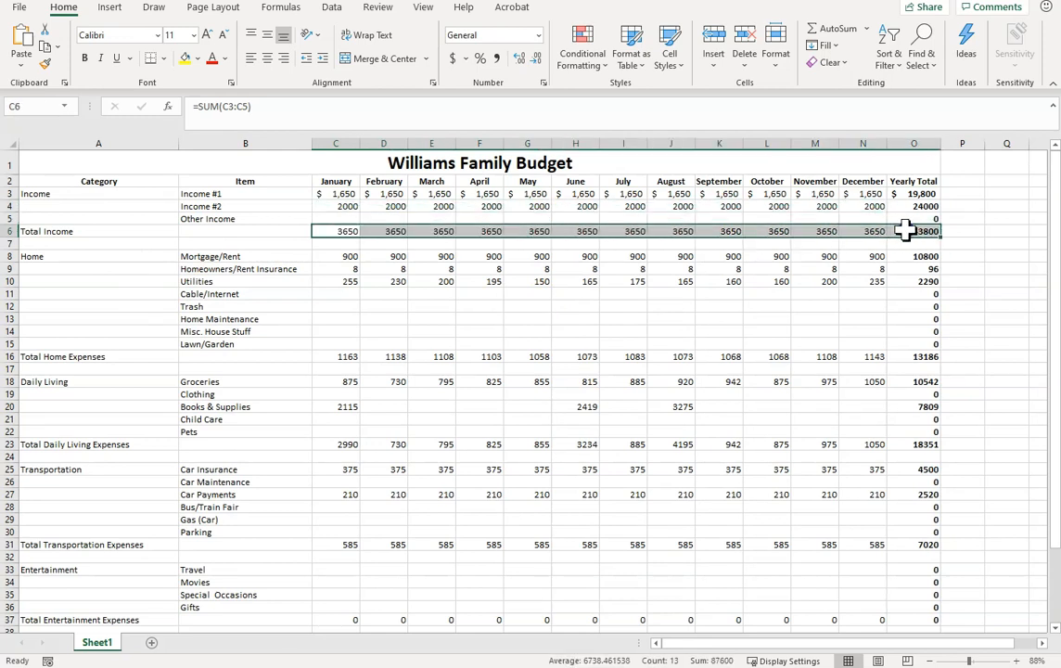
left_click(480, 58)
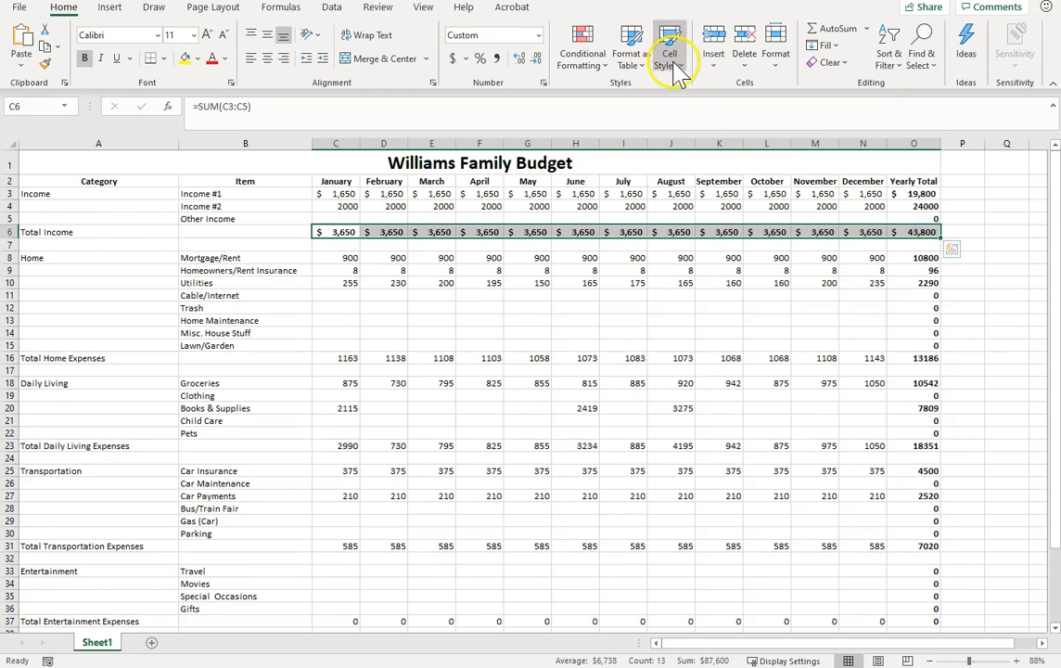
left_click(164, 58)
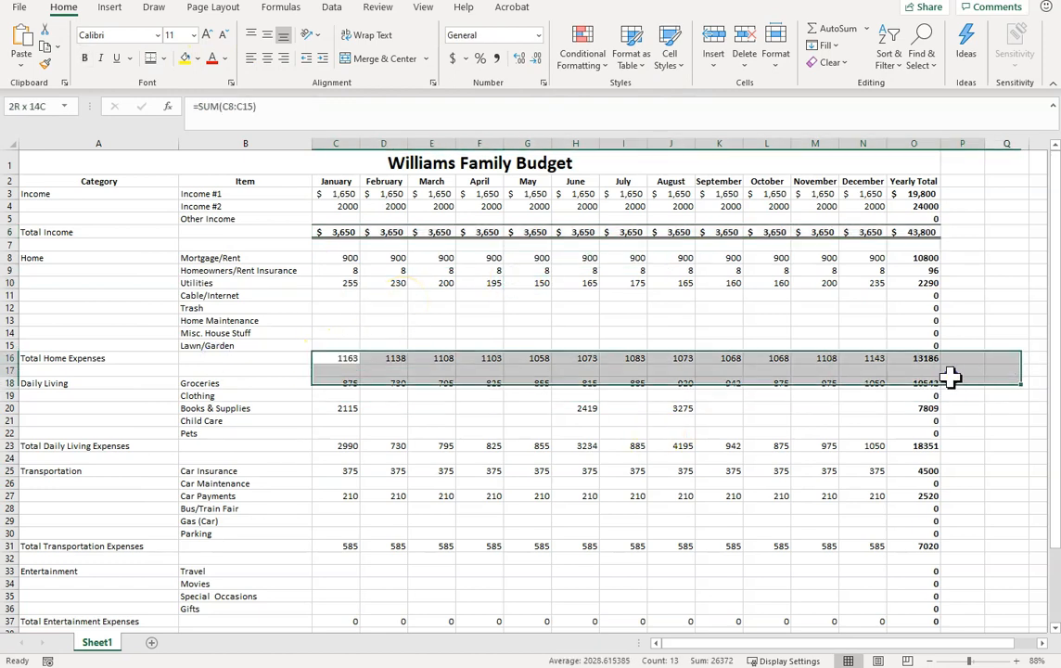
Step: Give the Total Home Expenses row Accounting format without decimals, then select the Daily Living totals
left_click(521, 58)
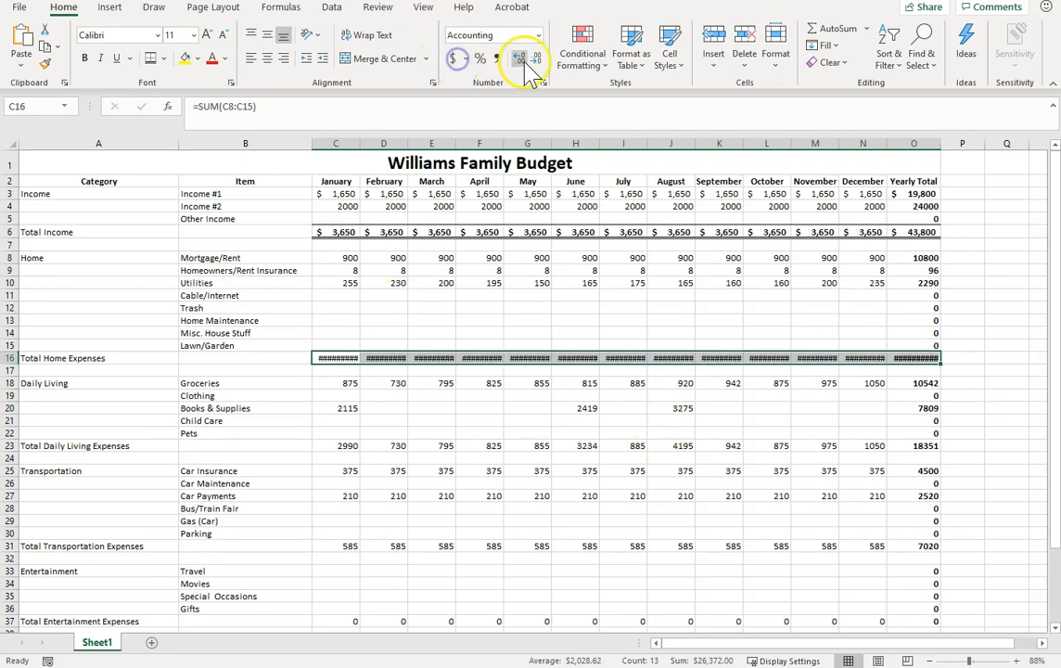
left_click(536, 57)
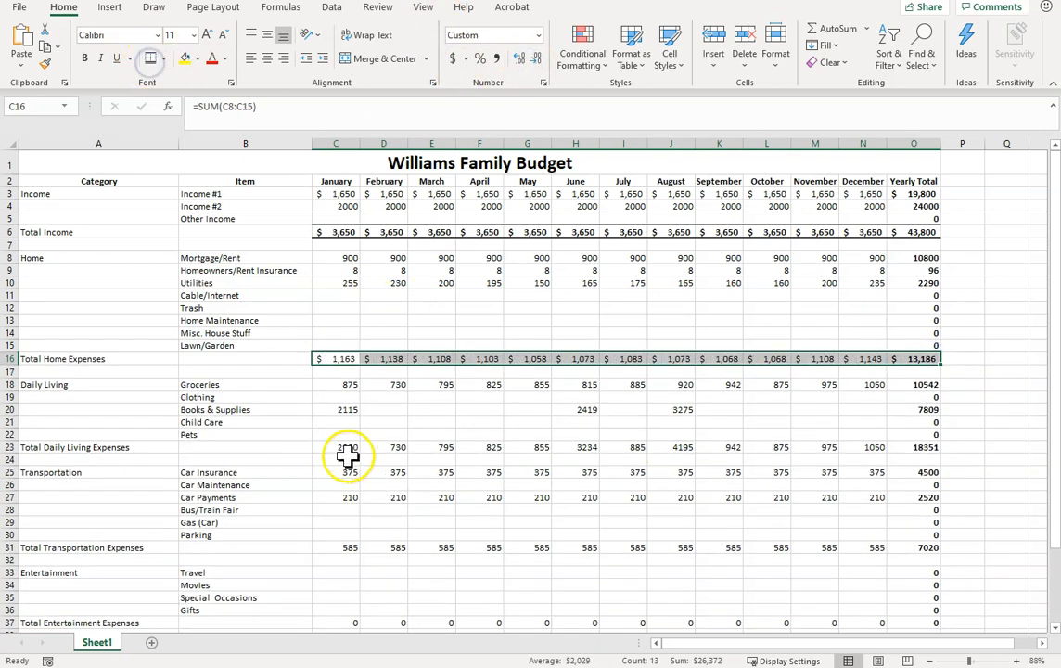
left_click(335, 447)
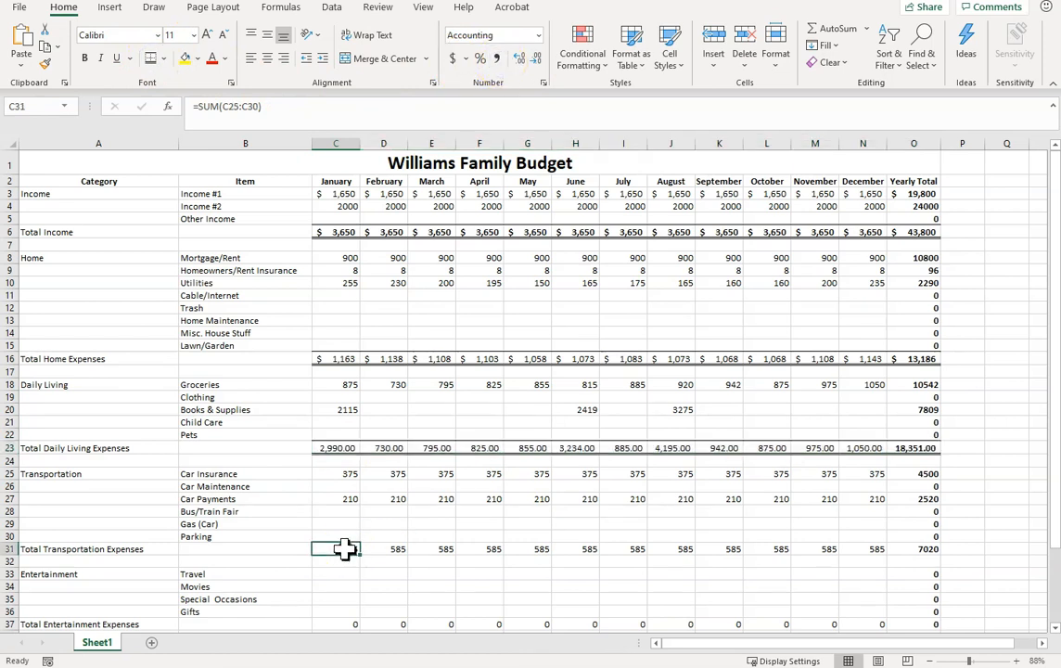
Step: Apply Comma Style and the Total cell style to the Daily Living, Transportation and Personal total rows
scroll("down", 3)
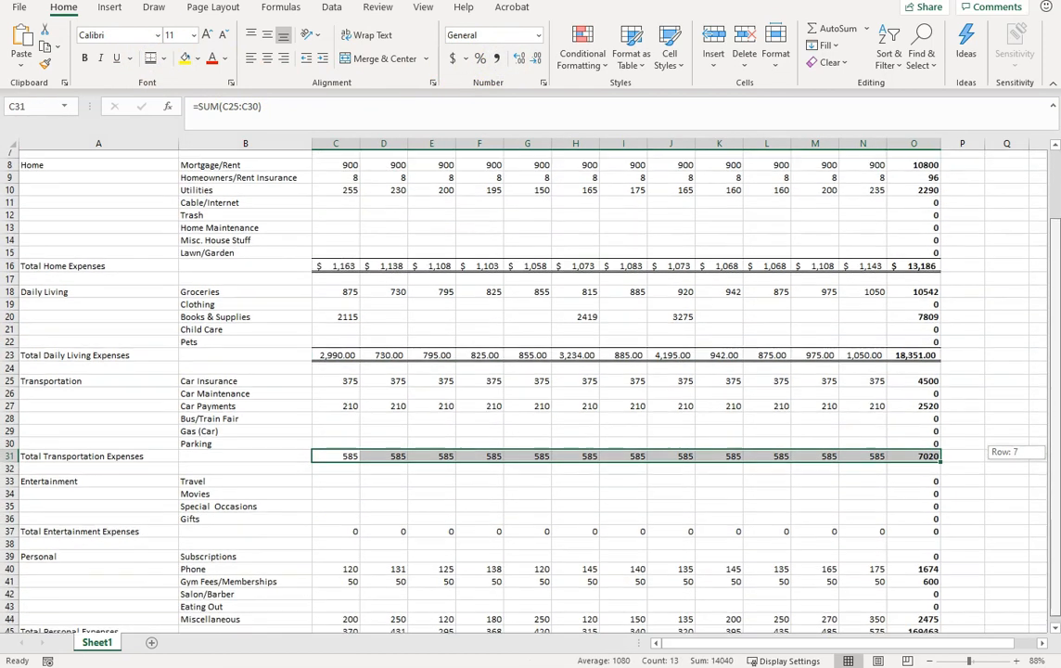
scroll("down", 3)
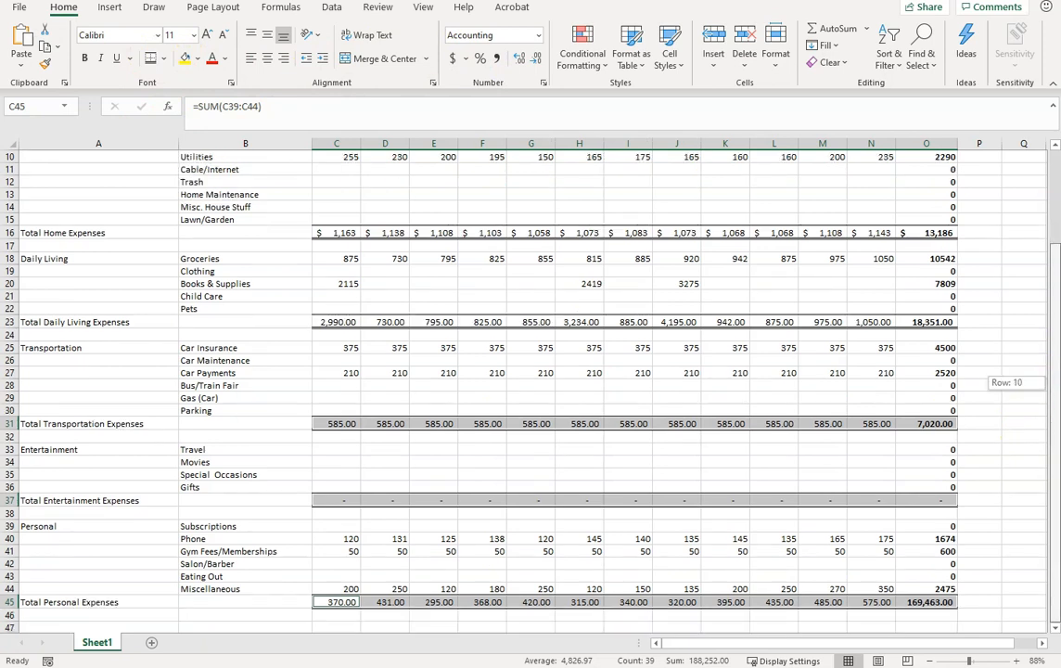
left_click(926, 538)
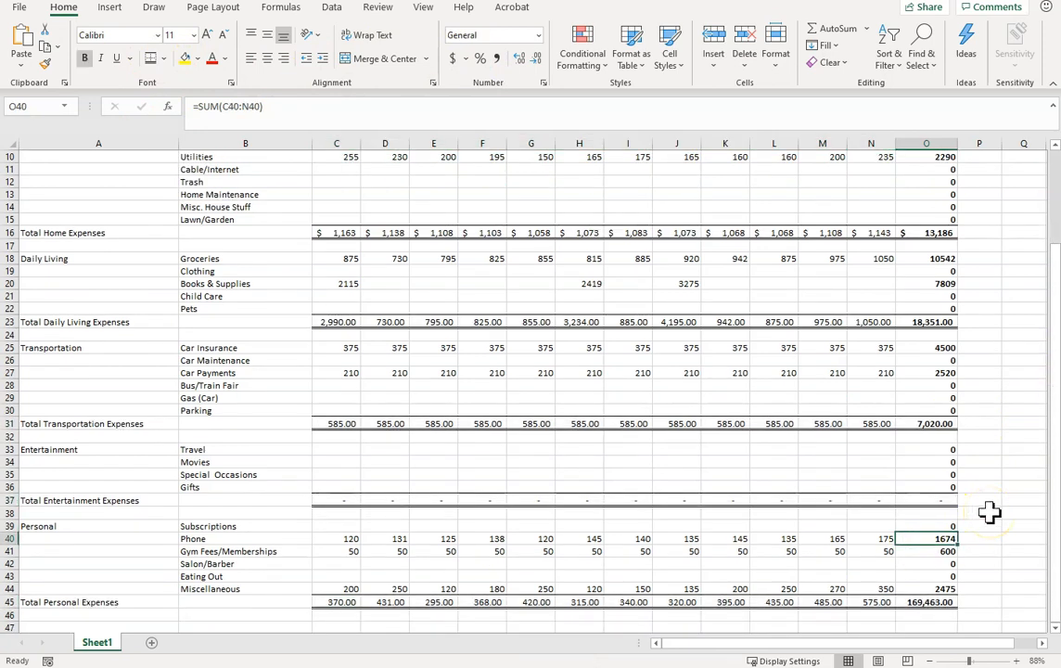
mouse_move(990, 510)
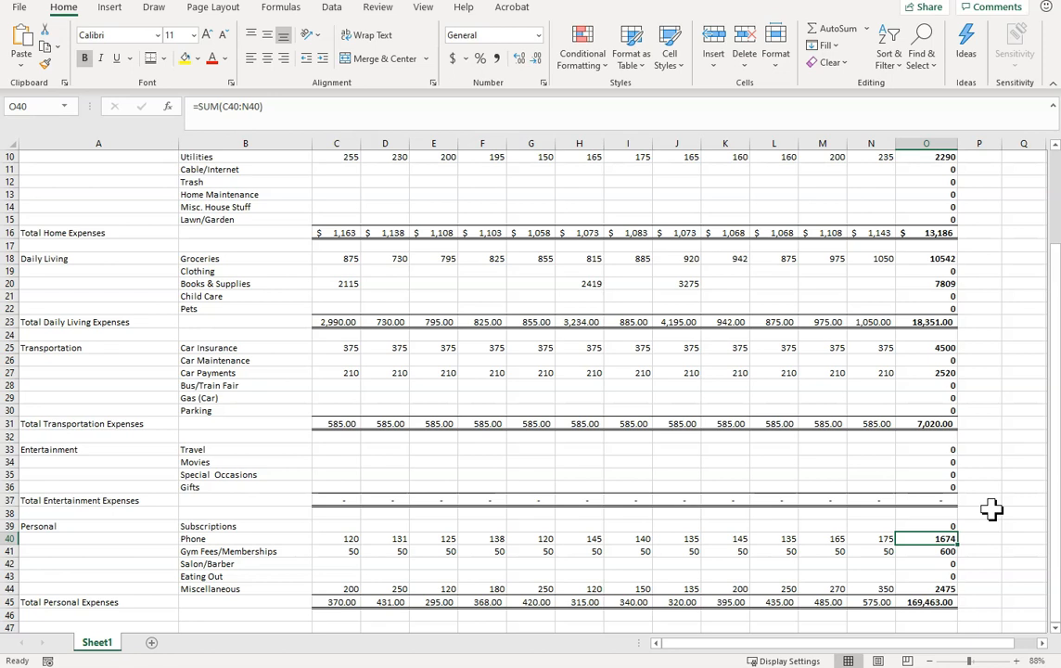
mouse_move(1050, 436)
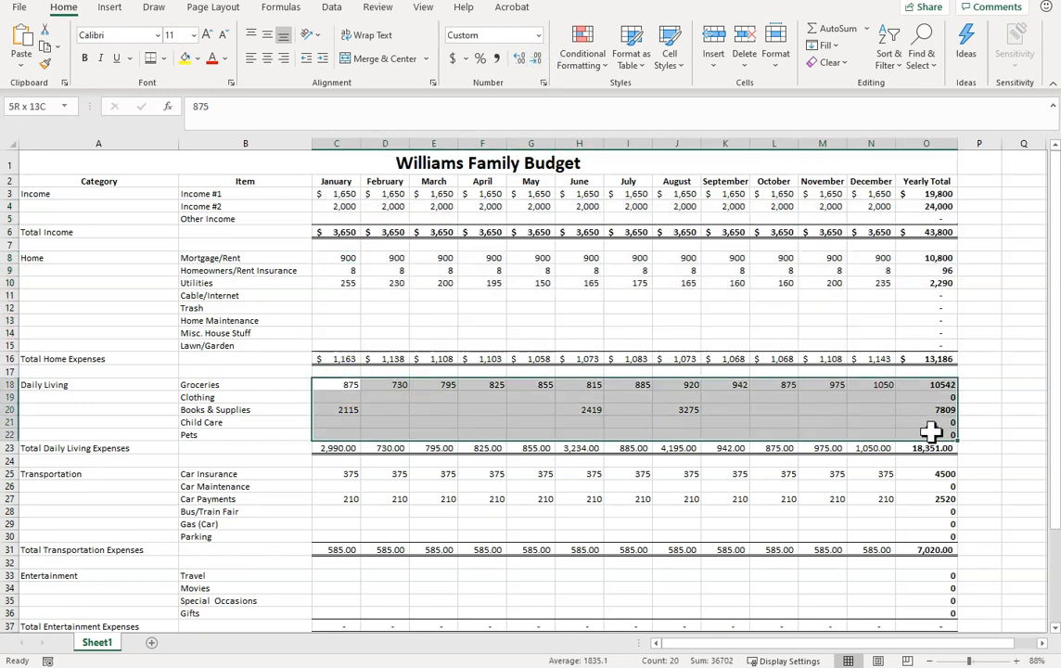
Step: Give the expense blocks Comma Style and the category total rows whole-dollar Accounting format
left_click(336, 473)
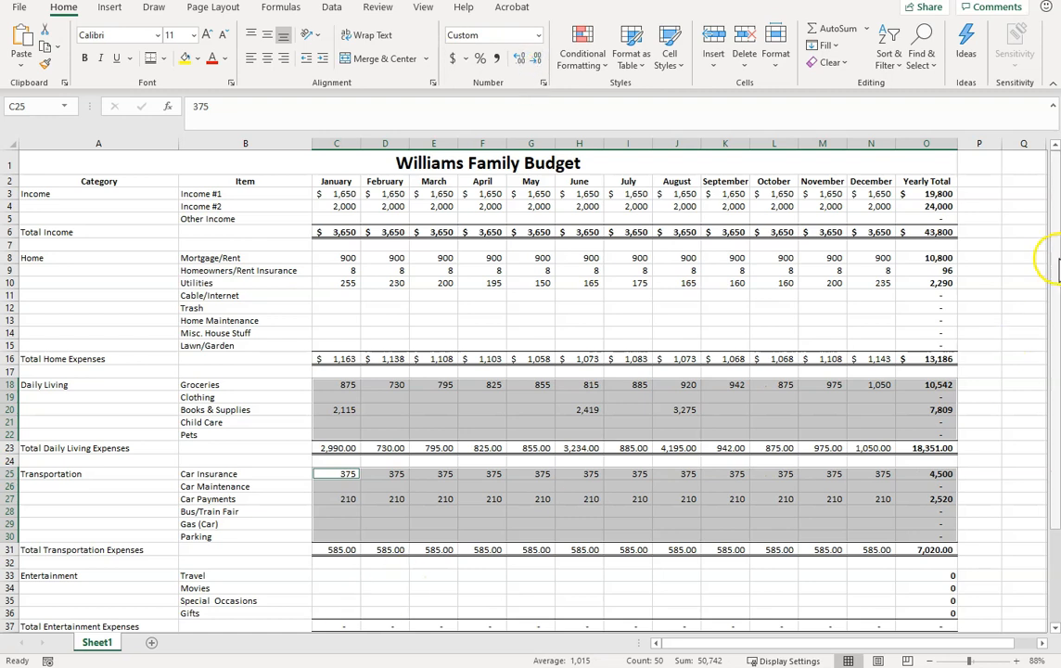
scroll("down", 3)
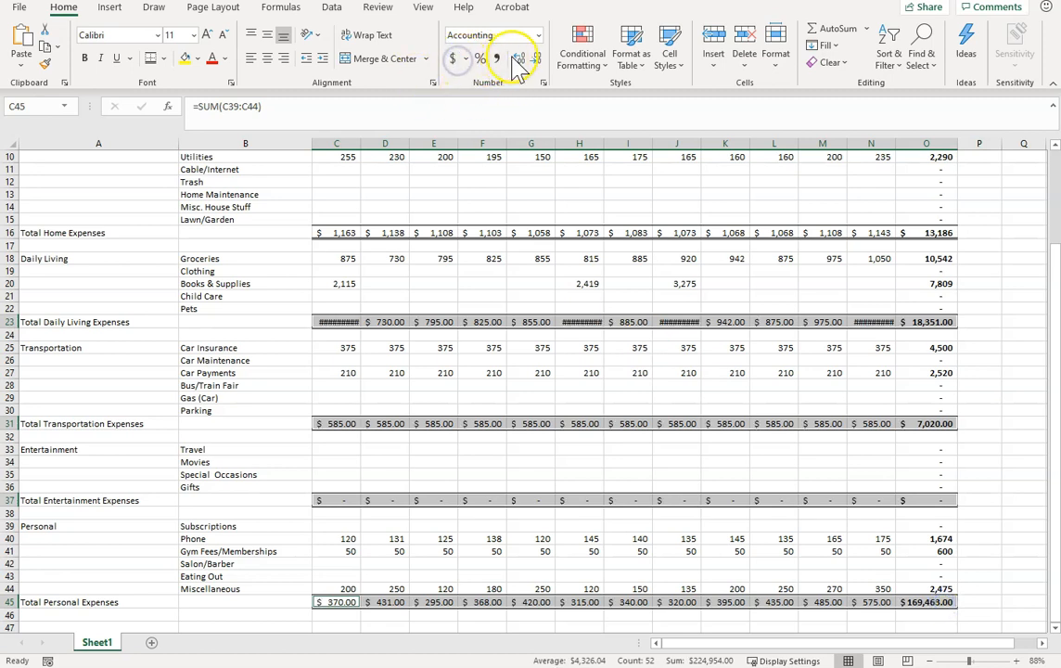
left_click(519, 57)
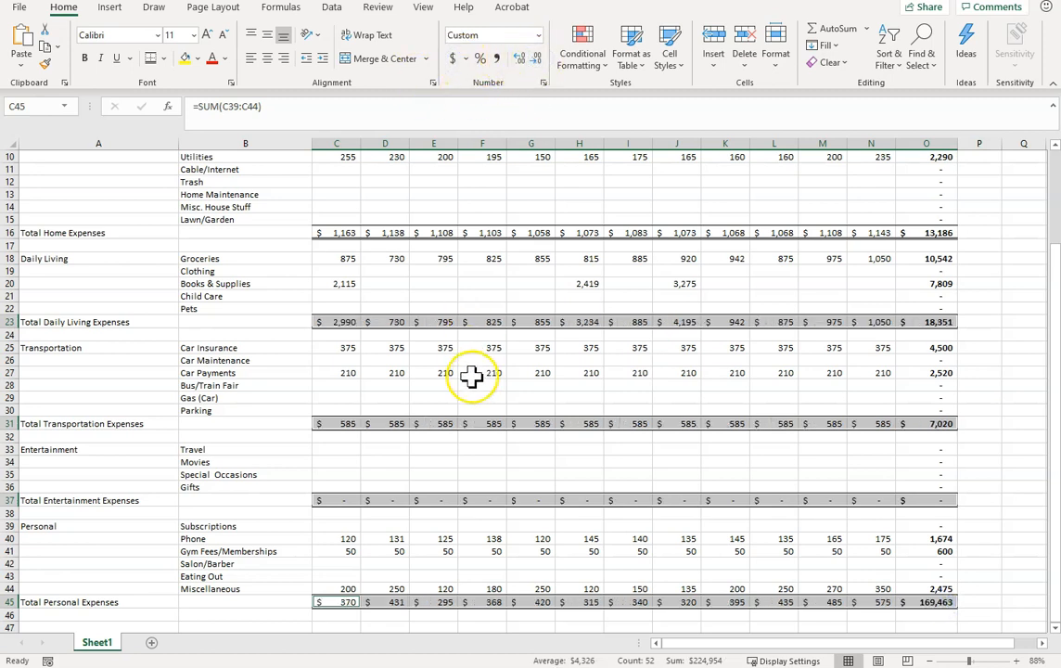
left_click(482, 371)
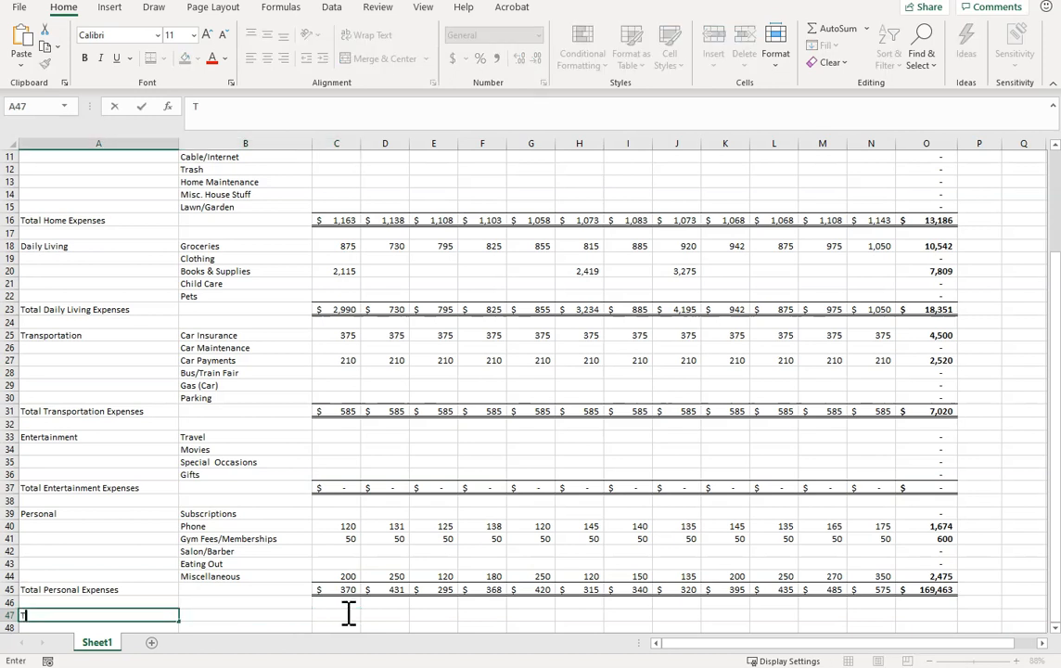
Step: Label row 47 Total Expenses and sum January's five category totals with =C45+C37+C31+C23+C16
type("Total Expense")
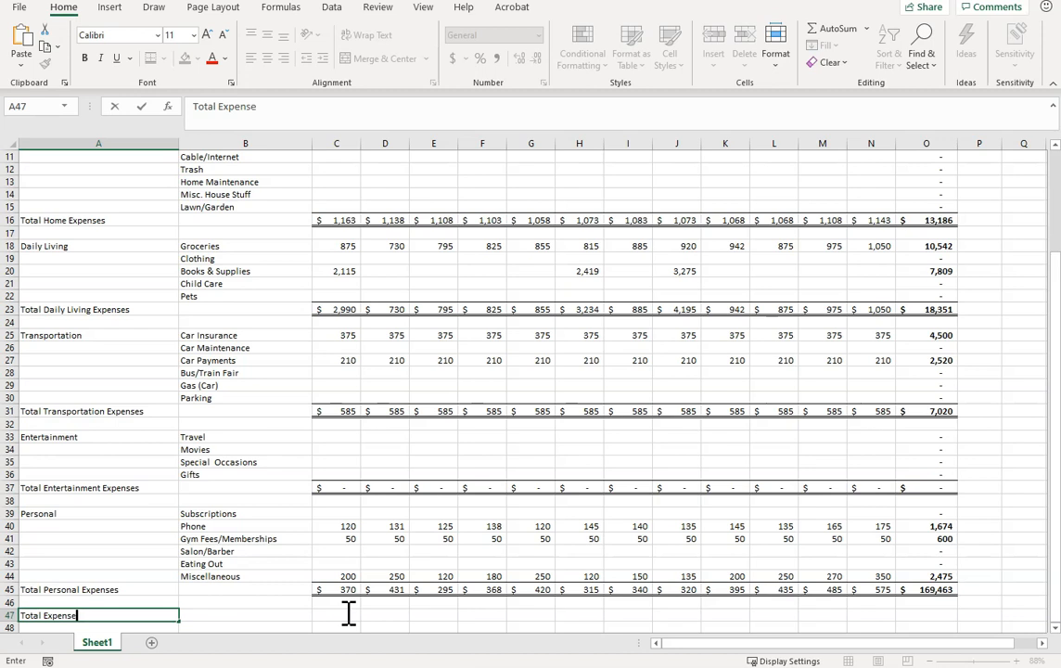
left_click(335, 614)
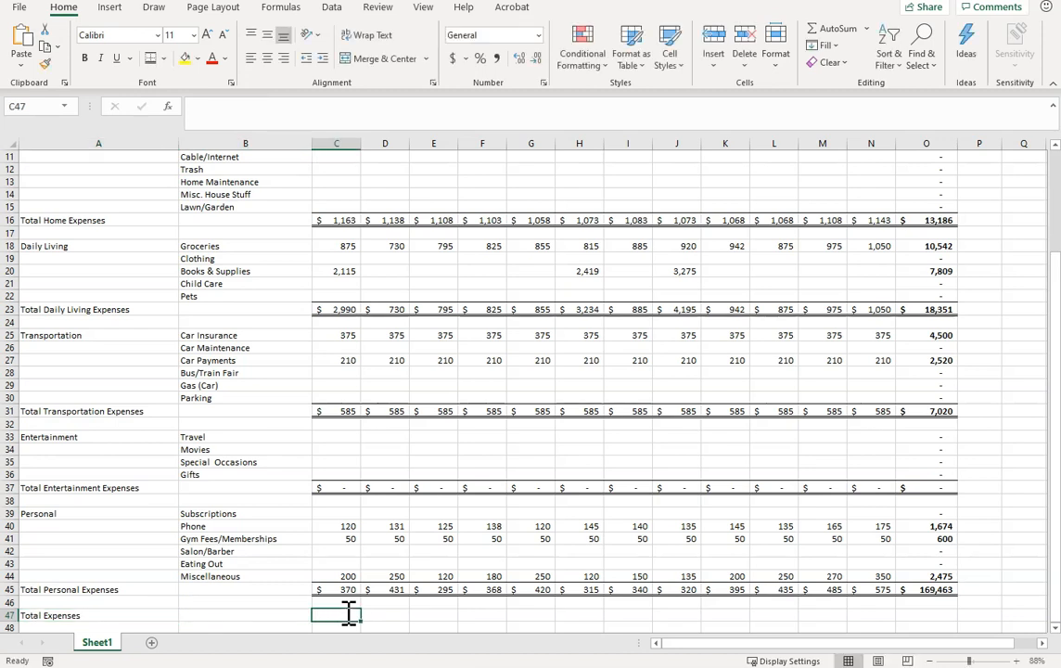
type("=")
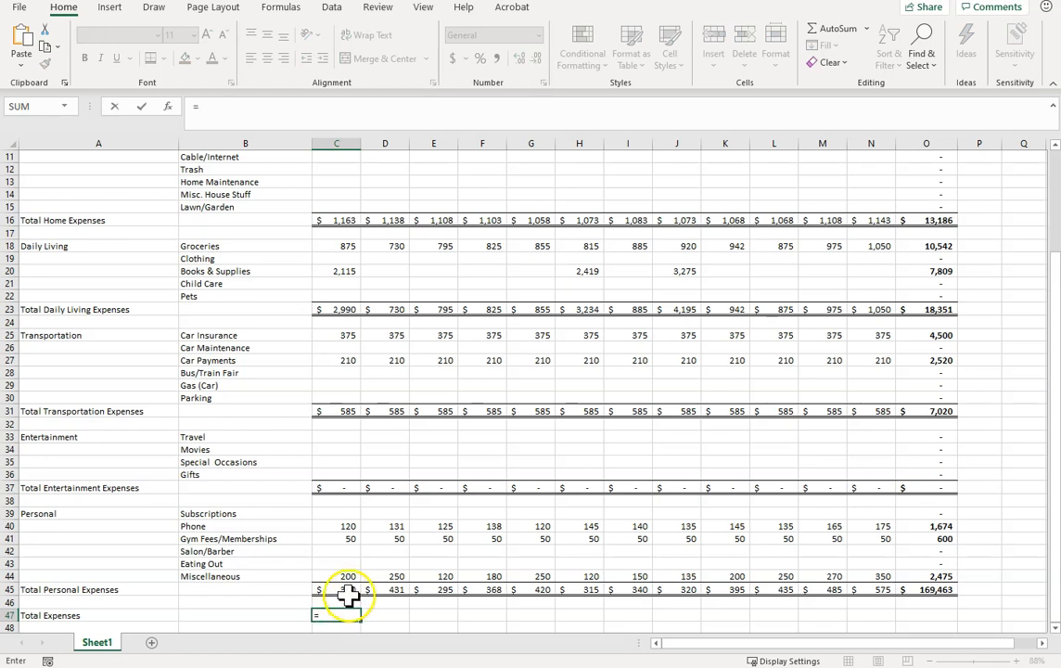
left_click(335, 590)
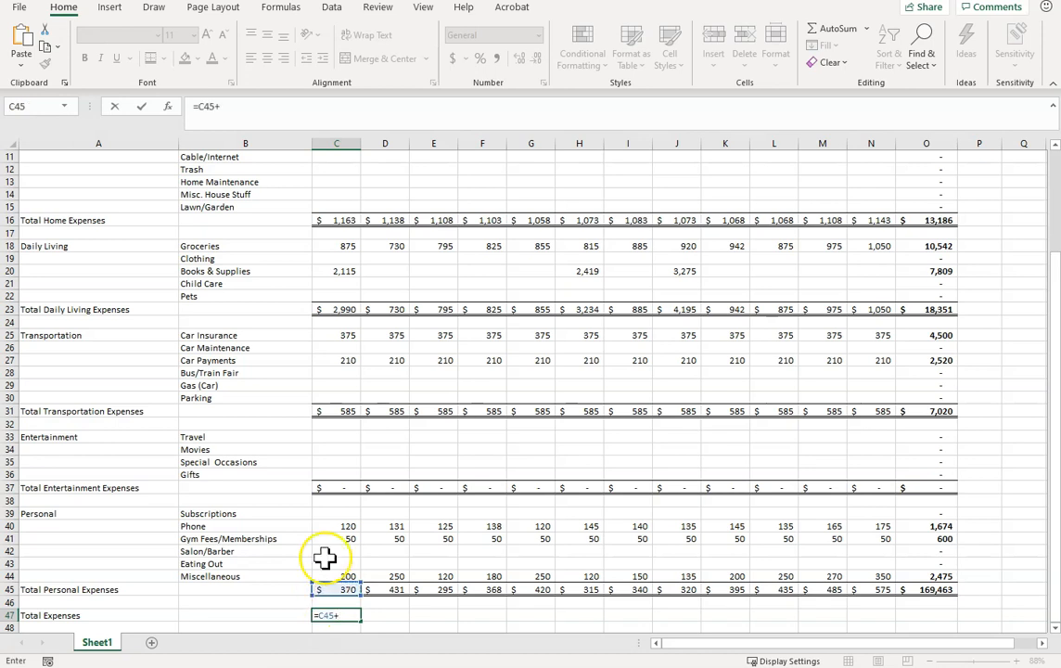
left_click(335, 485)
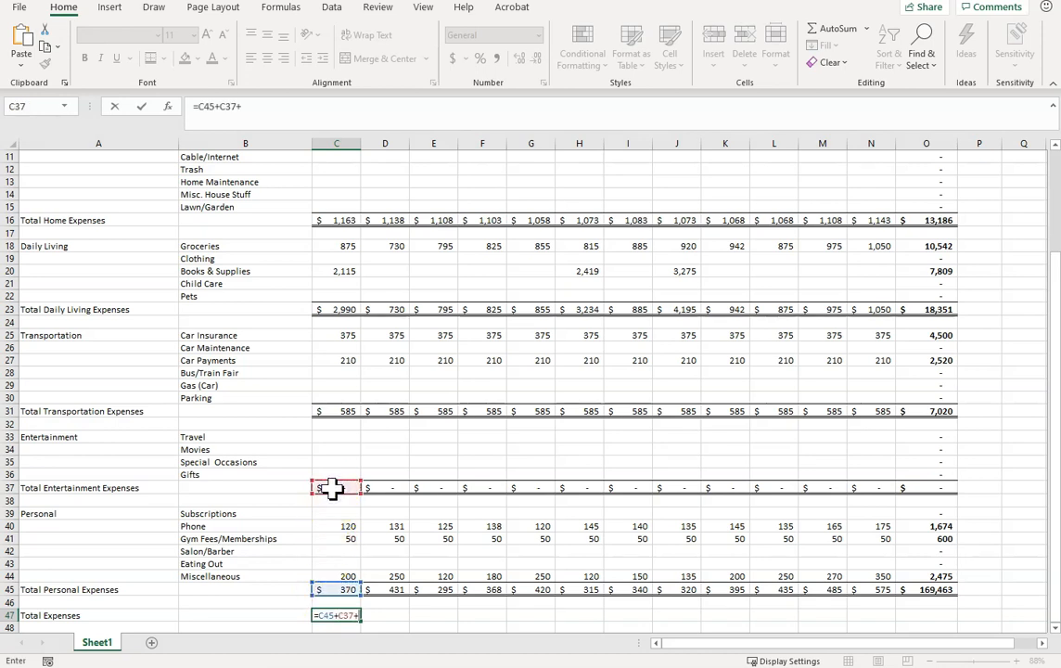
left_click(335, 411)
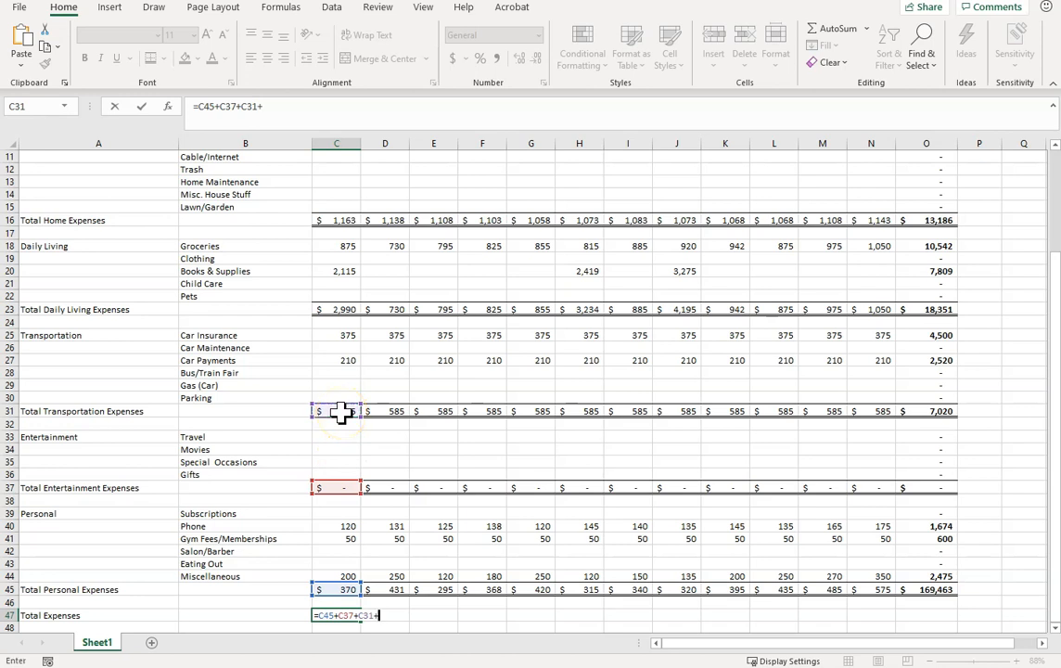
left_click(336, 307)
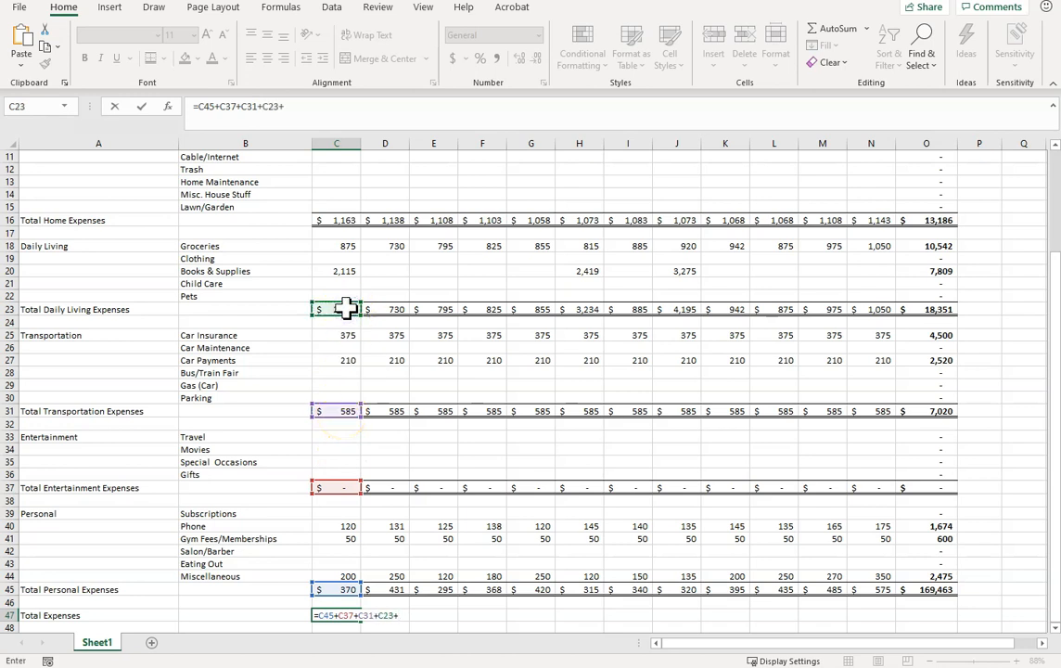
left_click(336, 219)
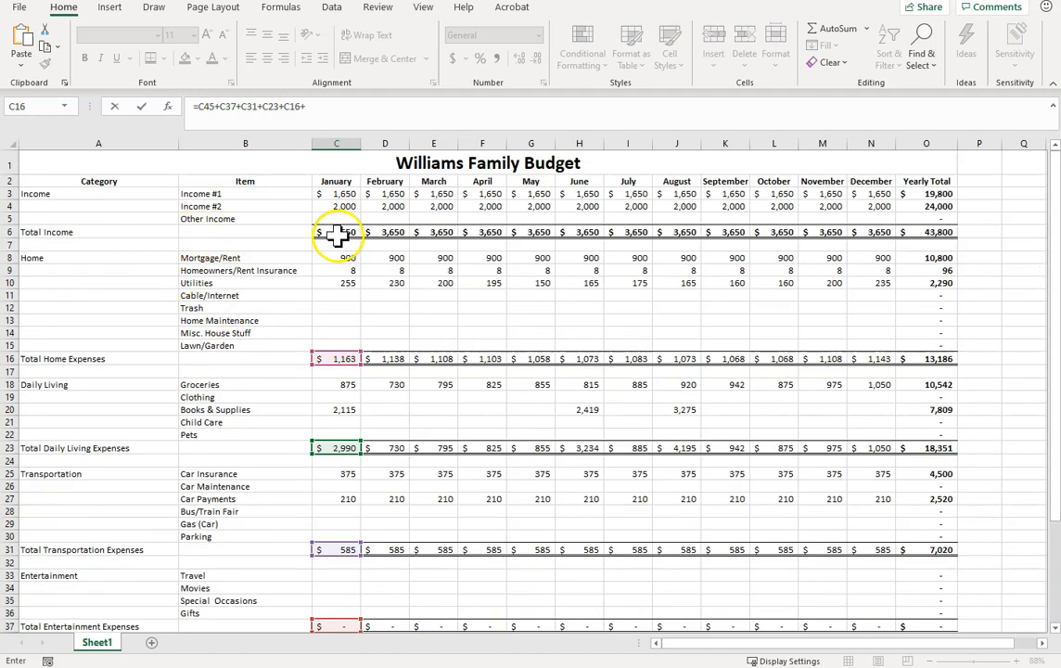
Step: Fill the Total Expenses formula across every month to the Yearly Total column
scroll("down", 3)
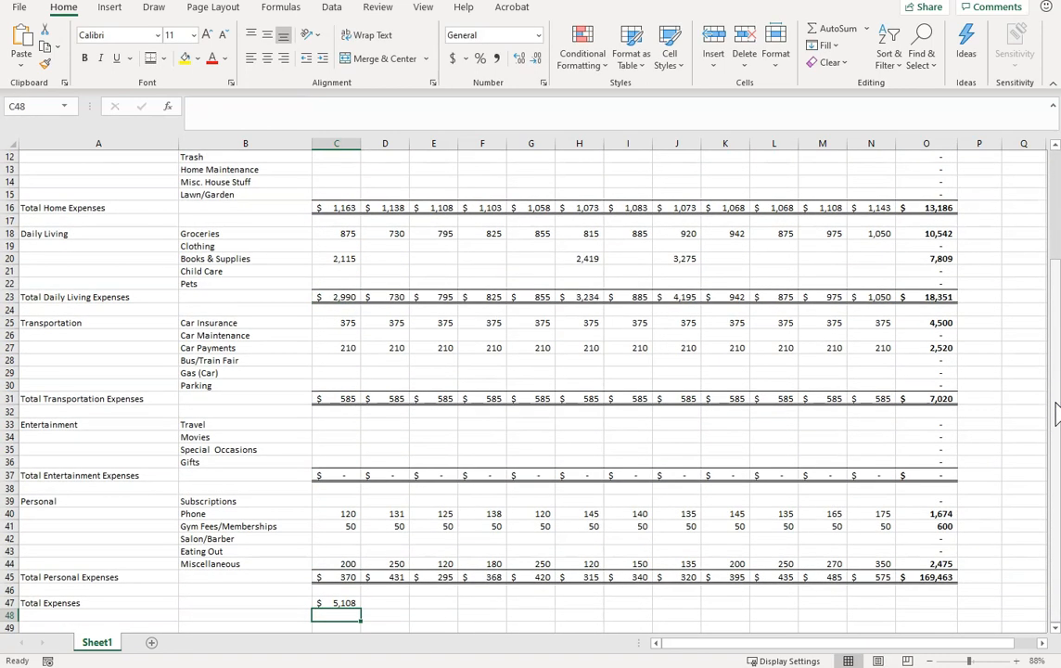
left_click(338, 601)
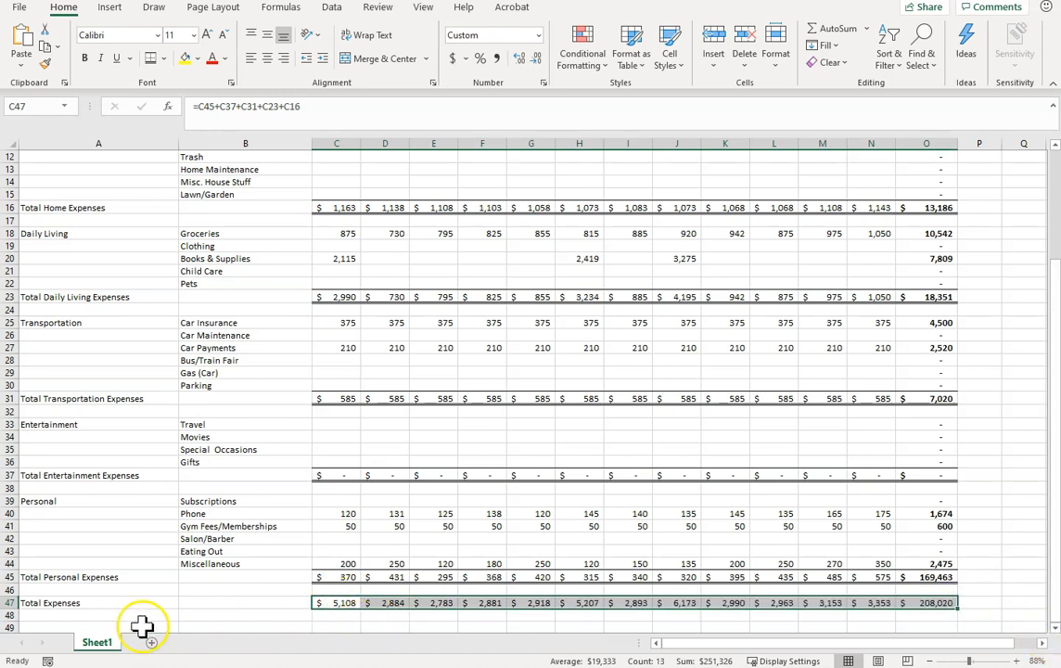
left_click(98, 627)
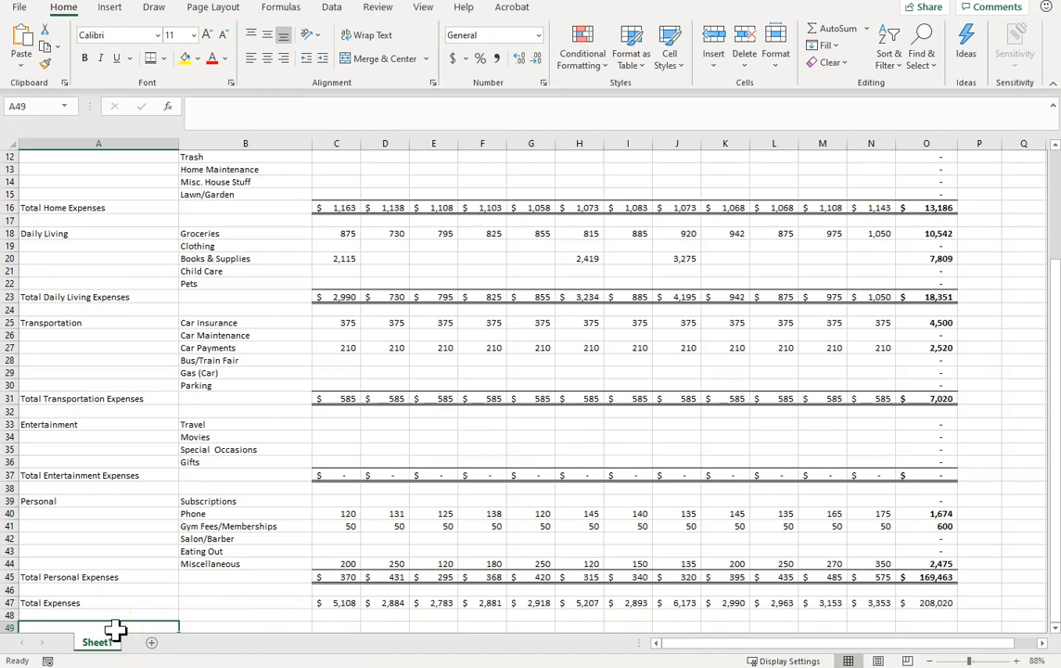
Step: Enter Net Income as =C6-C47 in C49 and fill it across to column O
type("Net Income")
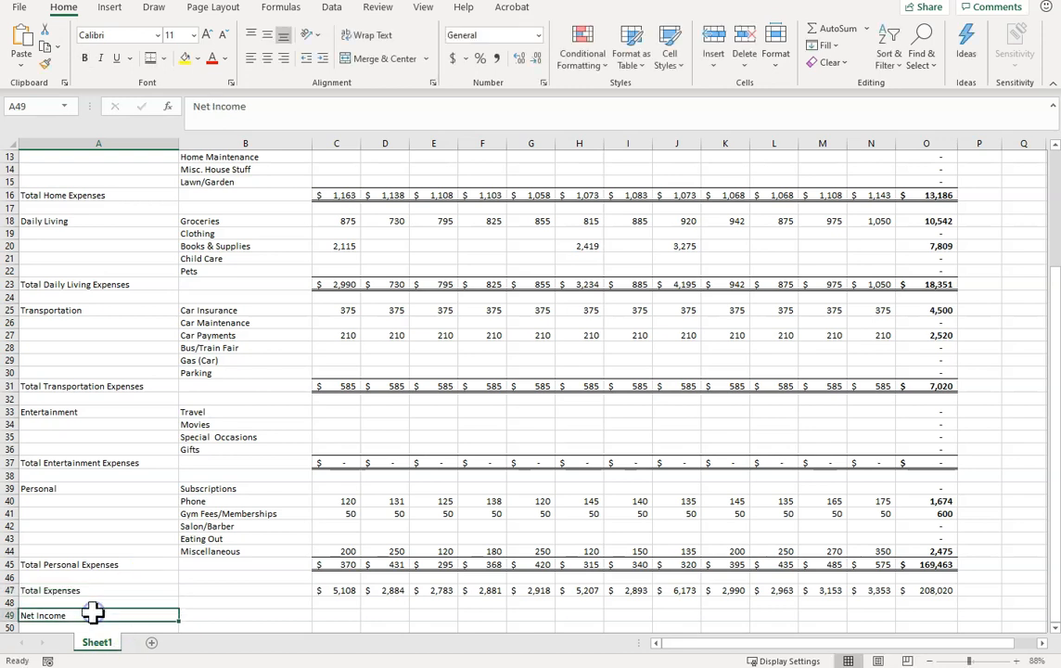
left_click(323, 57)
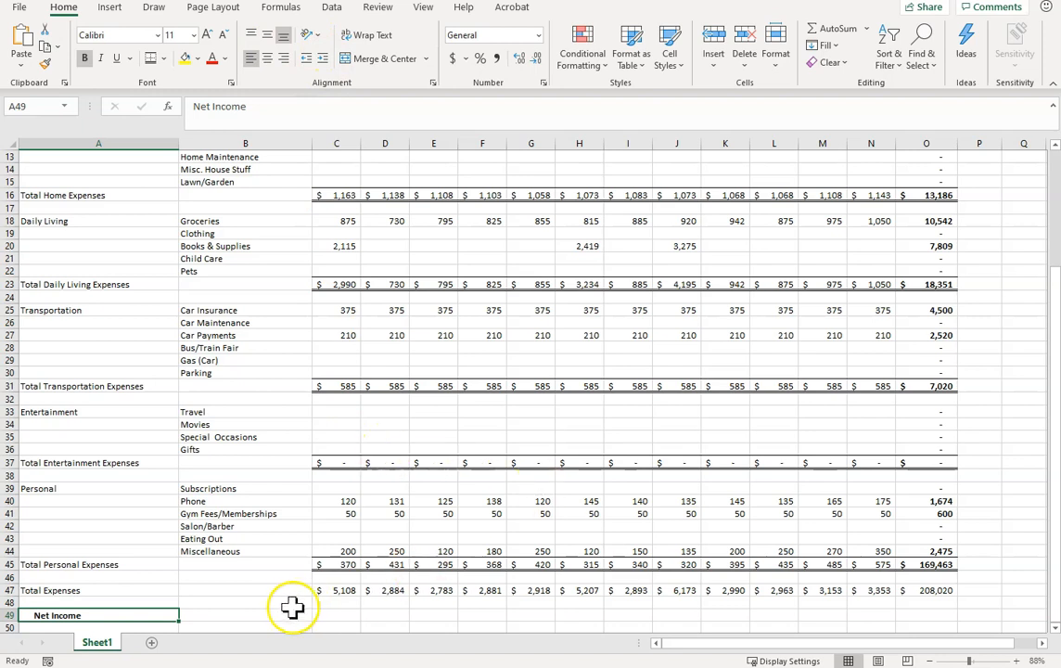
left_click(335, 616)
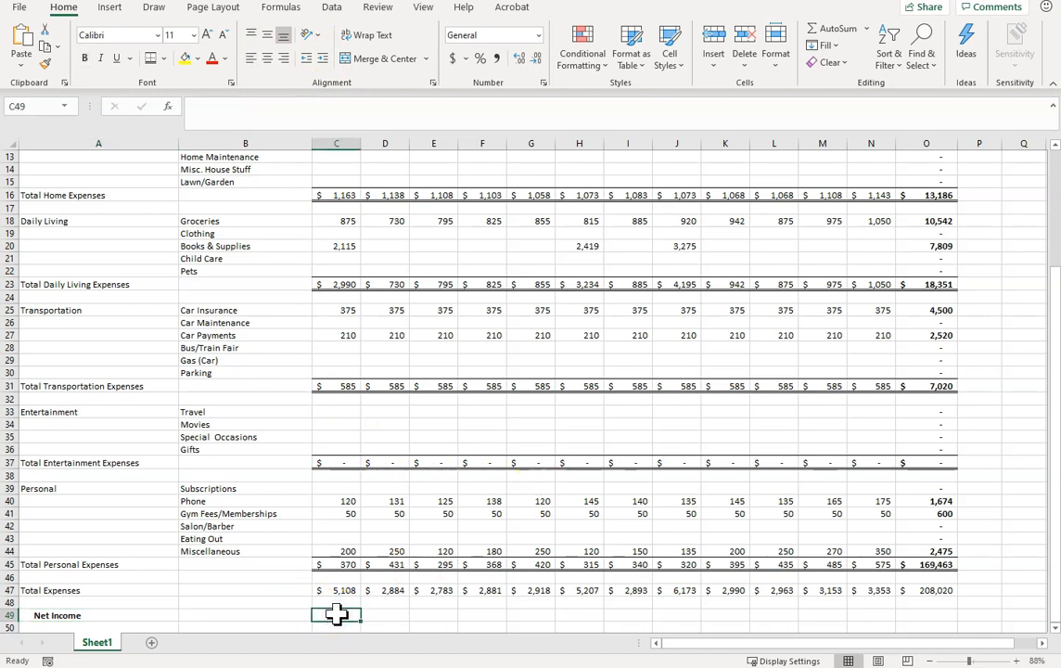
type("=C6-")
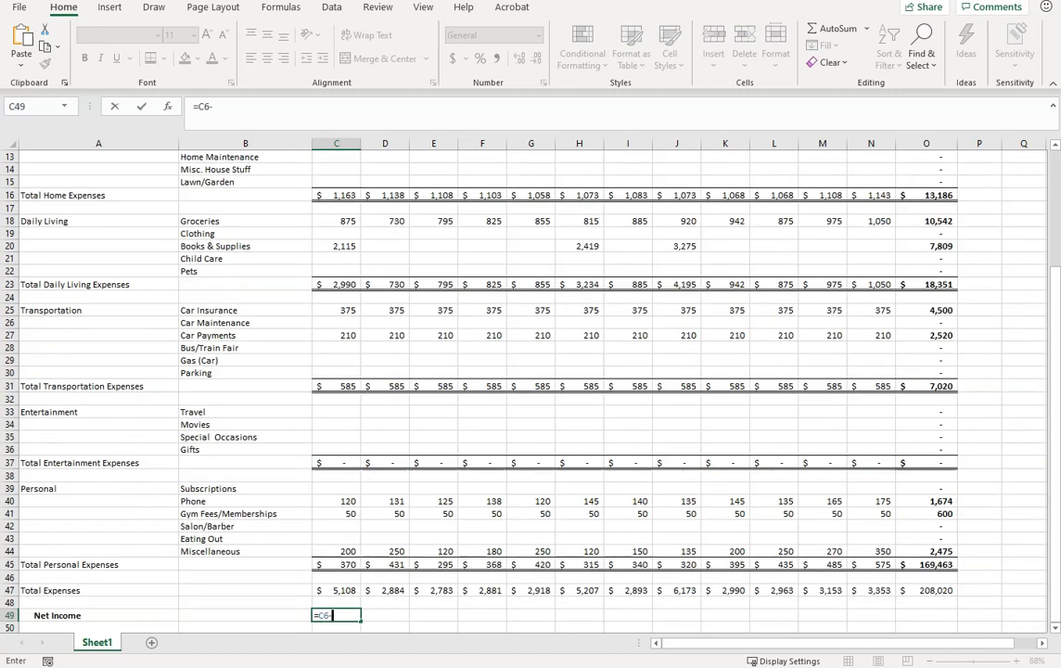
left_click(336, 590)
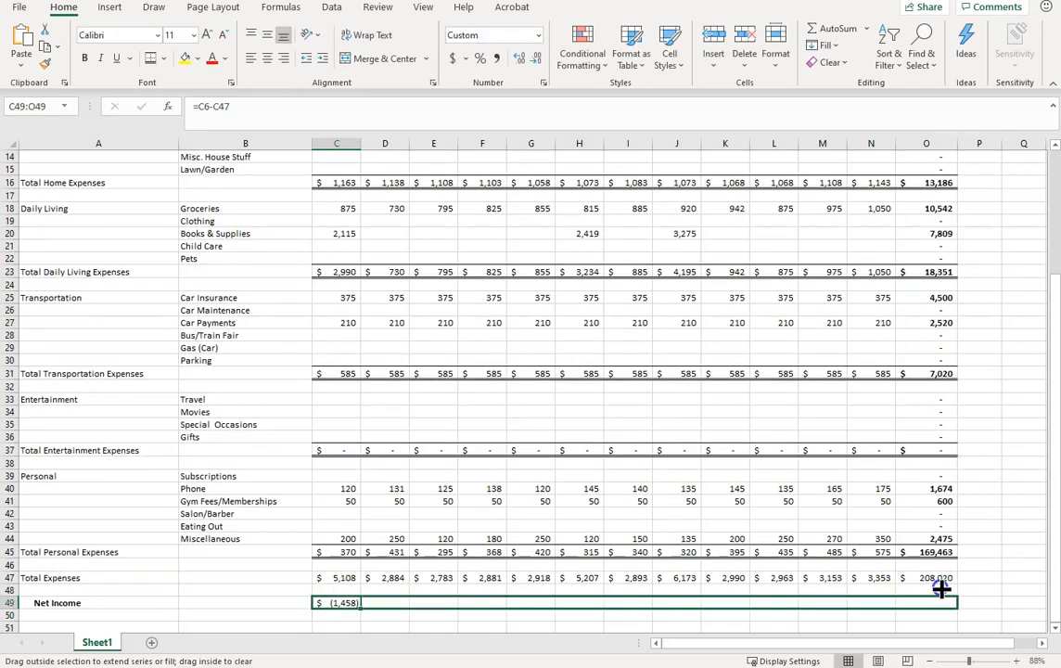
left_click_drag(940, 590, 957, 601)
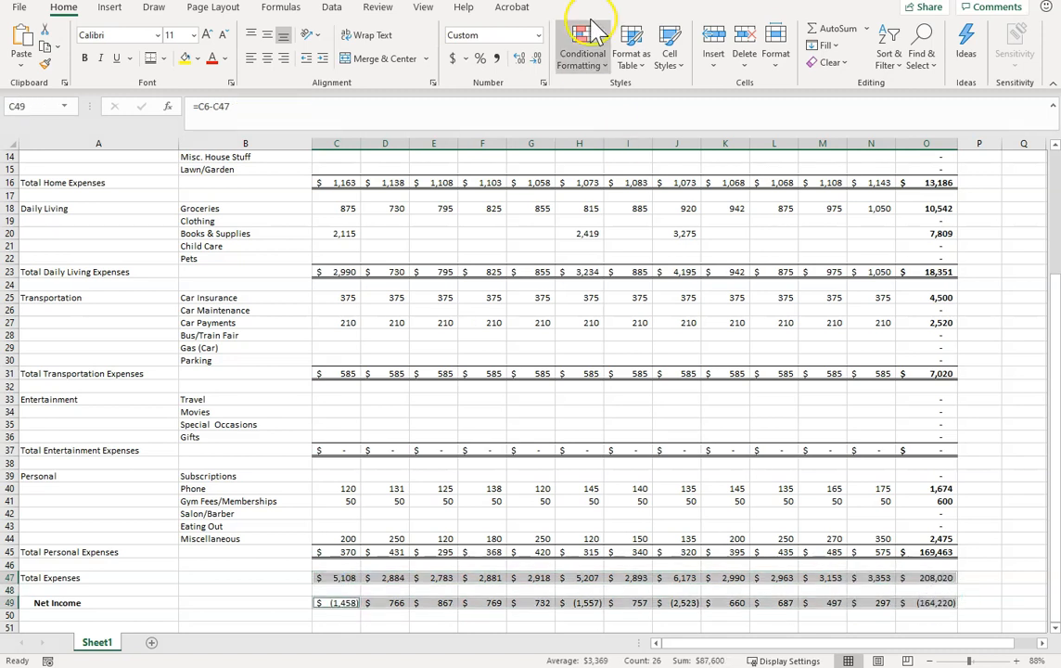
Step: Format the Total Expenses and Net Income rows as Accounting dollars with no decimals
left_click(519, 57)
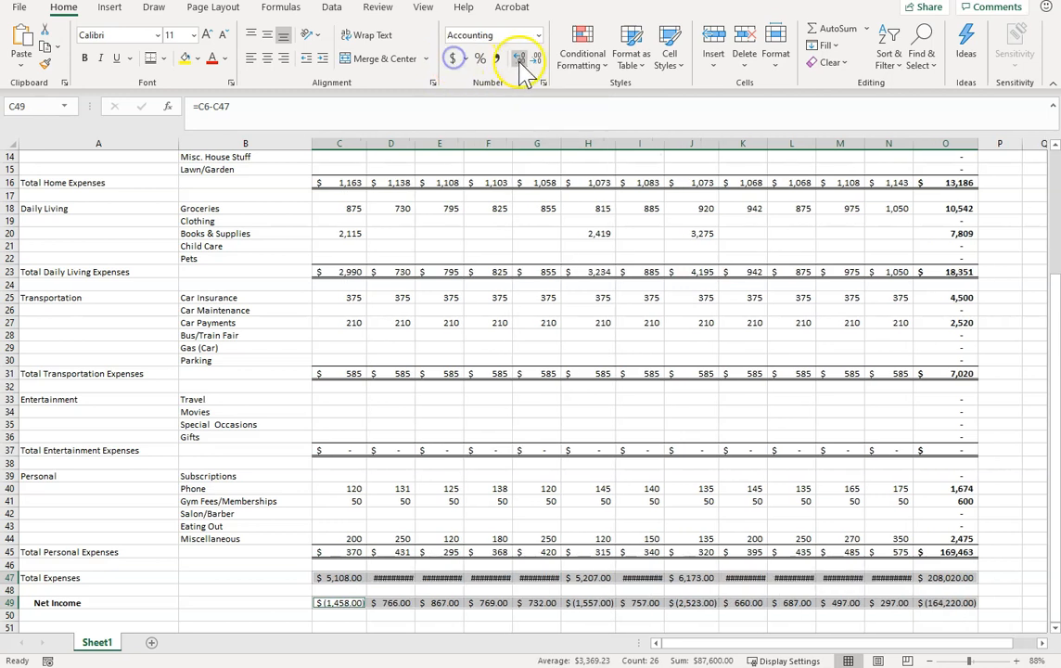
left_click(520, 58)
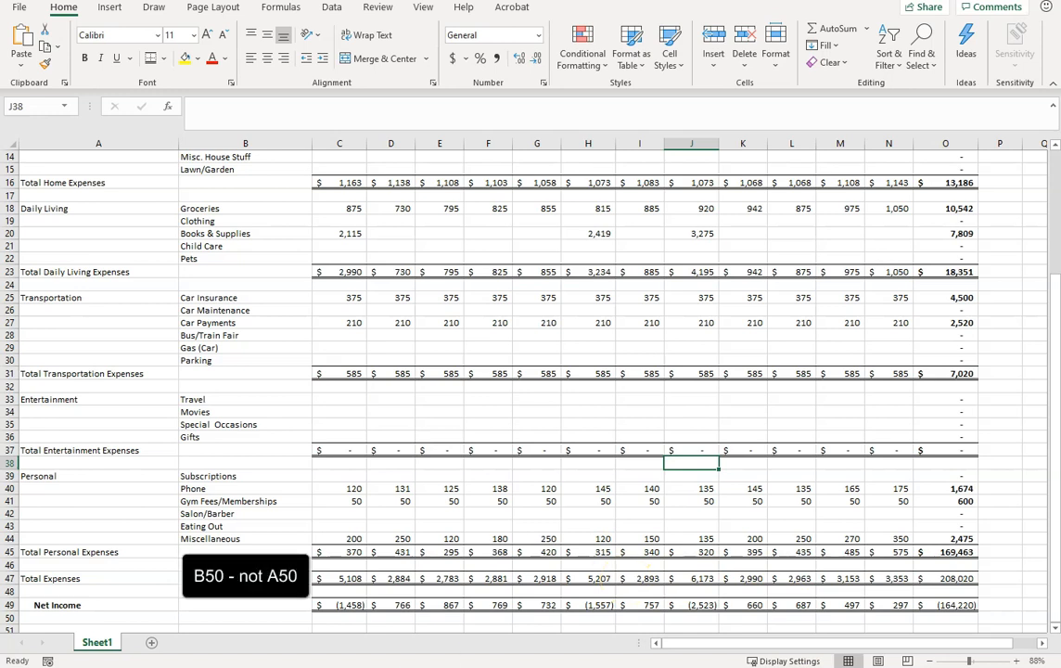
type("Net Income")
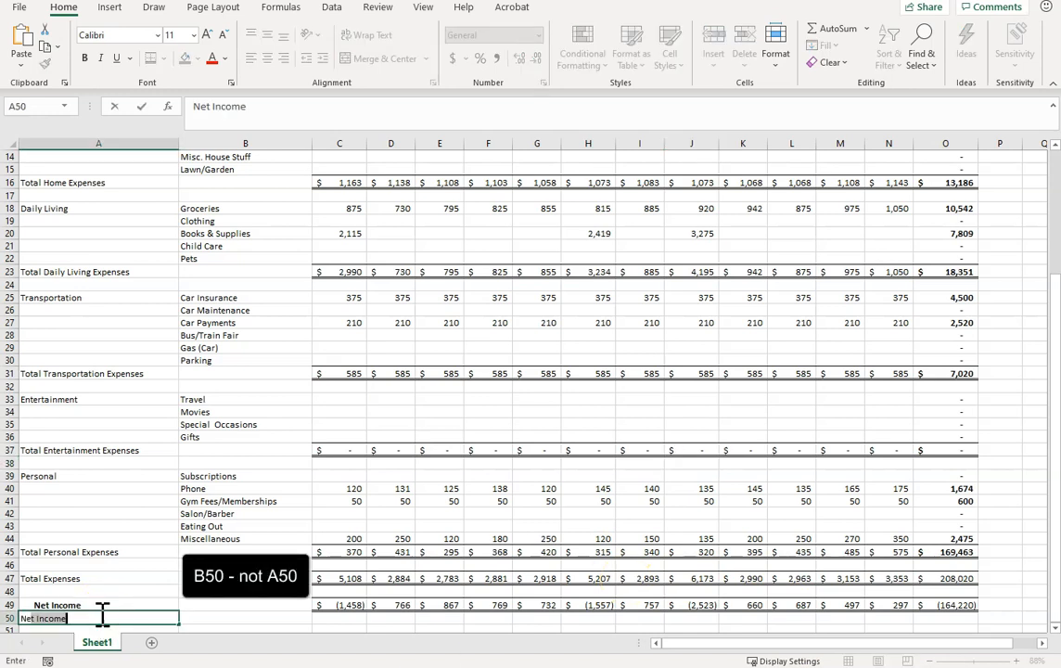
Step: Add a New Apartment? row with =IF(C49<=0,"No","Maybe") filled across to column N
type("New Apartment")
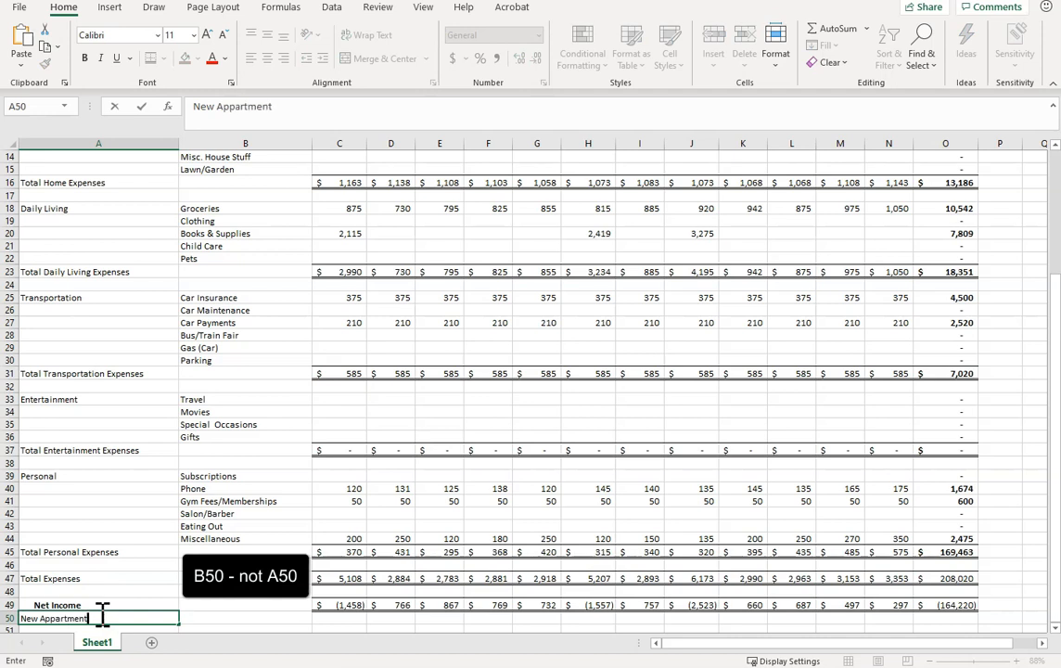
type("?")
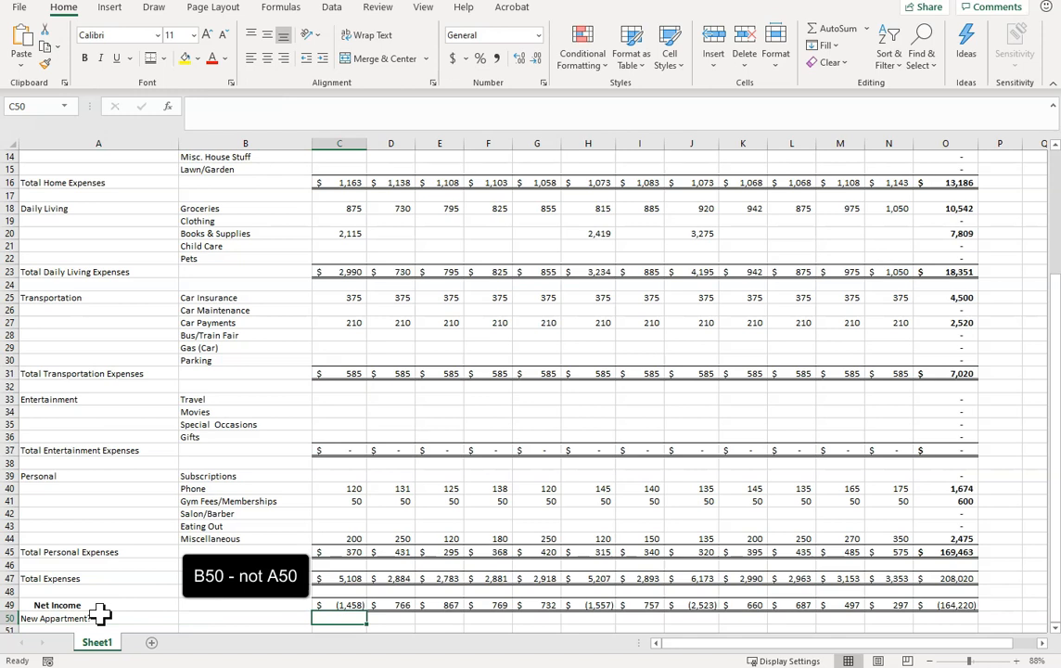
scroll("down", 3)
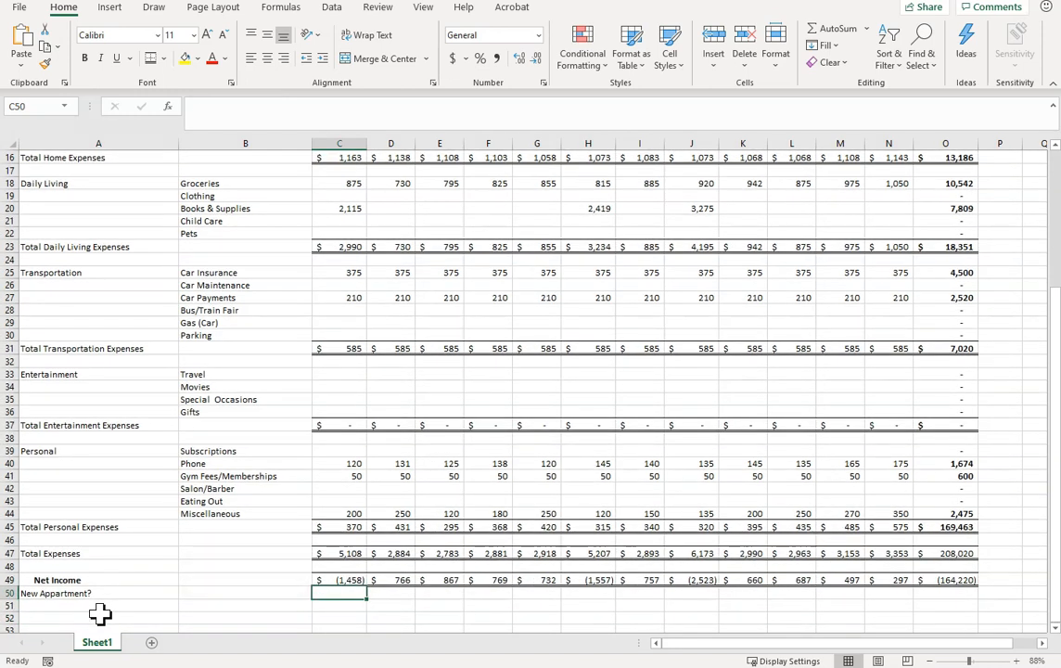
type("=if")
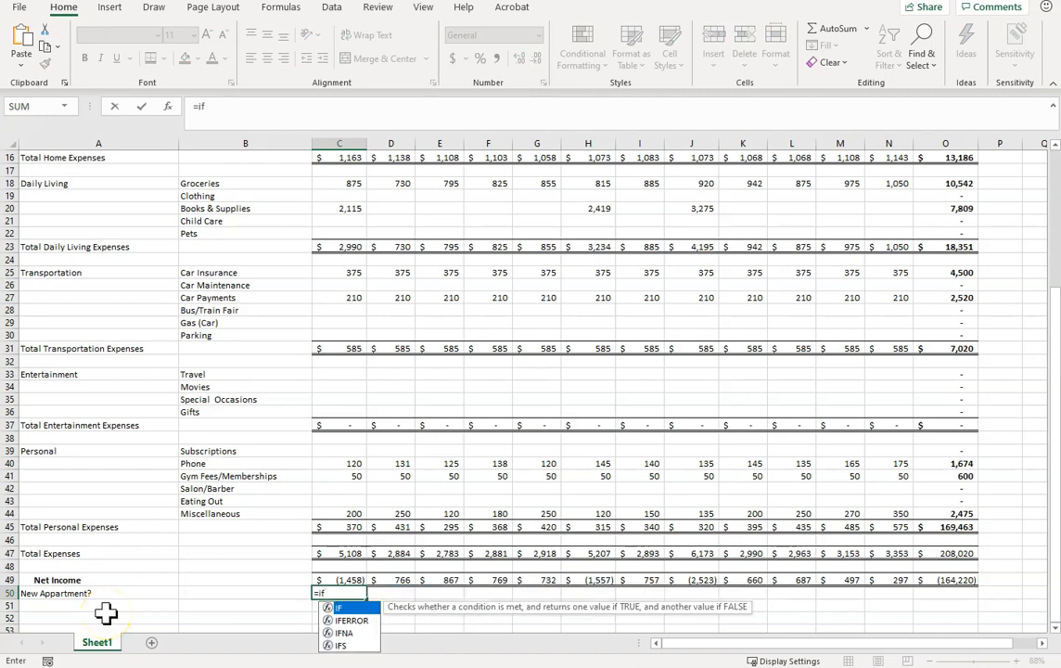
type("(")
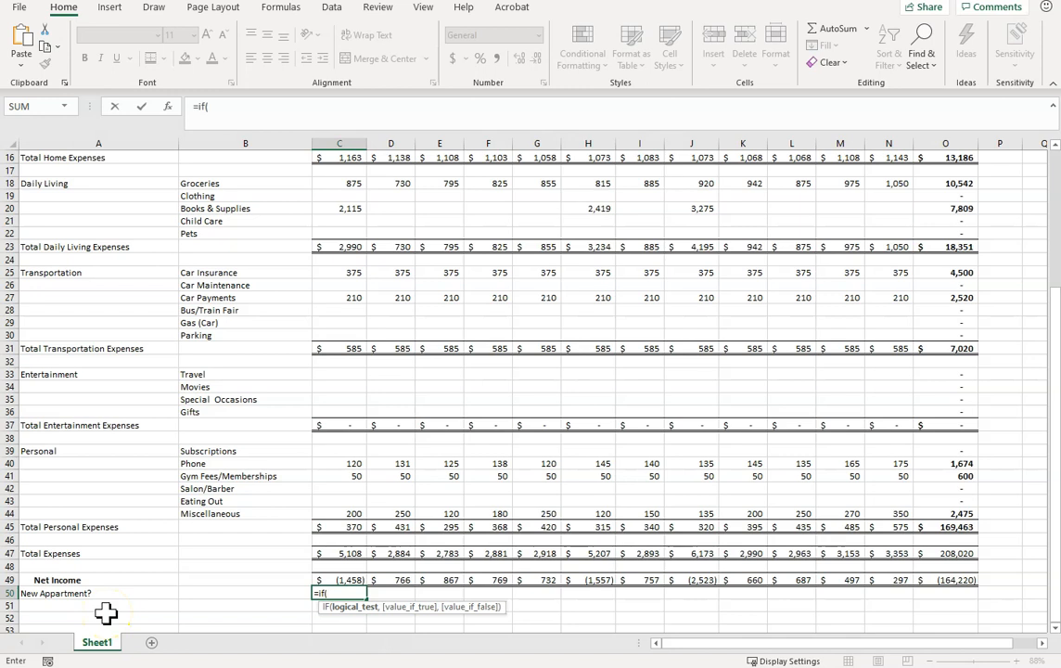
mouse_move(349, 579)
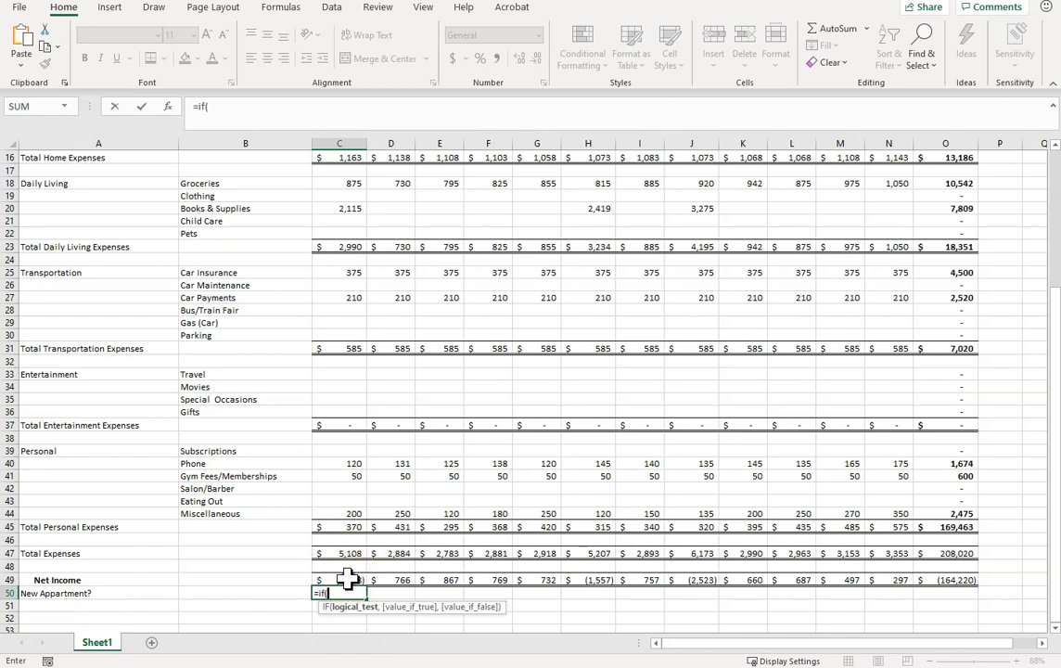
left_click(339, 578)
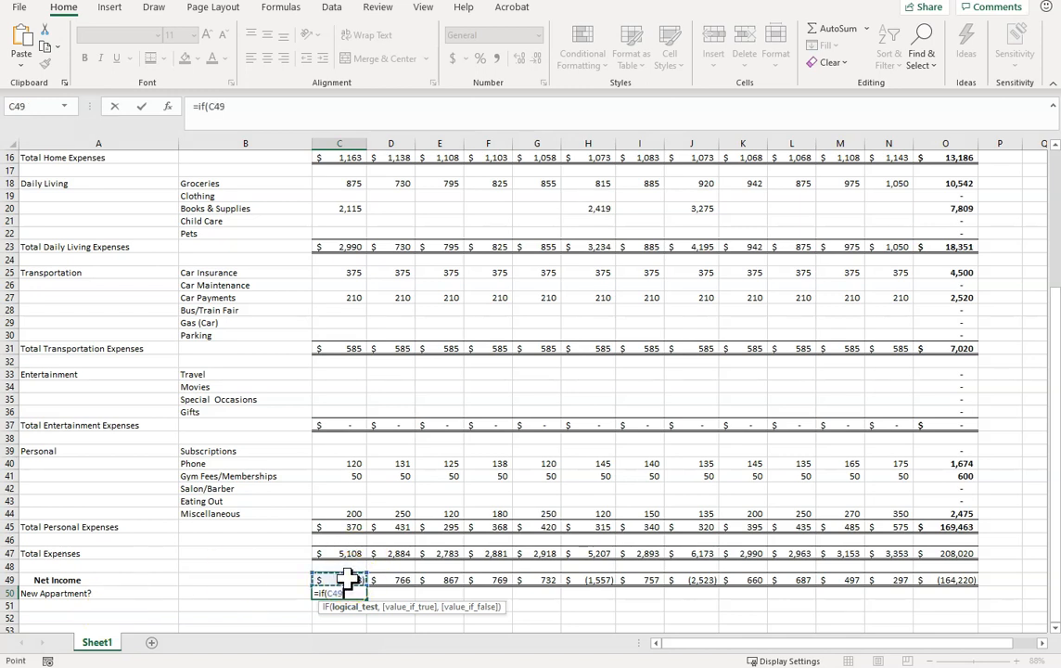
type("<=0,\"Maybe")
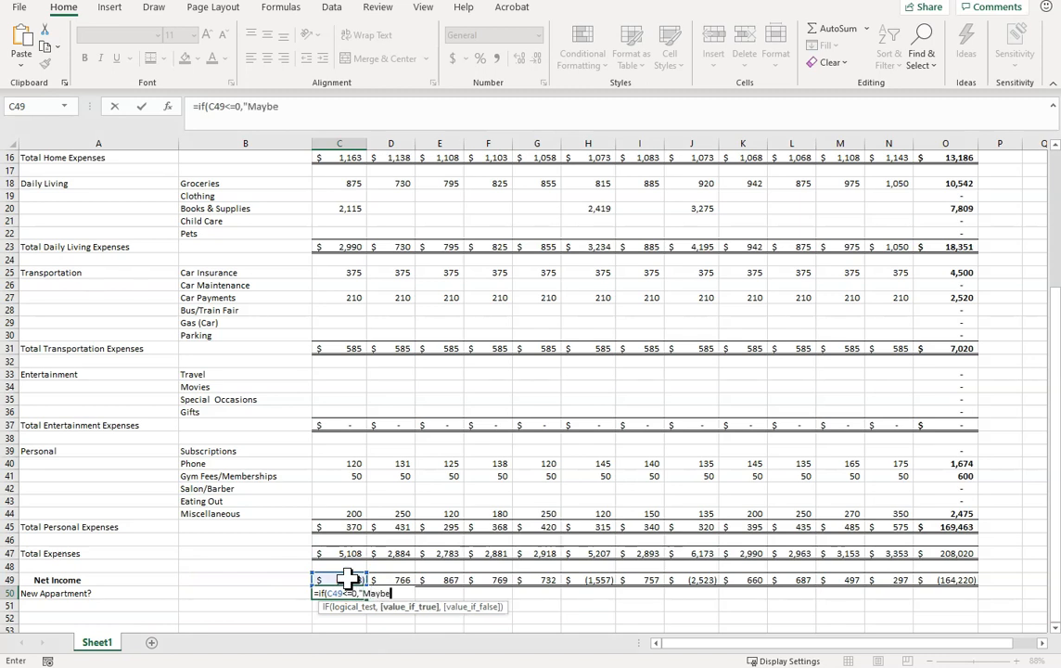
key("Backspace")
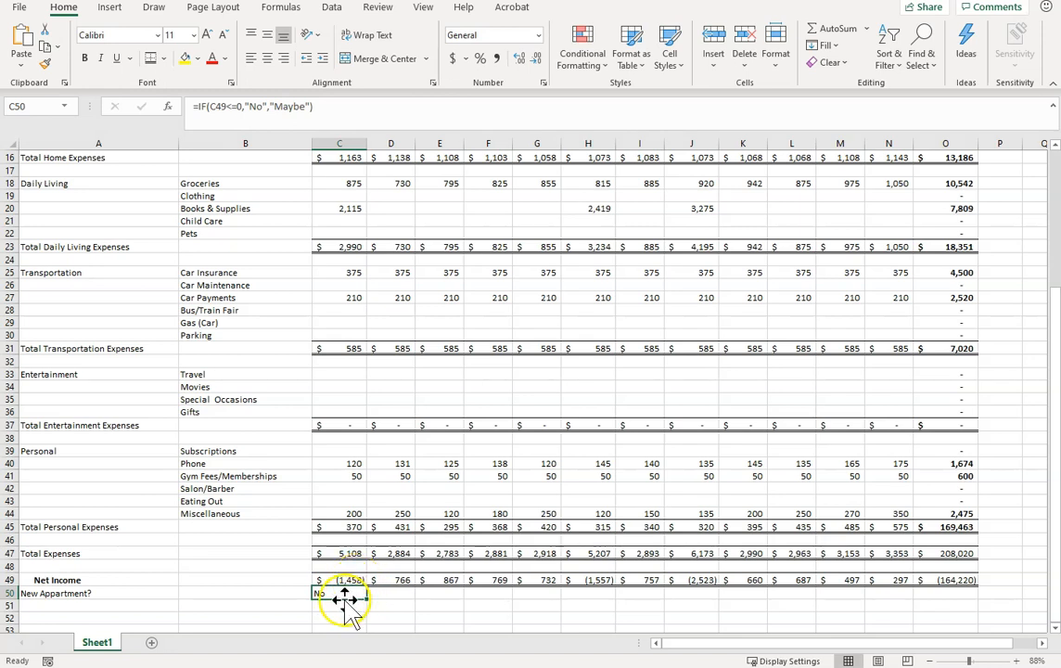
left_click_drag(339, 593, 955, 593)
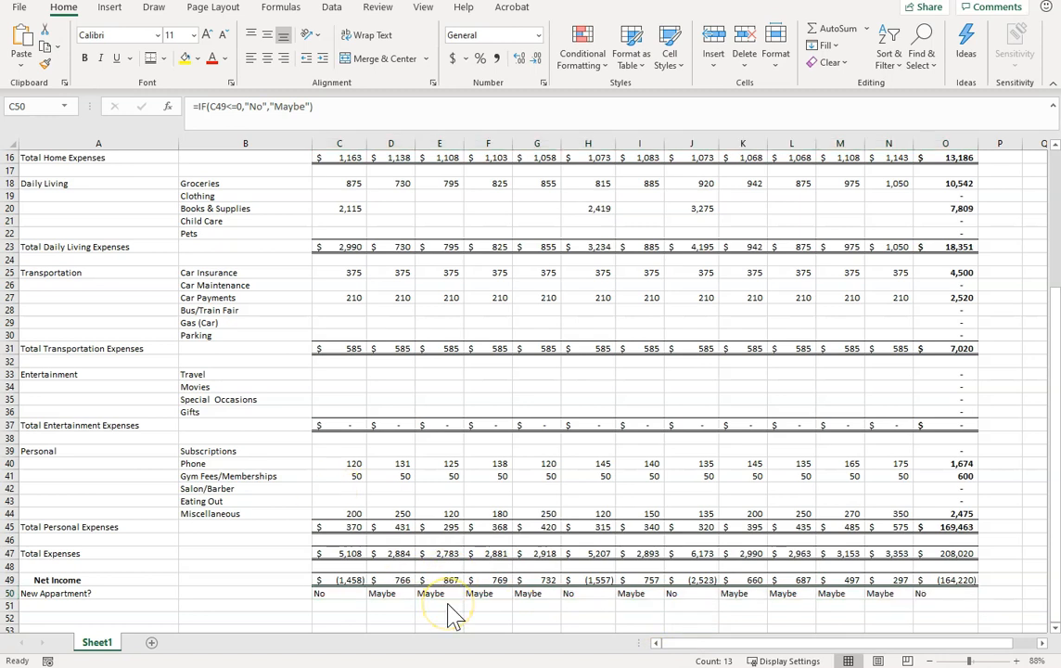
mouse_move(441, 528)
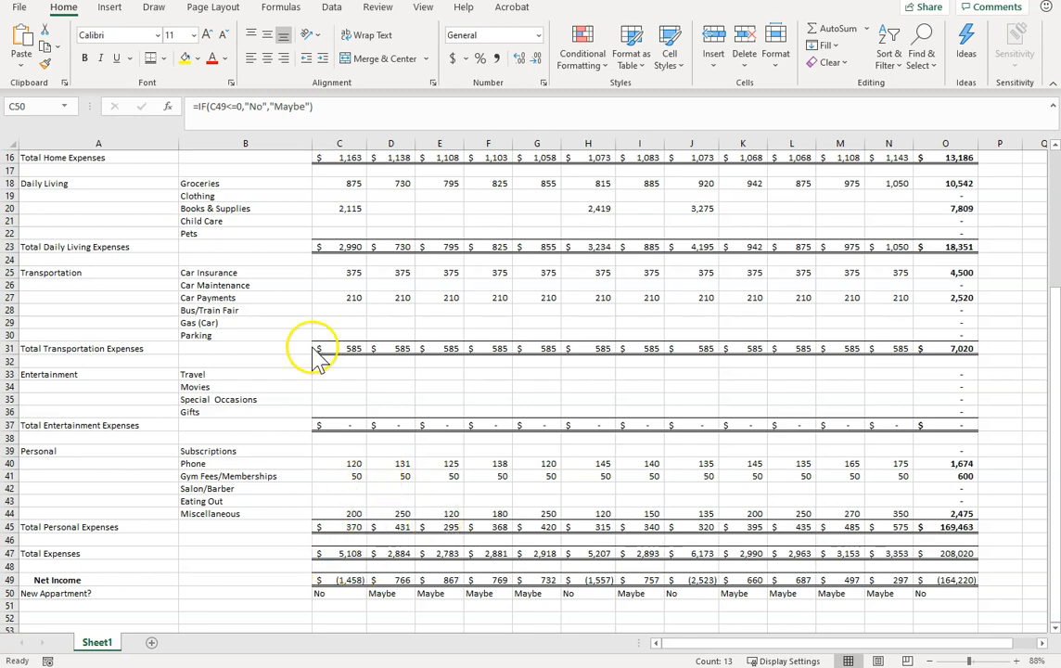
Step: Apply data bars to C49:N49 so negative Net Income months show red and positive blue
left_click(337, 579)
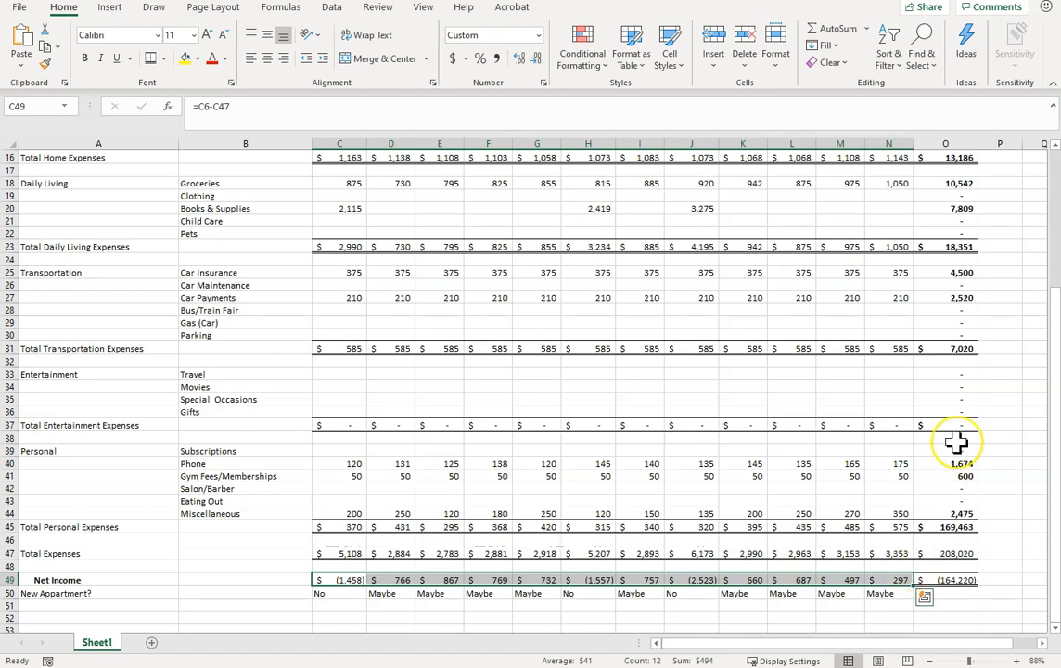
left_click(923, 597)
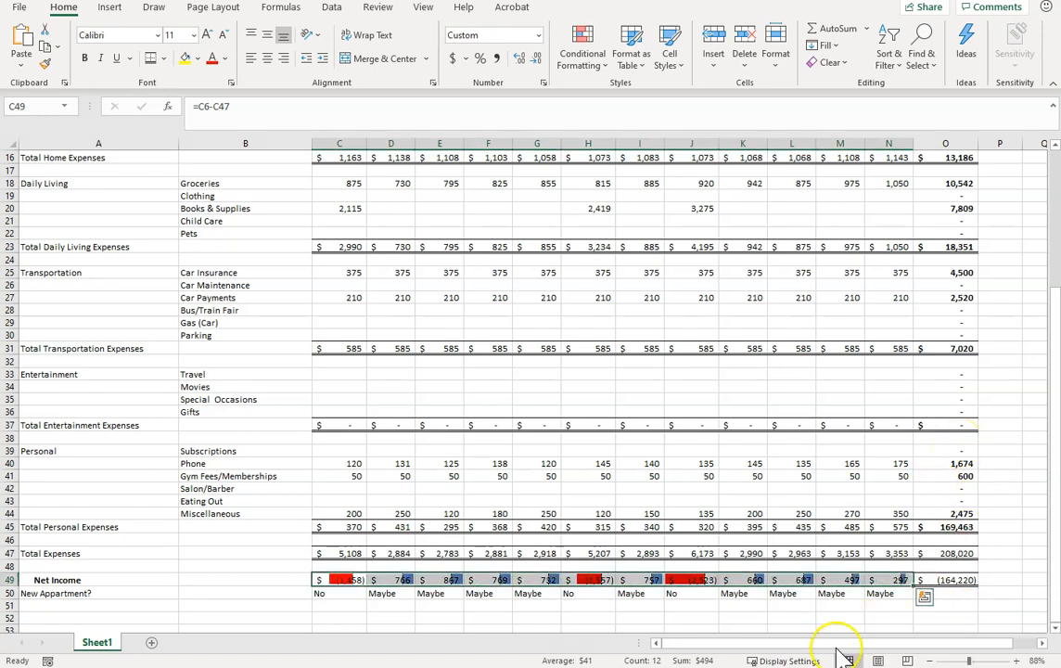
left_click(924, 595)
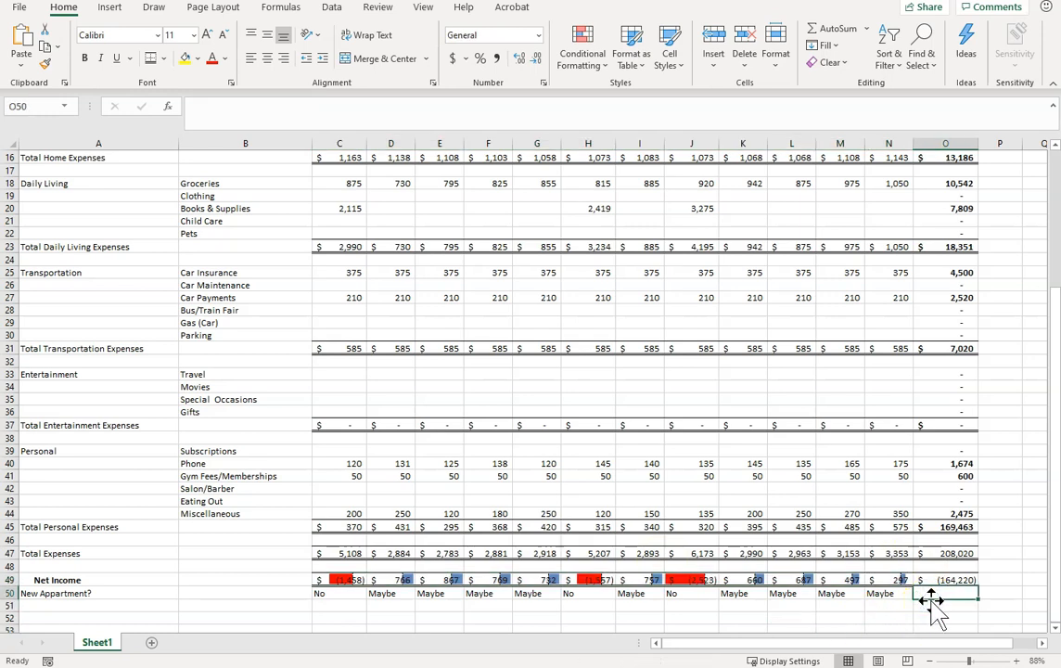
left_click(690, 593)
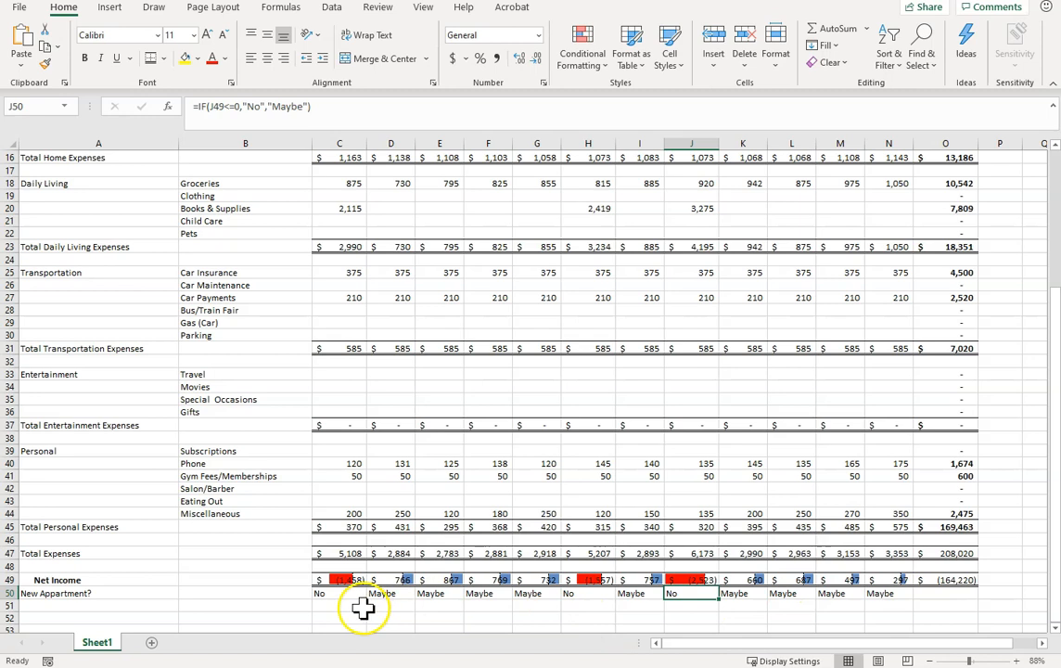
left_click(587, 593)
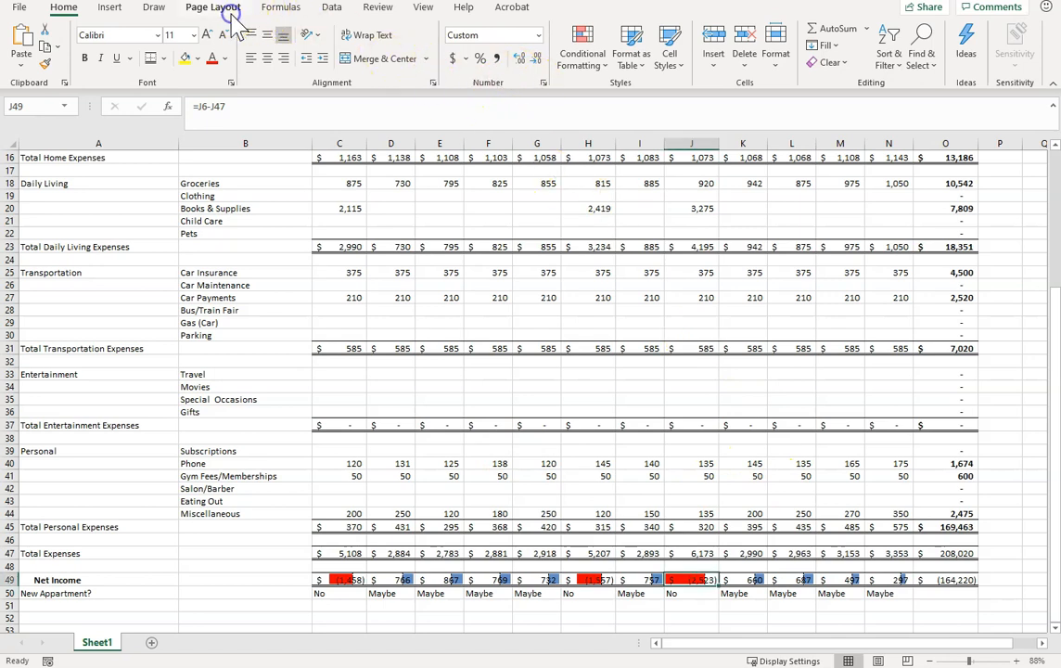
Step: Set the sheet to print landscape, fit to 1 page wide by 1 page tall
left_click(212, 8)
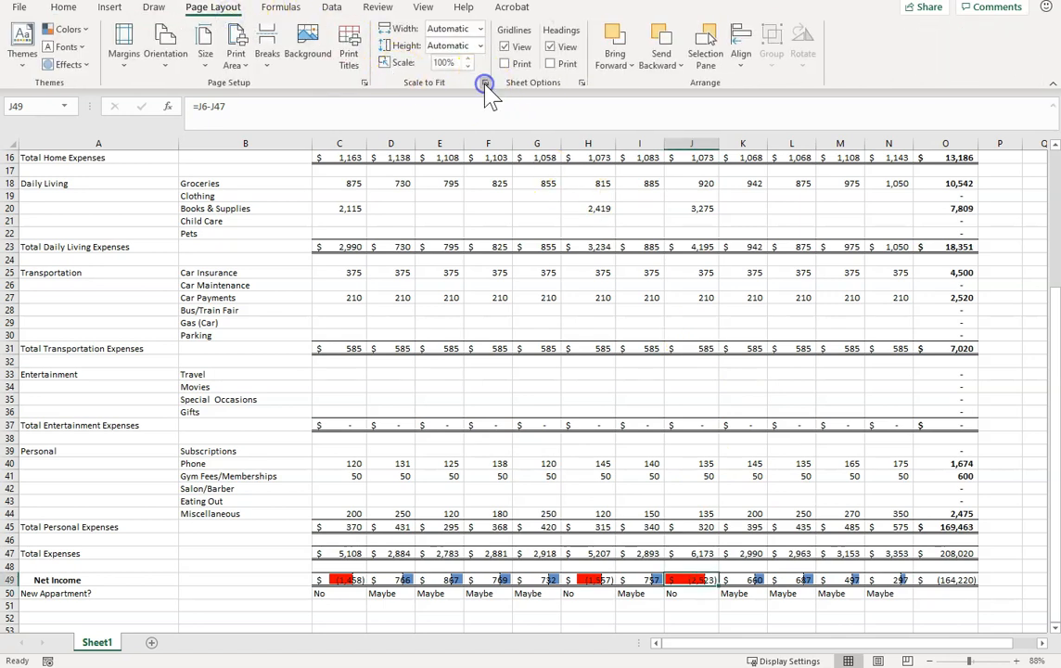
left_click(486, 84)
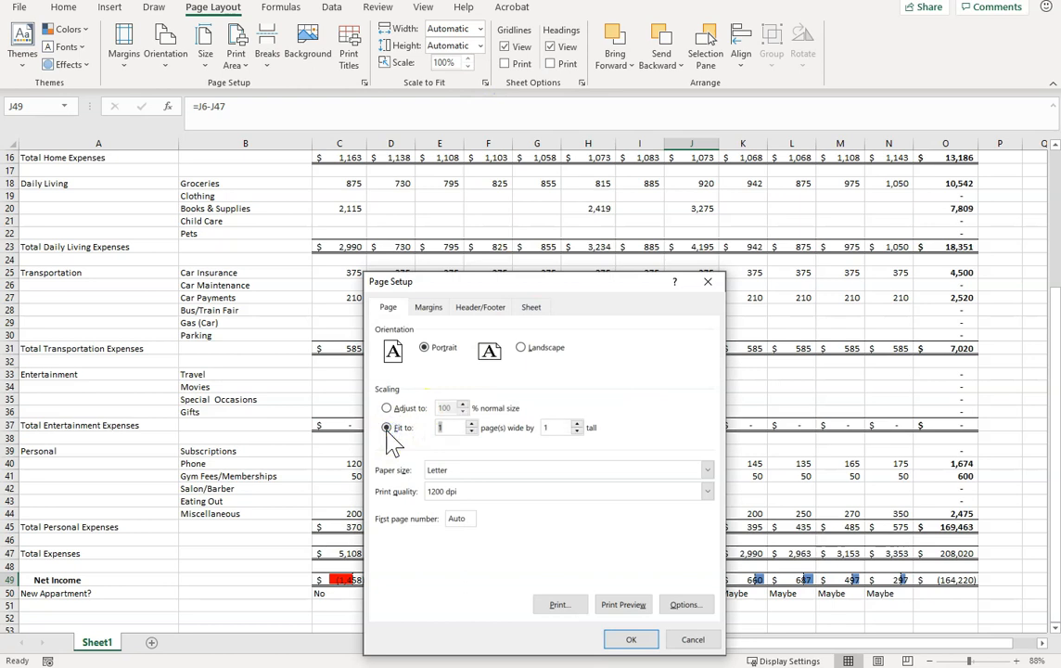
left_click(521, 346)
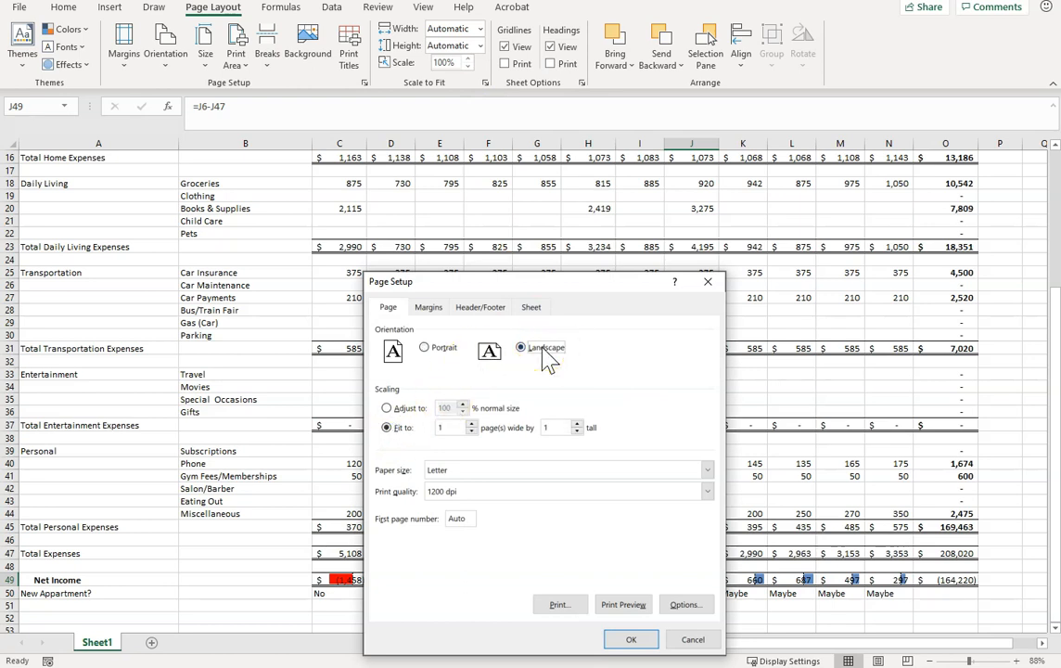
left_click(624, 605)
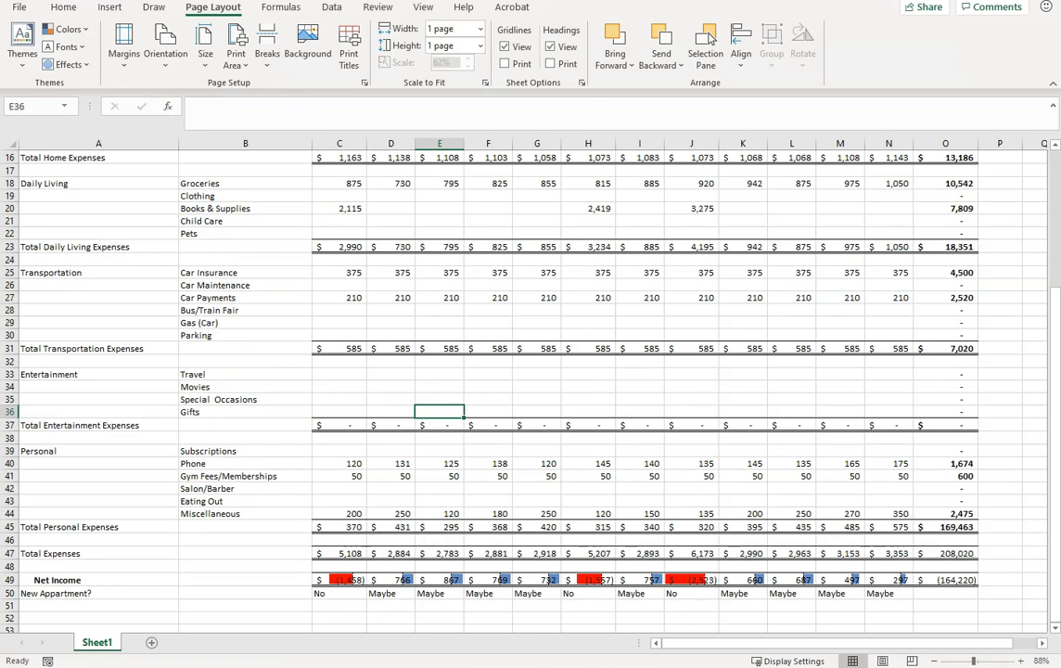
mouse_move(816, 362)
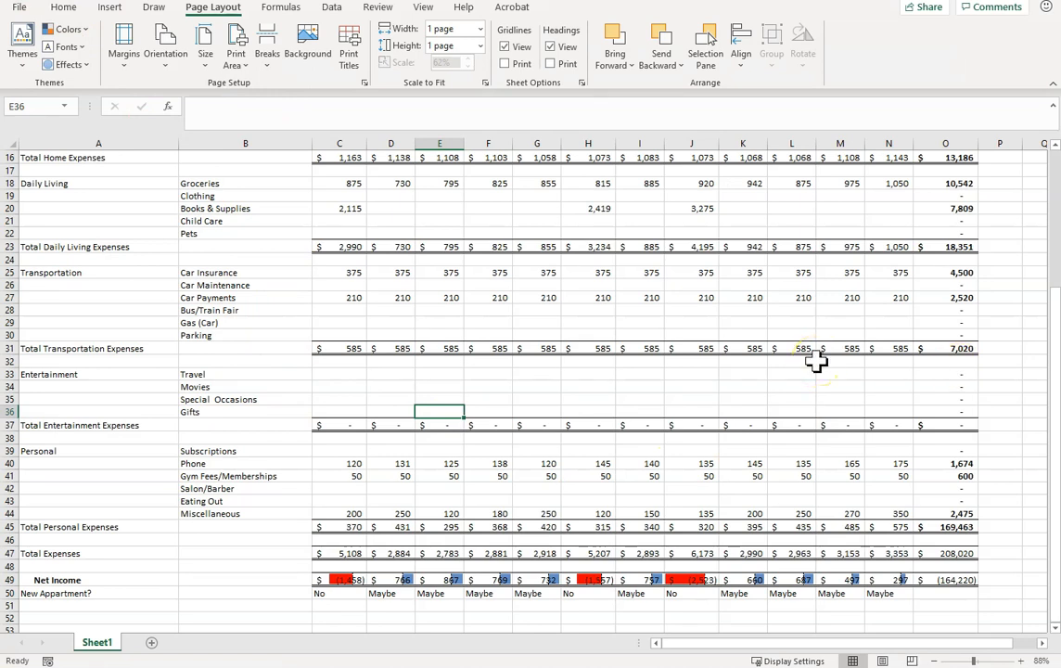